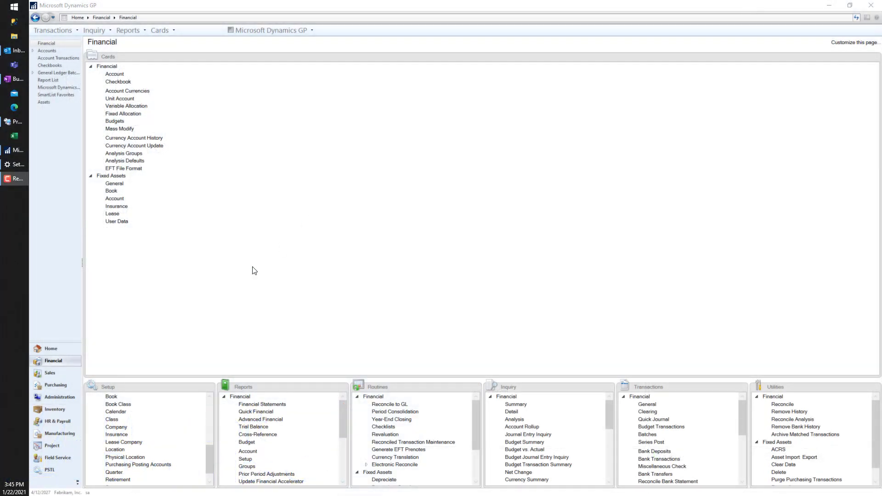
pyautogui.moveTo(62, 363)
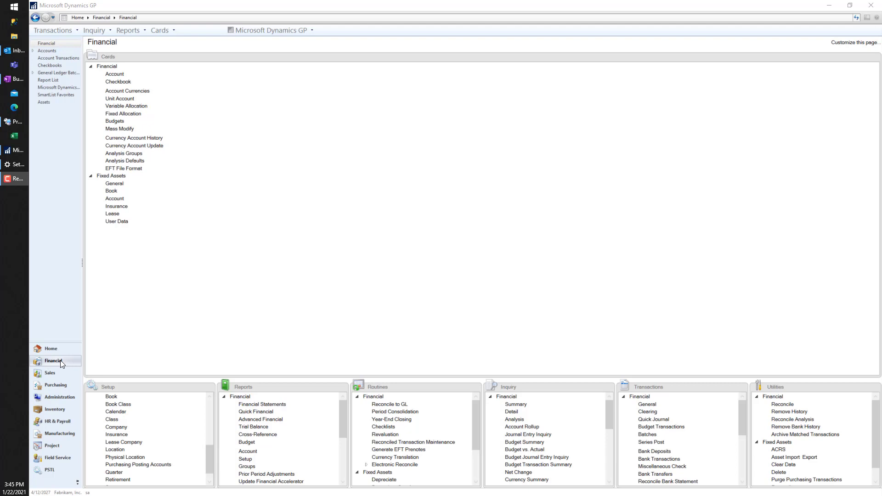
pyautogui.moveTo(426, 304)
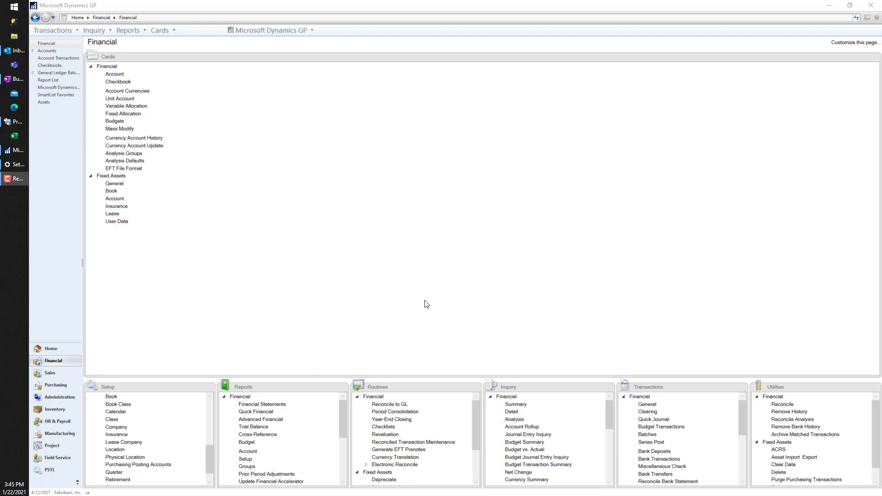
pyautogui.moveTo(110, 59)
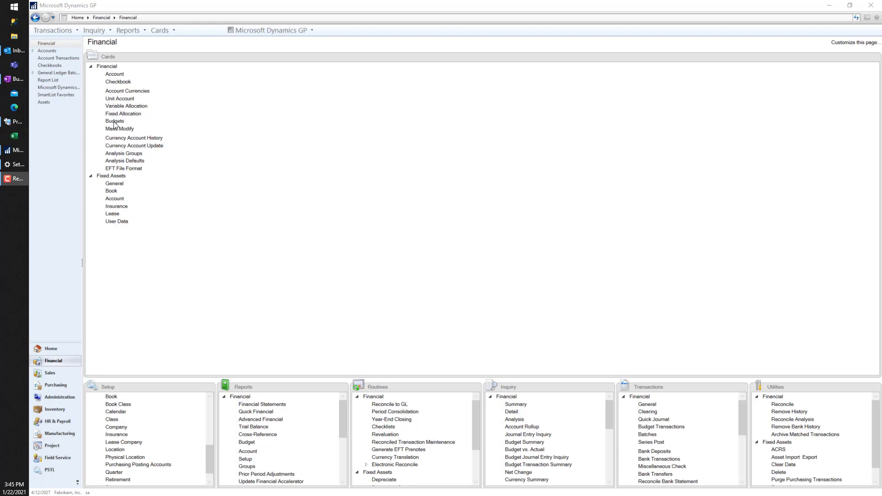
# - Open Budget Selection from Financial Cards and show the New budget options
pyautogui.click(115, 121)
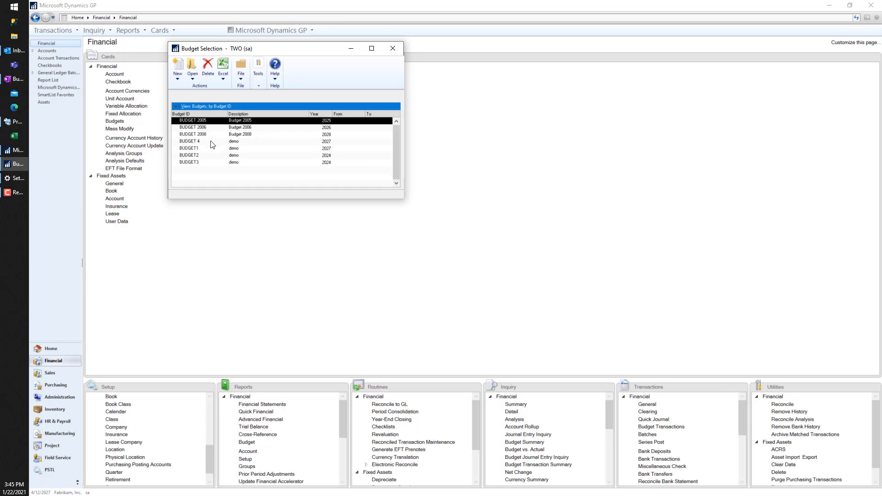
pyautogui.moveTo(208, 164)
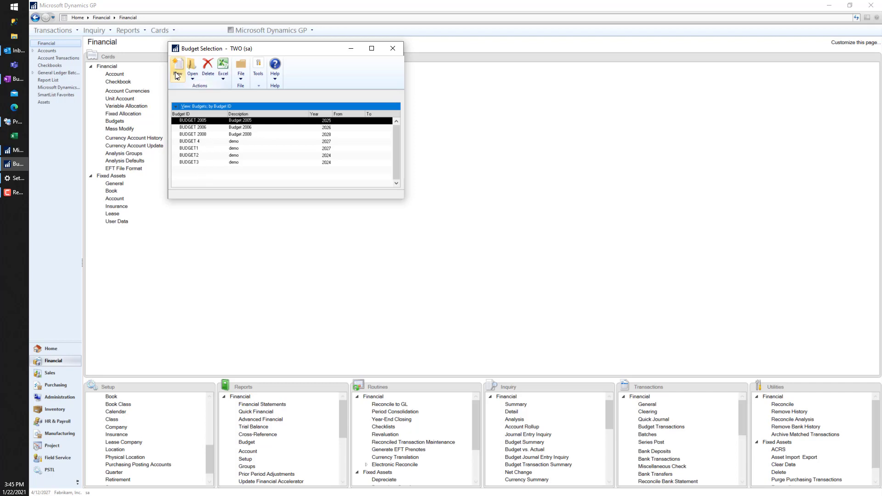
pyautogui.click(178, 65)
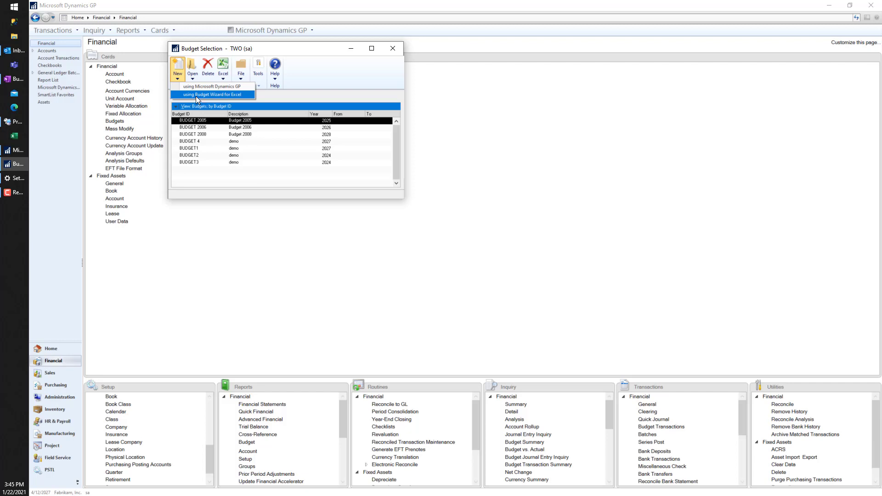
# - Start the Budget Wizard for Excel with ID MY2025BUDGET and description 'Money making/losing this year'
pyautogui.click(212, 93)
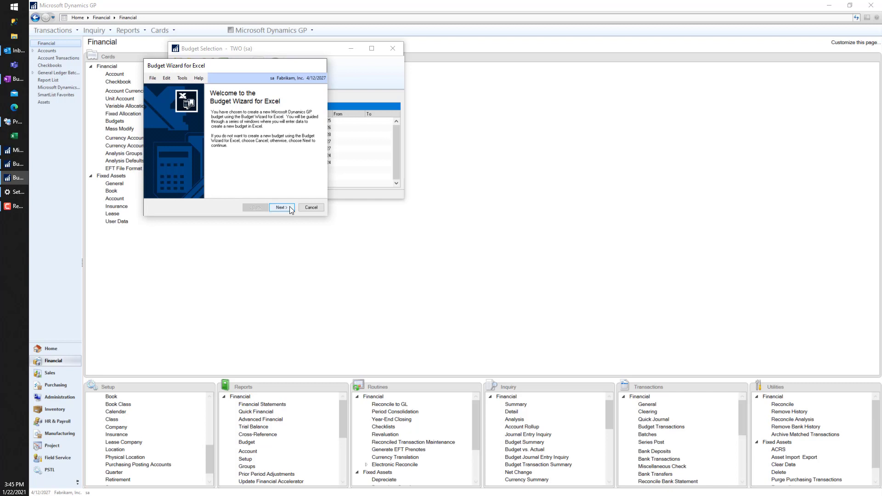
pyautogui.click(281, 207)
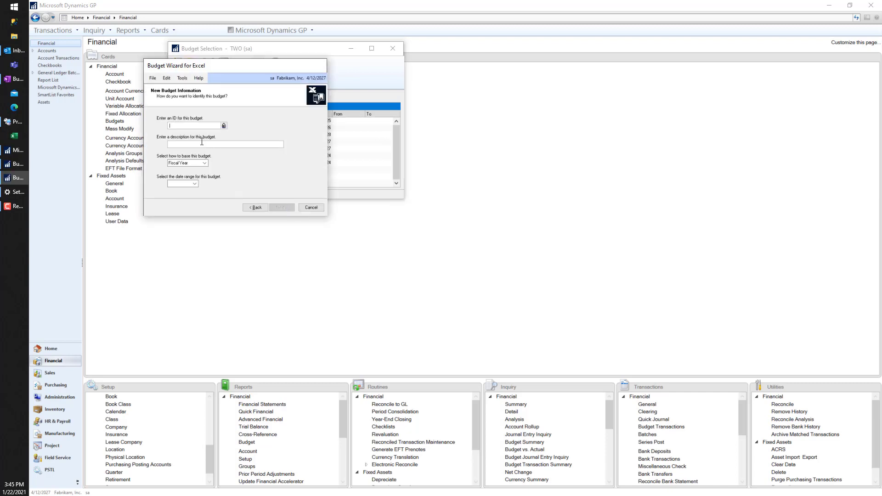
pyautogui.write('MY2025BUDGET')
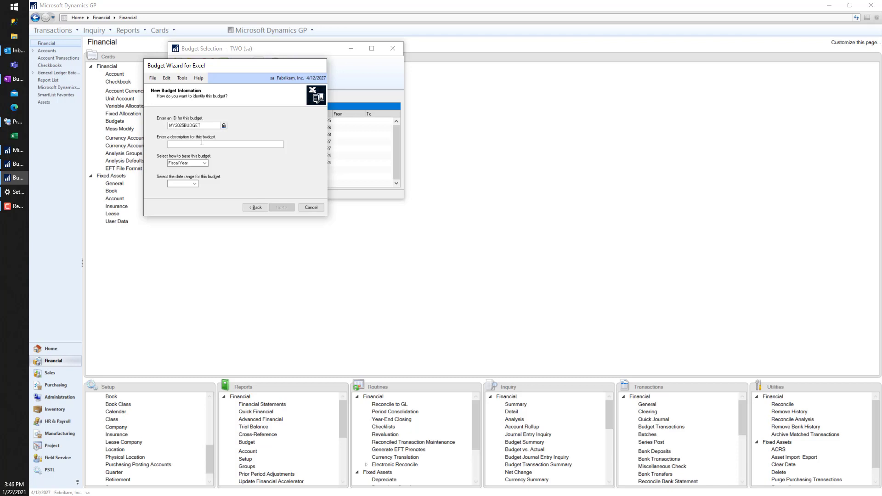
pyautogui.write('M')
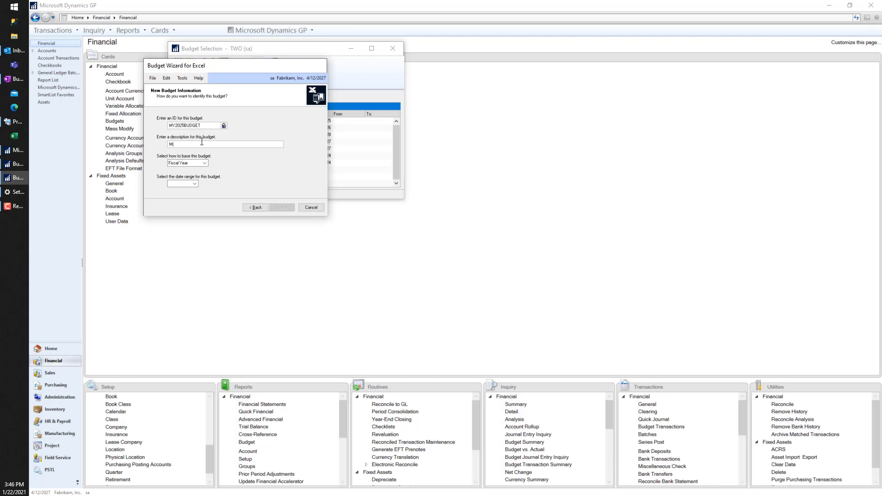
pyautogui.write('oney making/losing this year')
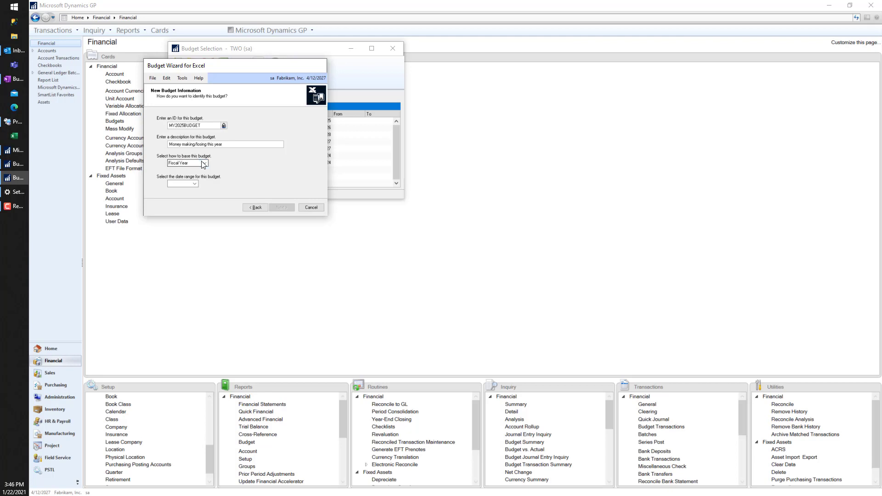
# - Base the budget on the fiscal year, with 2025 as the budget year
pyautogui.click(203, 163)
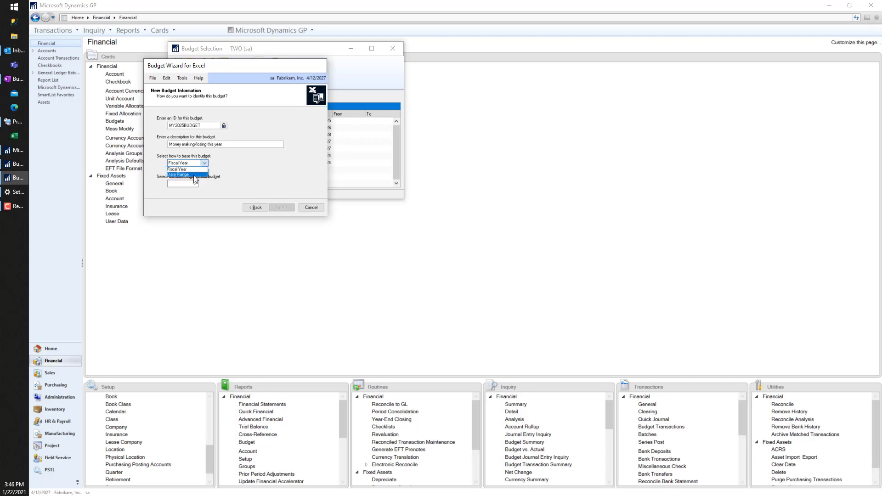
pyautogui.click(178, 163)
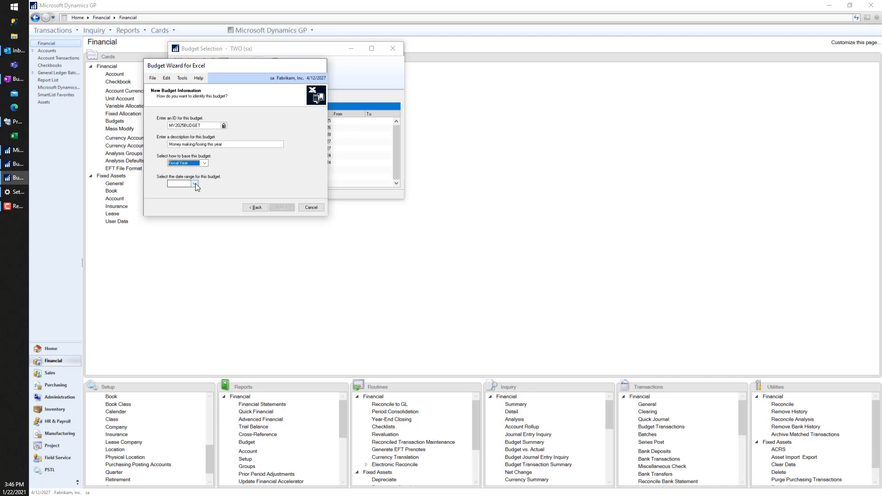
pyautogui.click(195, 184)
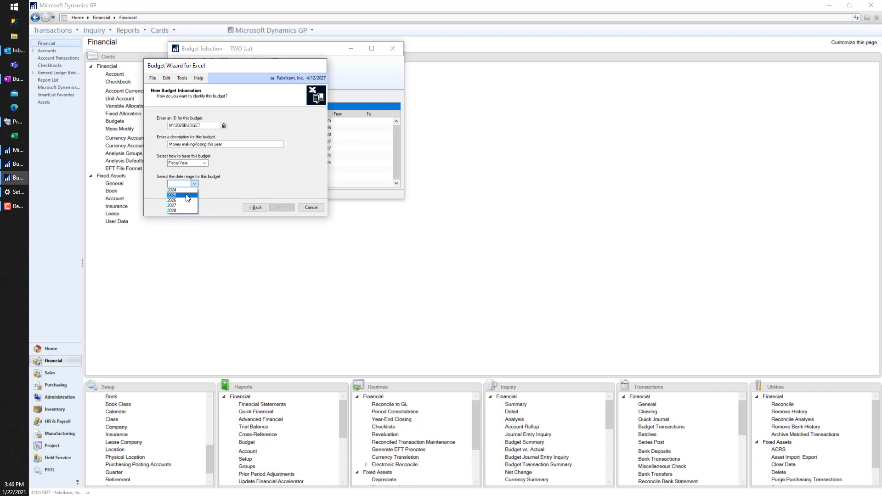
pyautogui.click(172, 195)
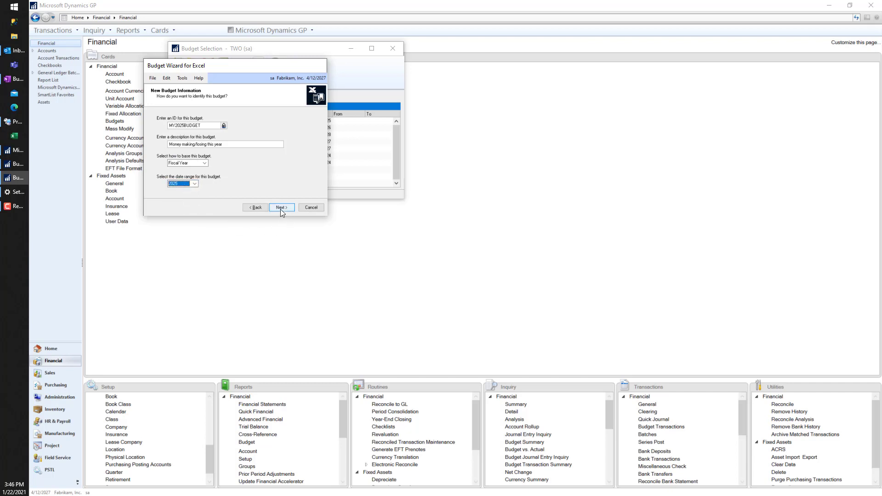
pyautogui.click(281, 208)
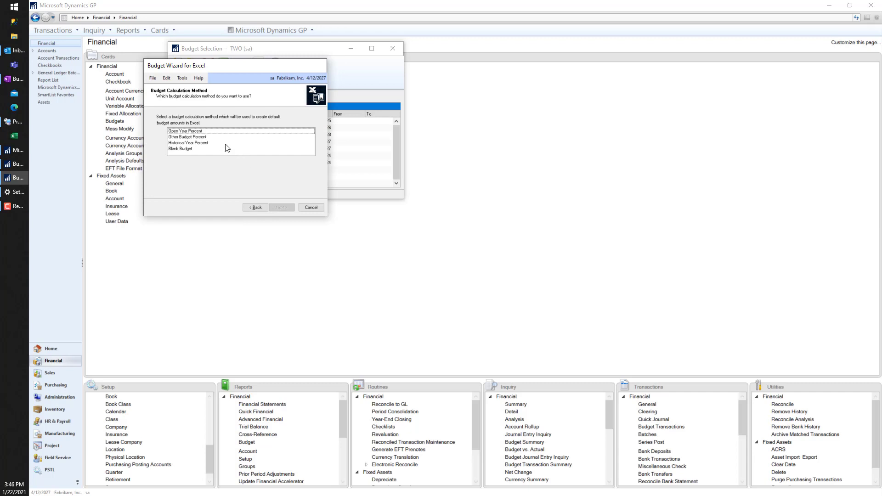
# - Compare Open Year, Other Budget, Historical Year and Blank Budget methods, choosing Open Year Percent
pyautogui.click(185, 131)
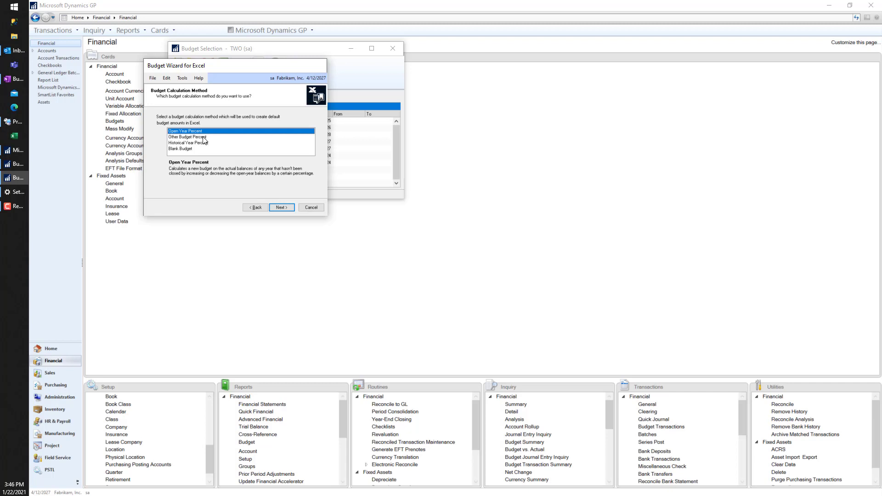
pyautogui.click(188, 137)
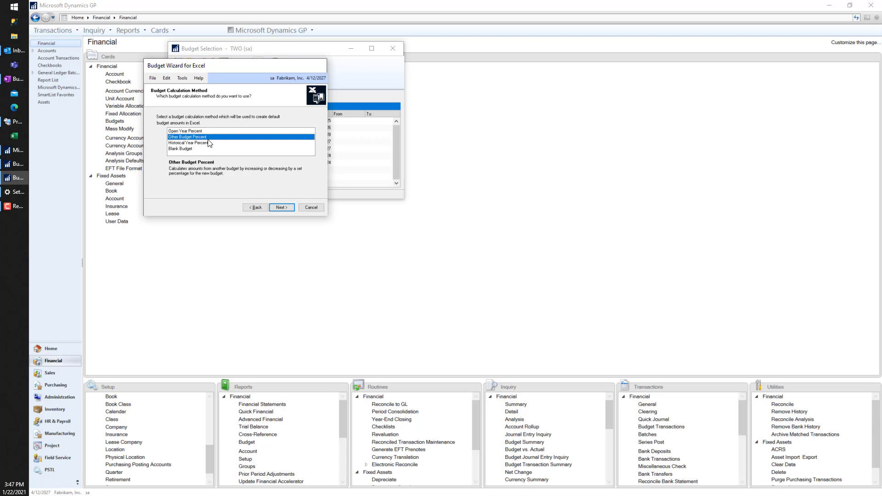
pyautogui.moveTo(206, 148)
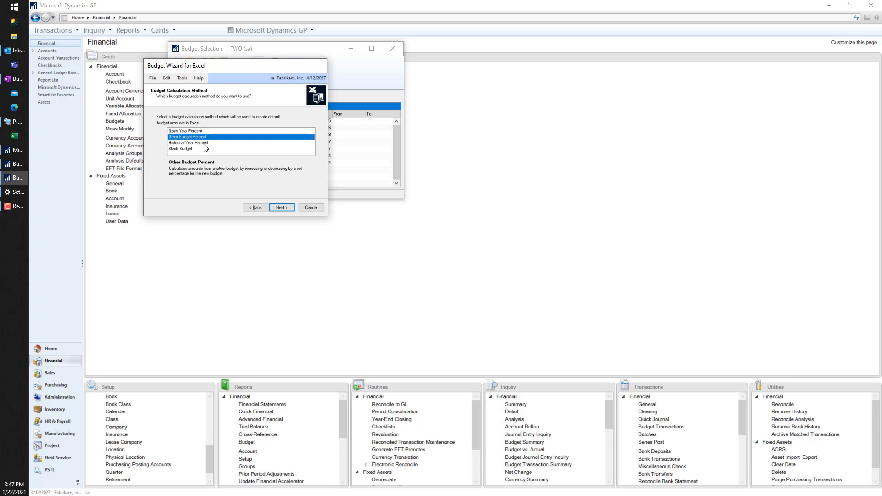
pyautogui.click(189, 143)
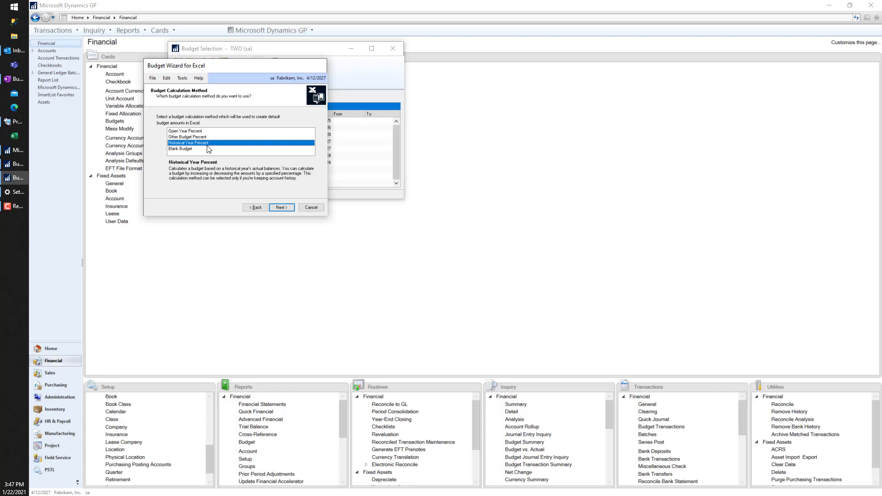
pyautogui.click(187, 149)
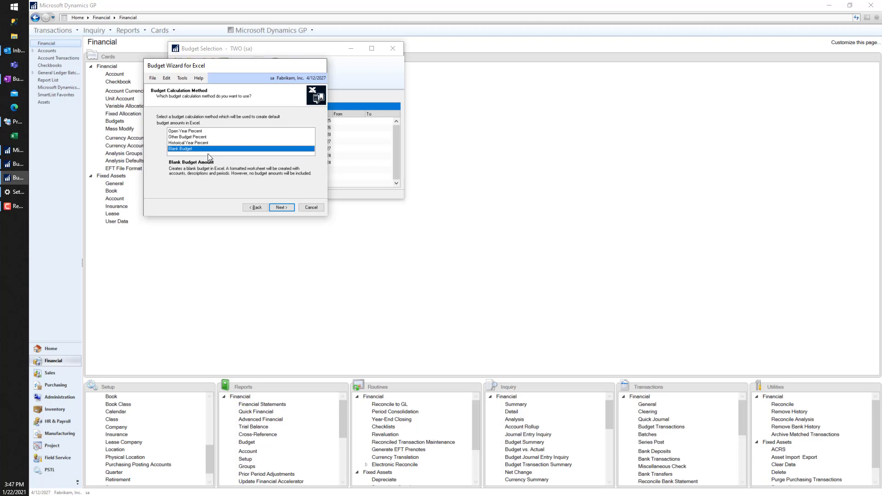
pyautogui.moveTo(198, 132)
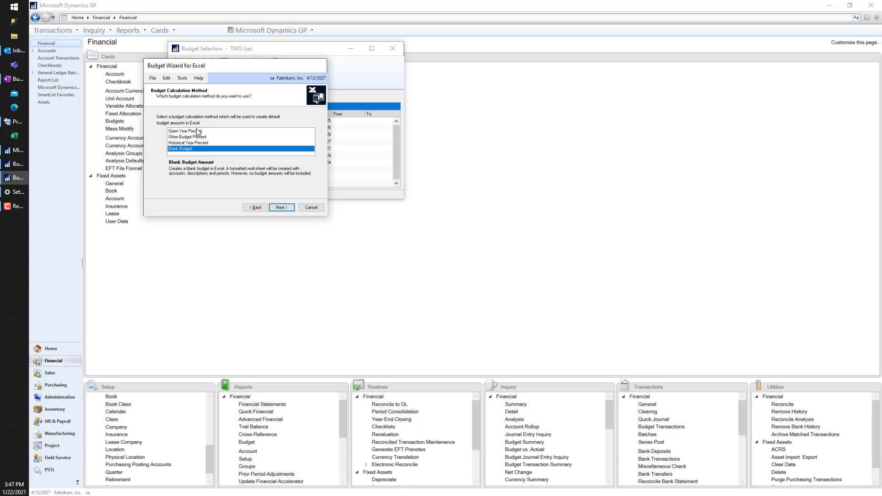
pyautogui.click(282, 207)
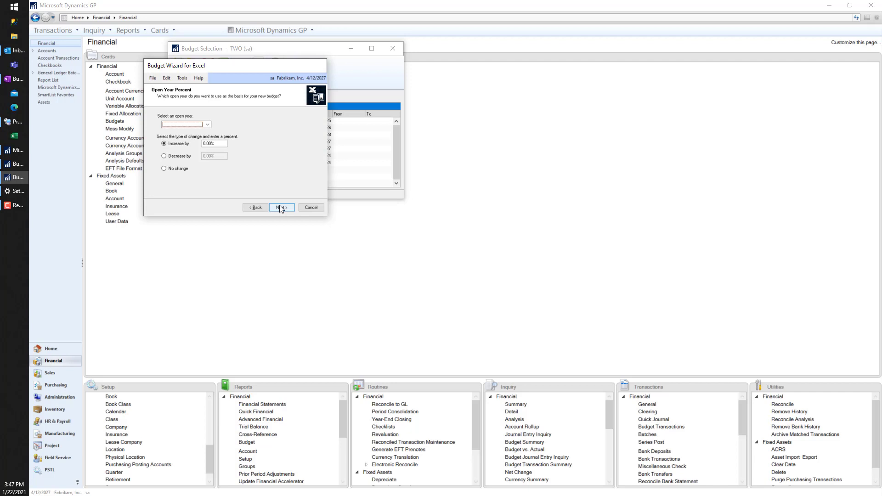
# - Set open year 2024 as the base with a 10.00 percent increase
pyautogui.click(207, 124)
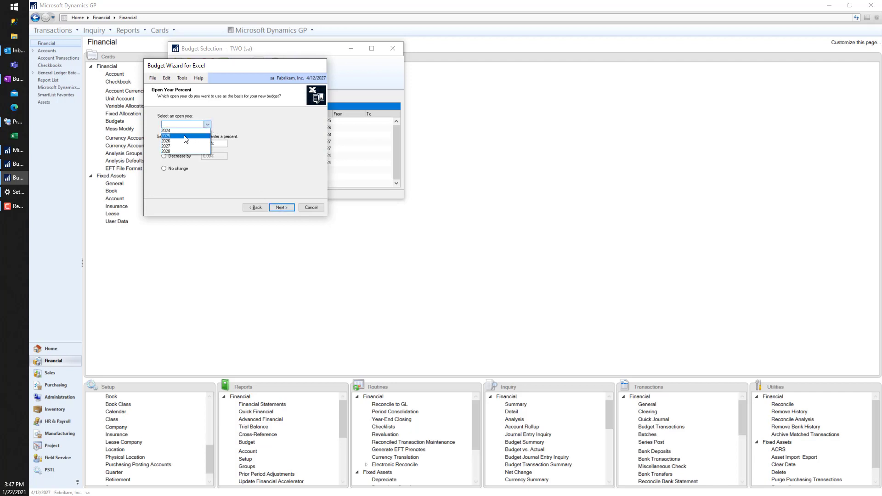
pyautogui.click(166, 131)
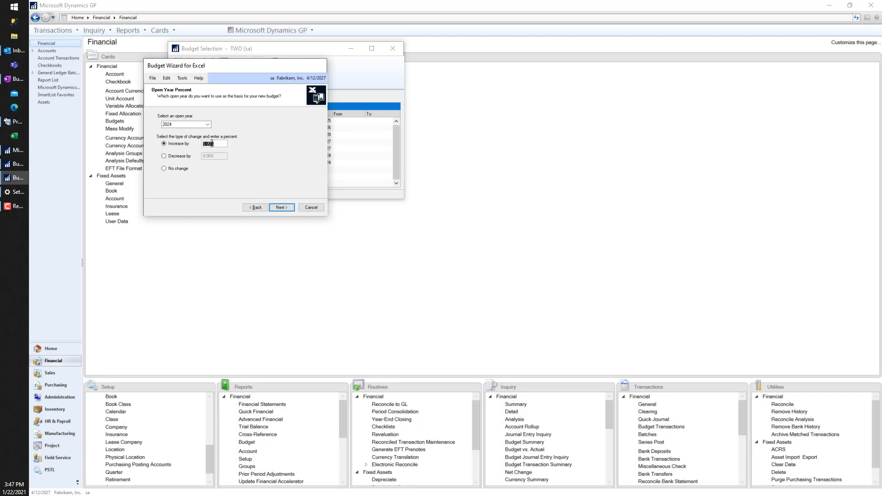
pyautogui.write('10.00')
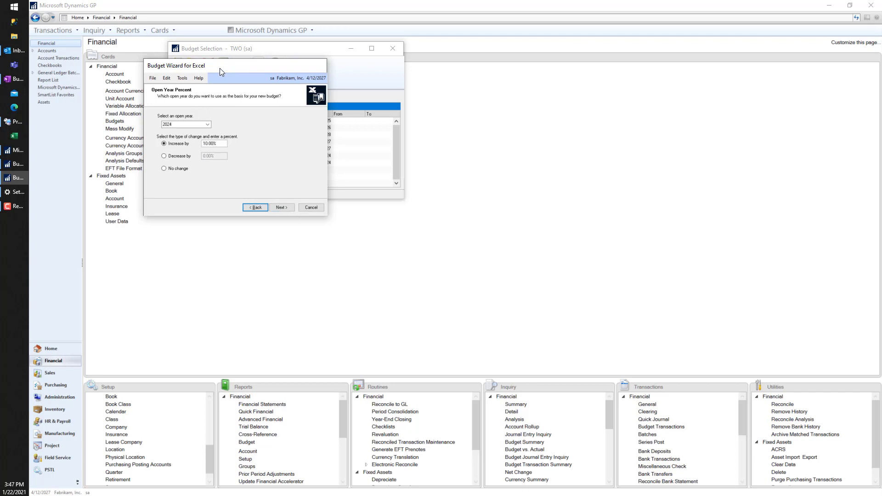
pyautogui.moveTo(197, 65); pyautogui.dragTo(262, 140)
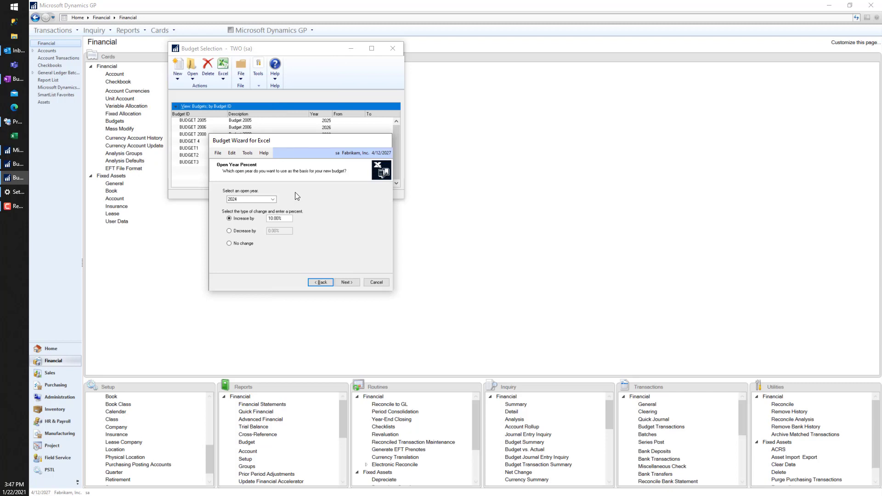
pyautogui.moveTo(340, 277)
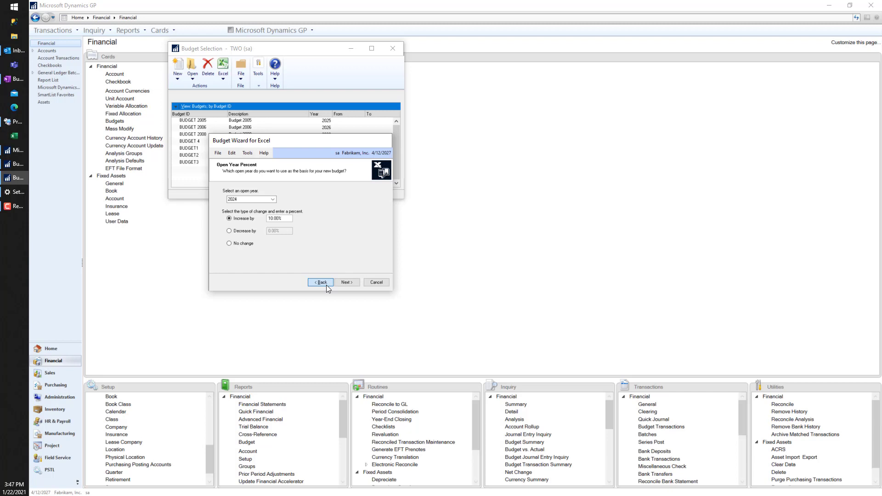
pyautogui.click(320, 282)
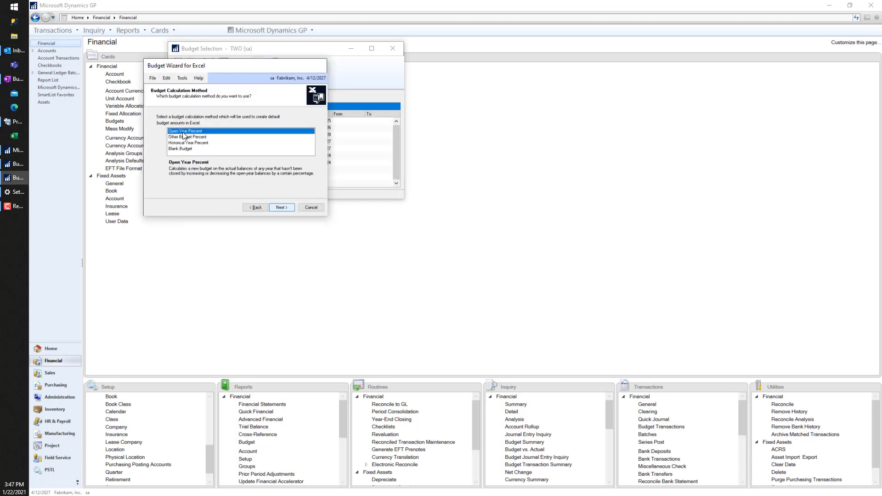
pyautogui.moveTo(279, 211)
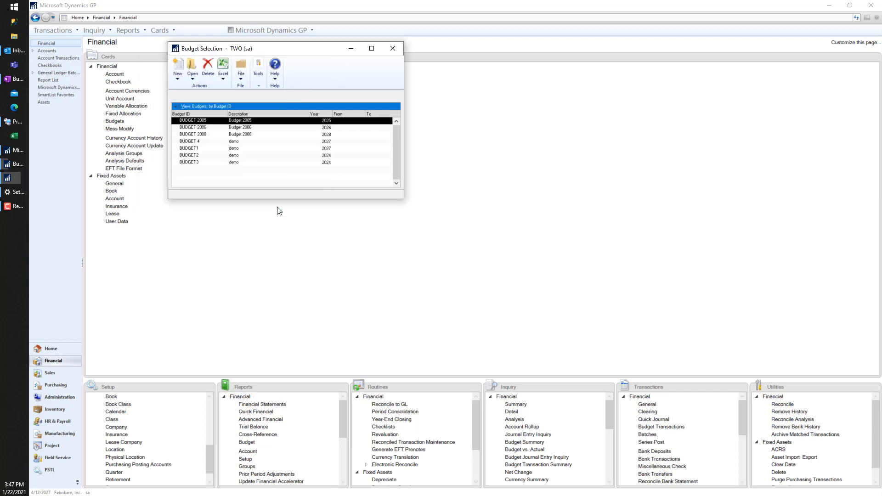
pyautogui.click(223, 67)
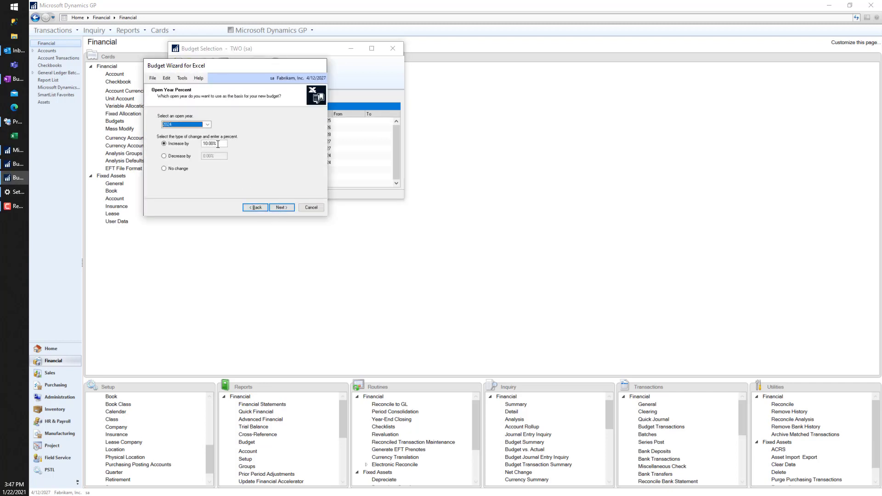
# - Include actual amounts from 2024 only, leaving the history years unchecked
pyautogui.click(282, 208)
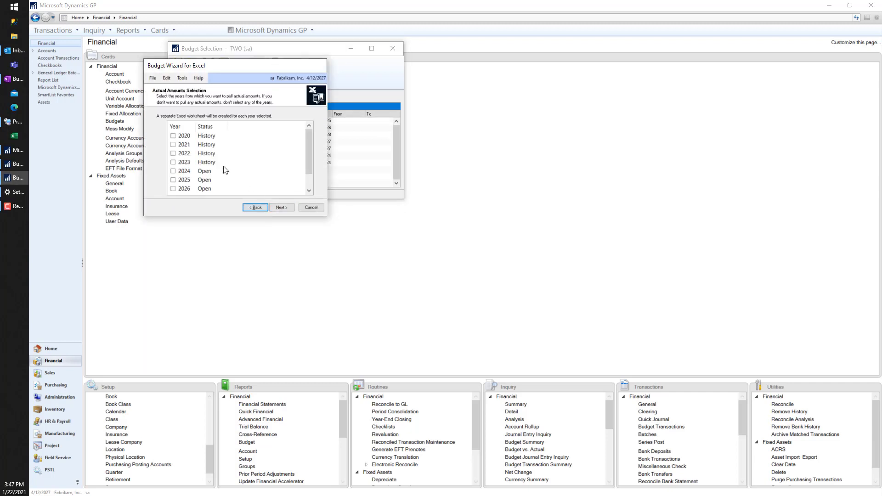
pyautogui.moveTo(187, 168)
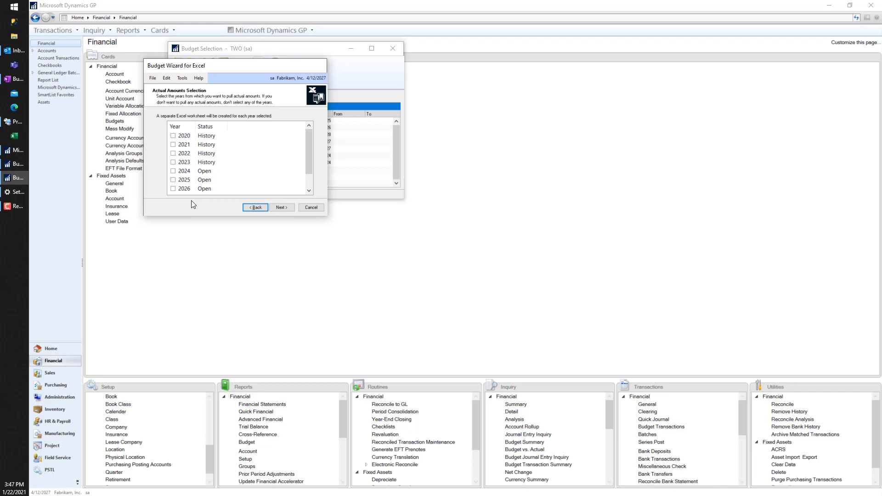
pyautogui.moveTo(202, 169)
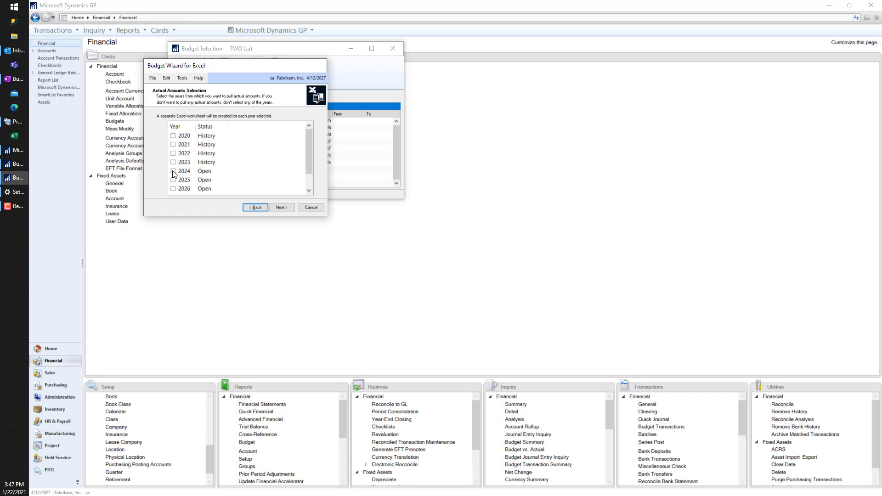
pyautogui.click(173, 171)
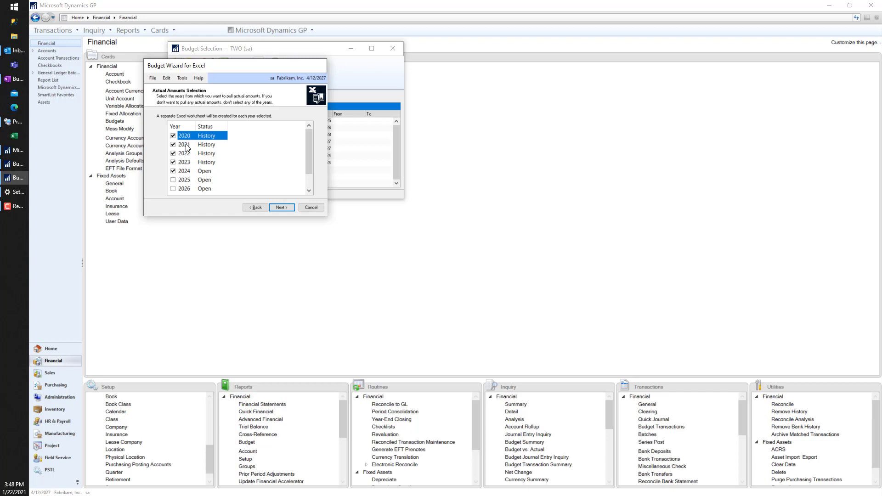
pyautogui.click(174, 153)
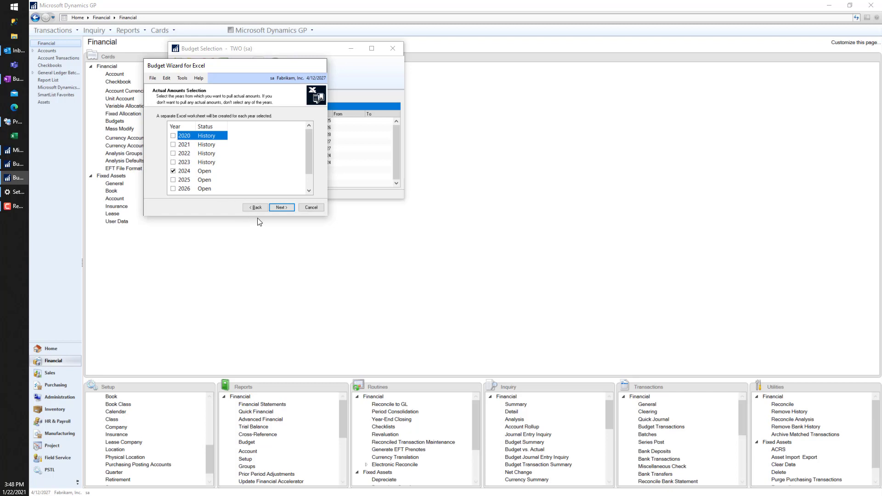
pyautogui.moveTo(186, 179)
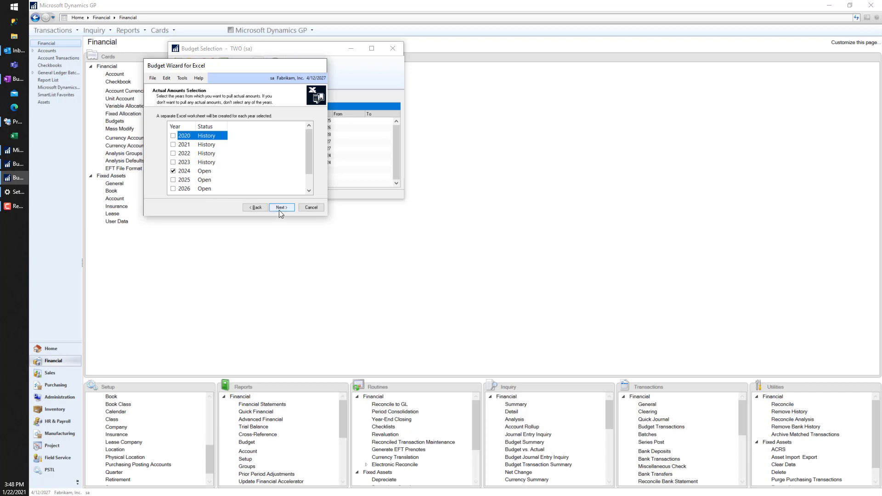
pyautogui.click(282, 207)
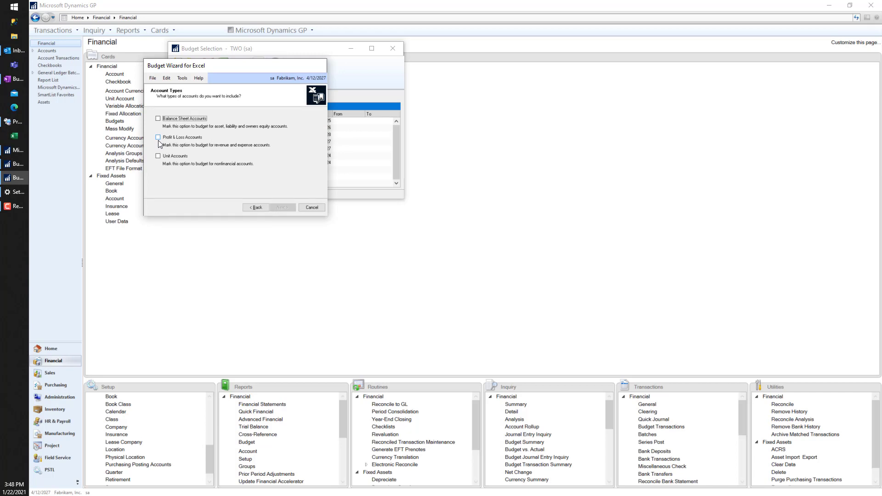
# - Include all Profit & Loss accounts, after briefly trying selection by the Account segment
pyautogui.click(158, 137)
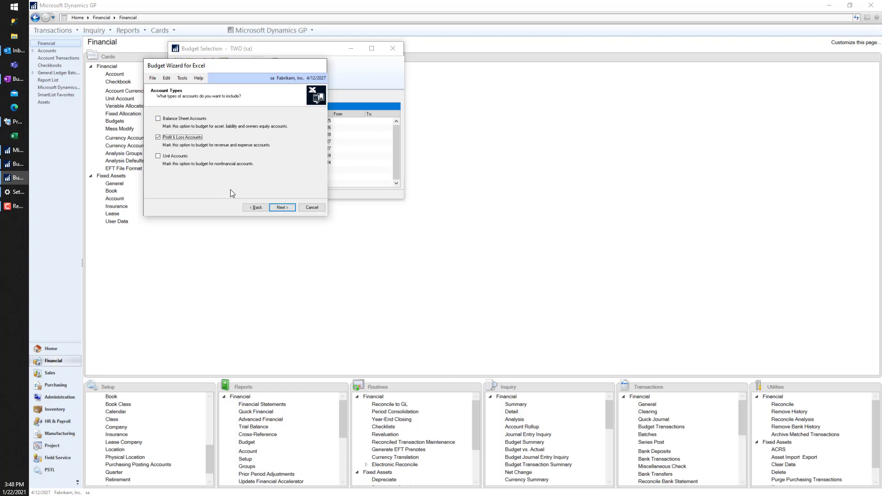
pyautogui.click(281, 207)
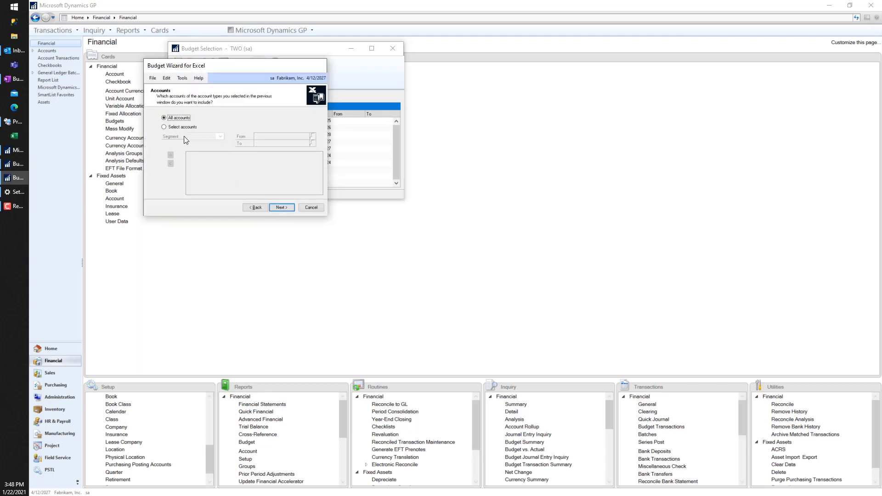
pyautogui.click(164, 127)
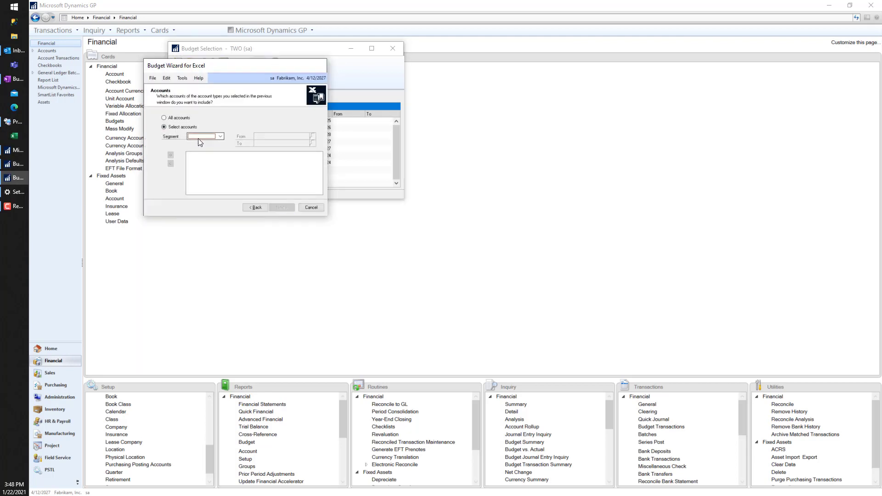
pyautogui.click(221, 137)
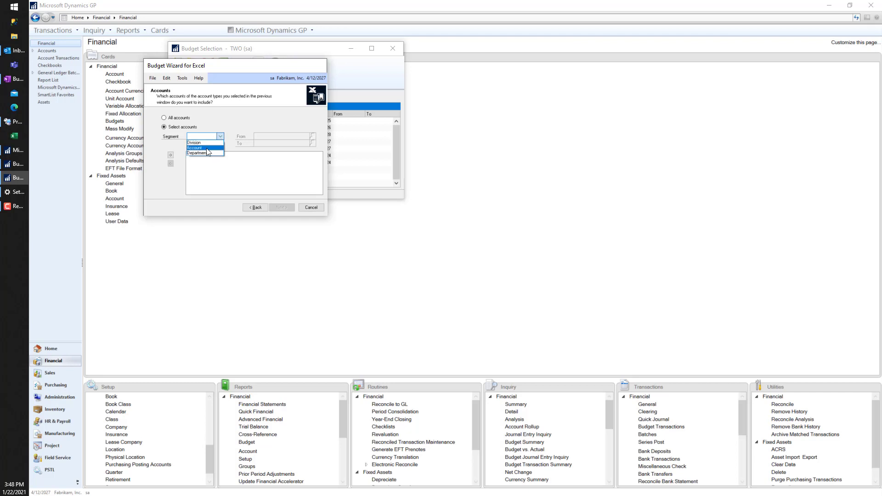
pyautogui.click(194, 147)
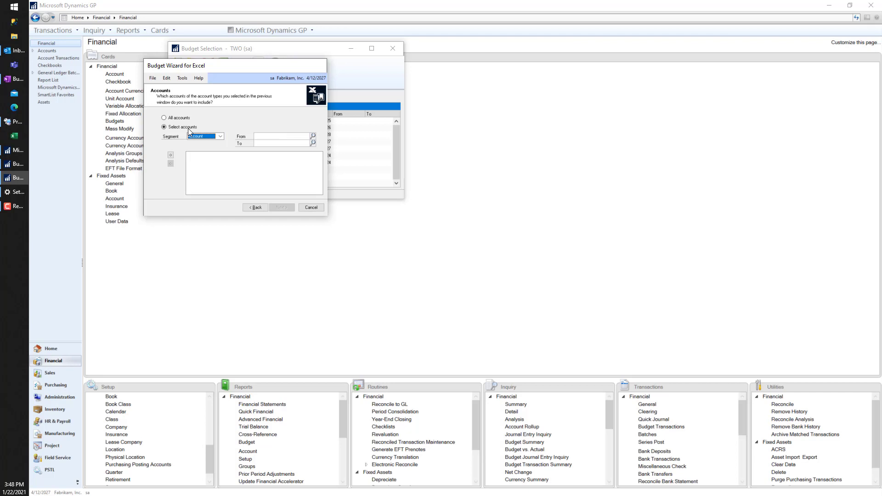
pyautogui.click(164, 118)
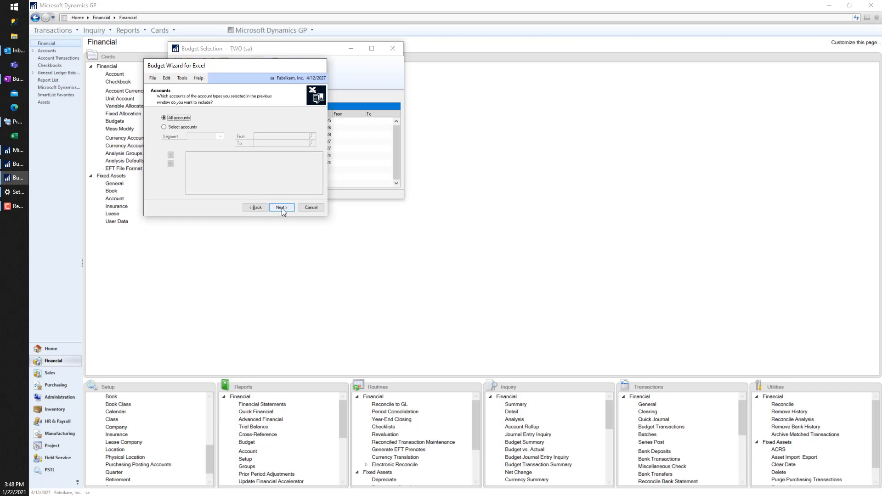
pyautogui.click(281, 207)
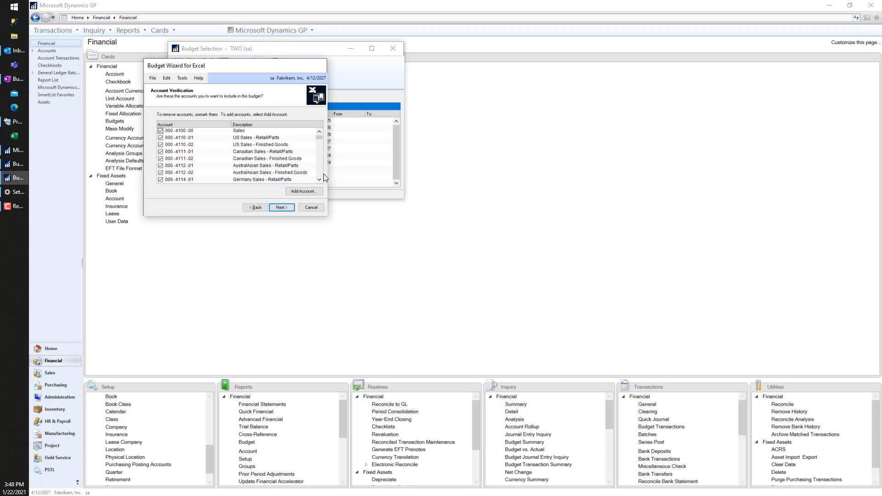
# - Scroll the Account Verification list and browse the Accounts Lookup for more accounts
pyautogui.scroll(-3)
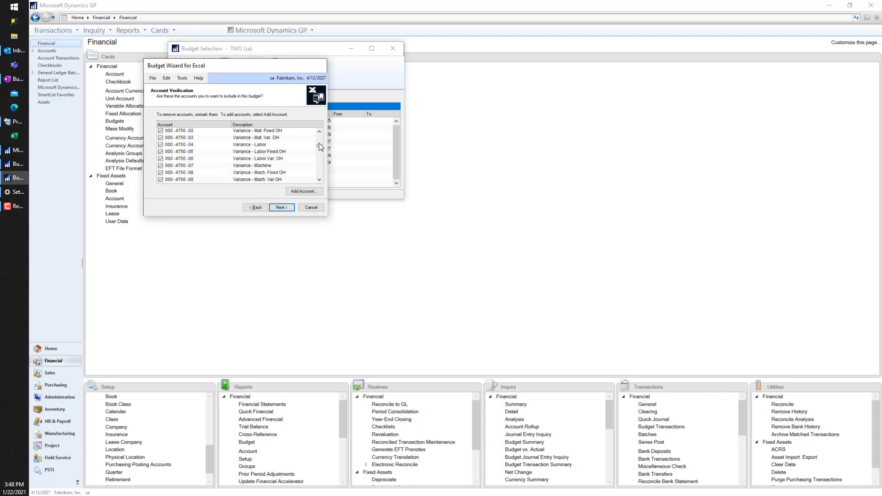
pyautogui.scroll(3)
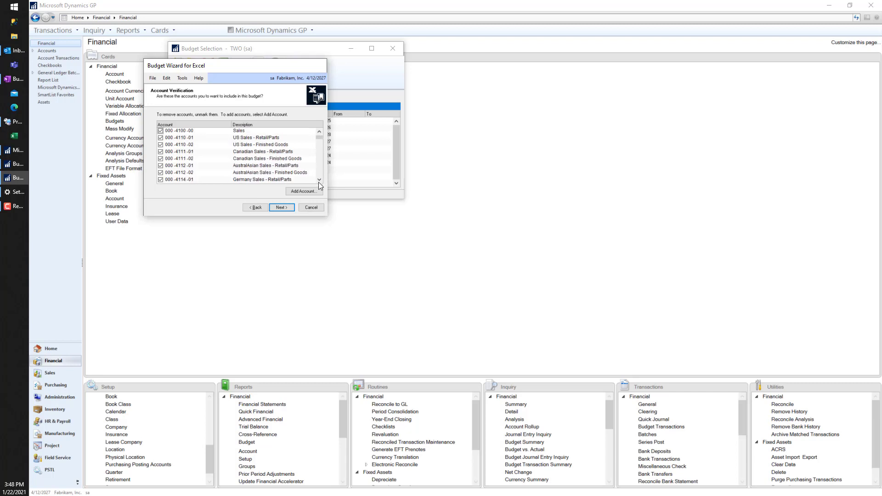
pyautogui.click(304, 192)
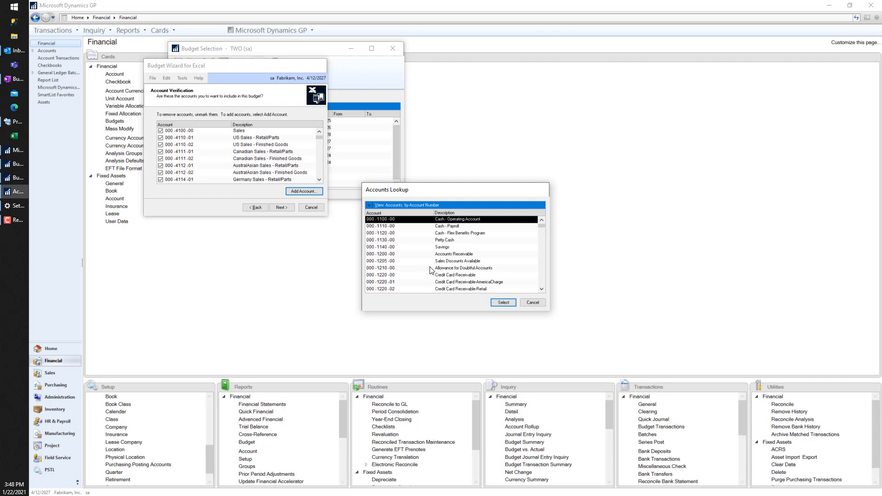
pyautogui.scroll(-3)
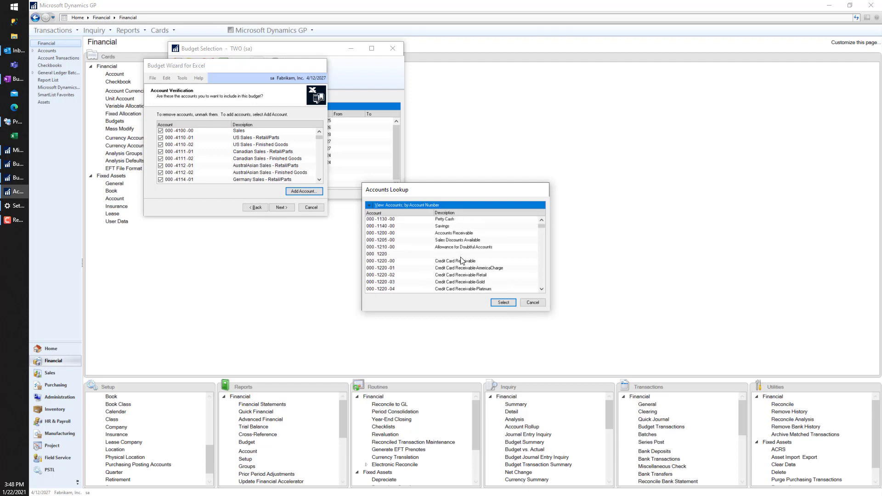
pyautogui.scroll(3)
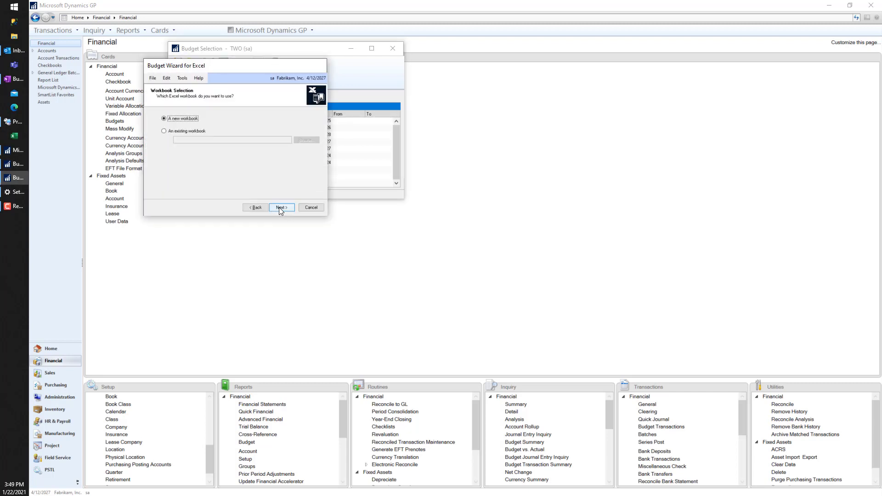
pyautogui.moveTo(237, 171)
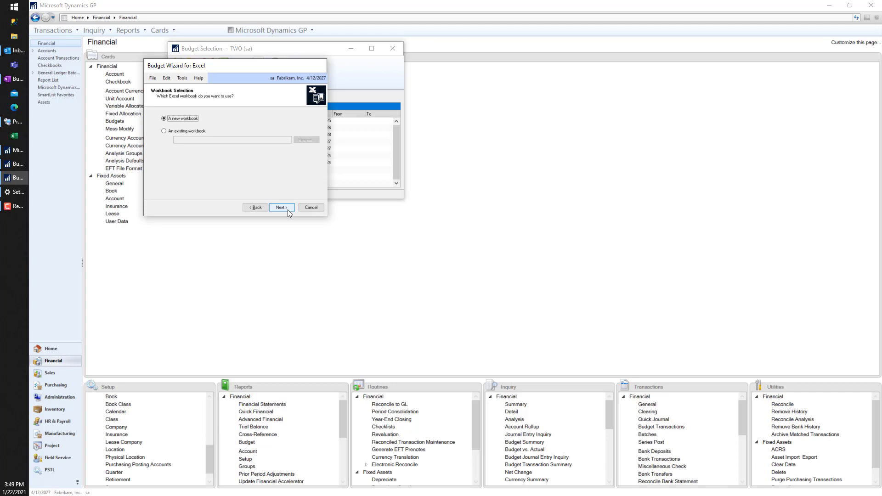
# - Keep a new workbook as the destination and finish the Budget Wizard for Excel
pyautogui.click(281, 207)
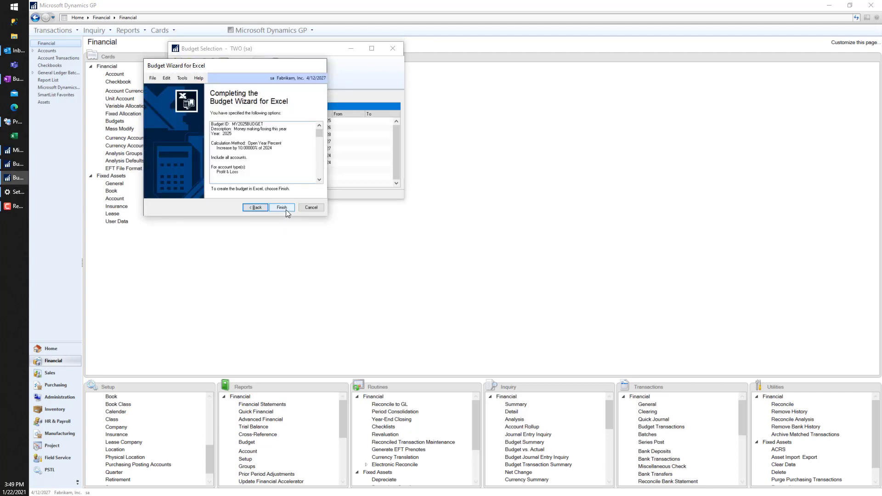
pyautogui.click(281, 207)
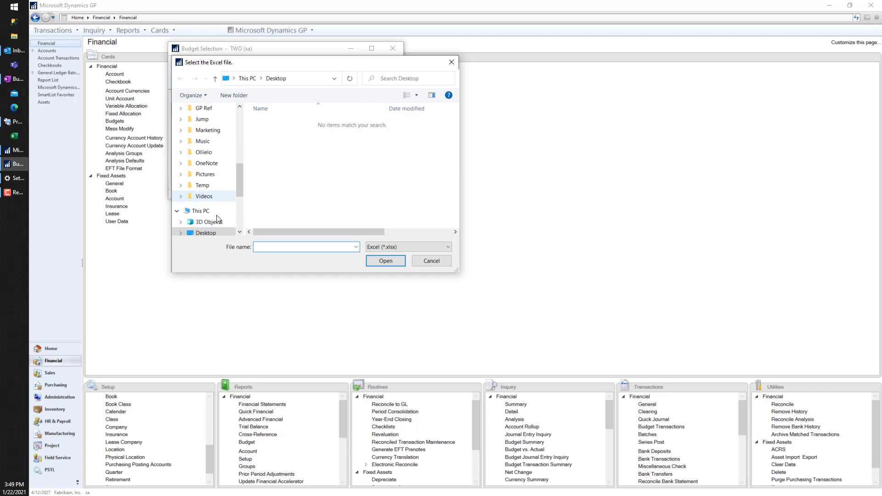
# - Name the Excel file My2025Budget and confirm it to start the export
pyautogui.write('My2025B')
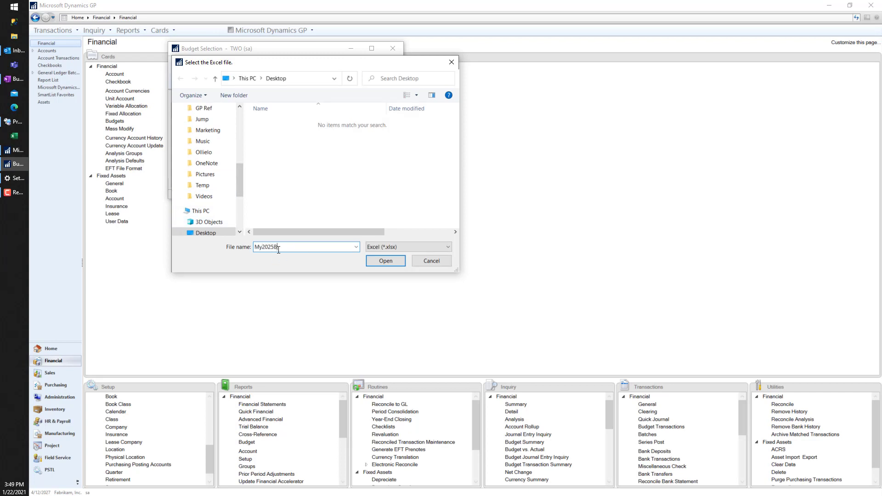
pyautogui.click(385, 260)
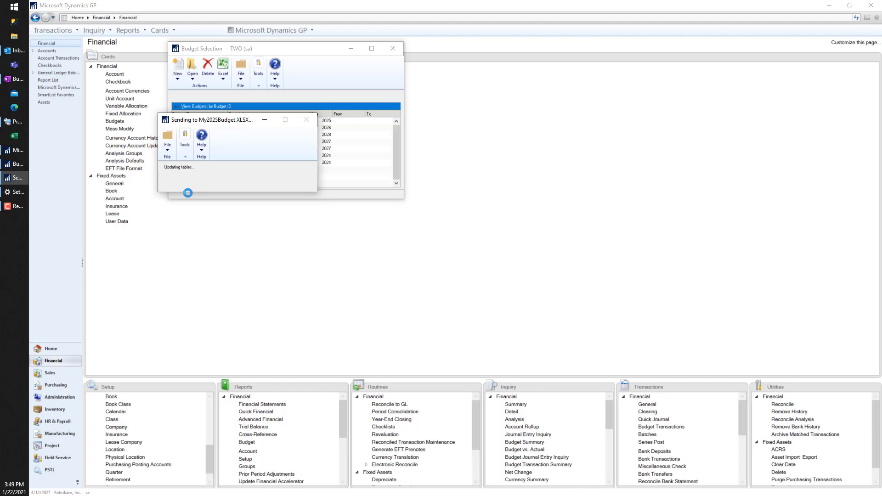
pyautogui.moveTo(189, 182)
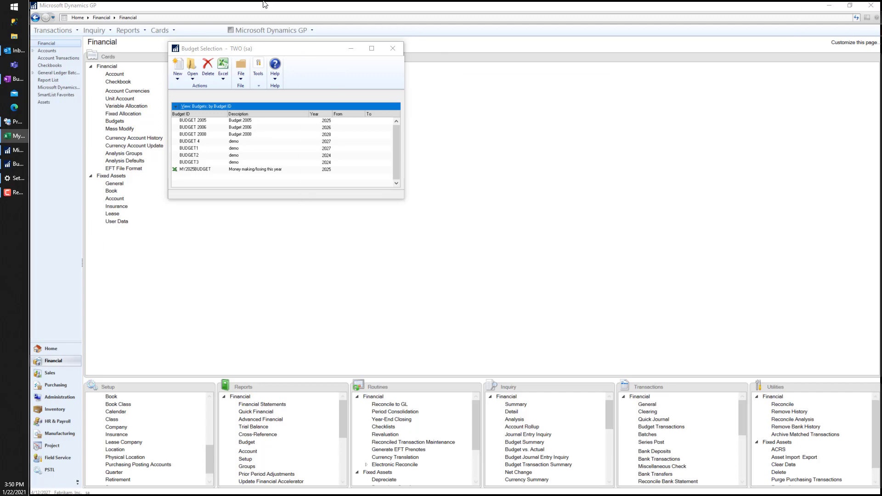
# - Open the My2025Budget workbook and compare the 2024 actuals and MY2025BUDGET sheets
pyautogui.click(223, 66)
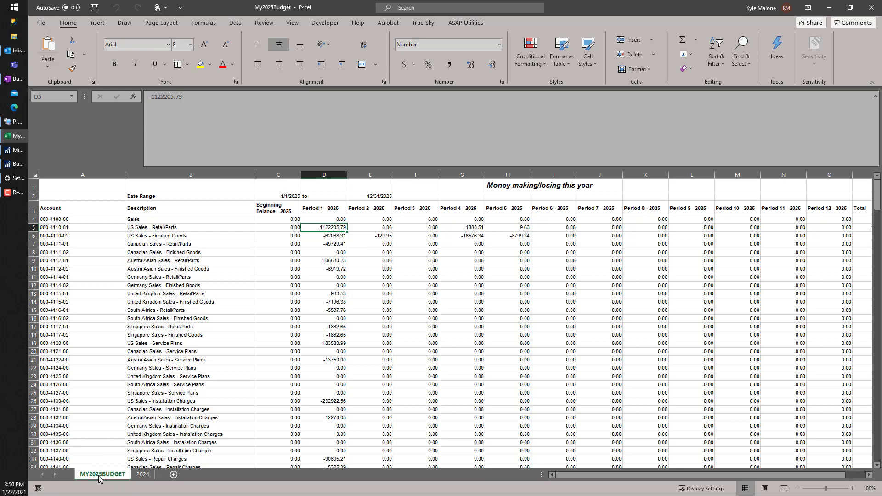
pyautogui.click(143, 474)
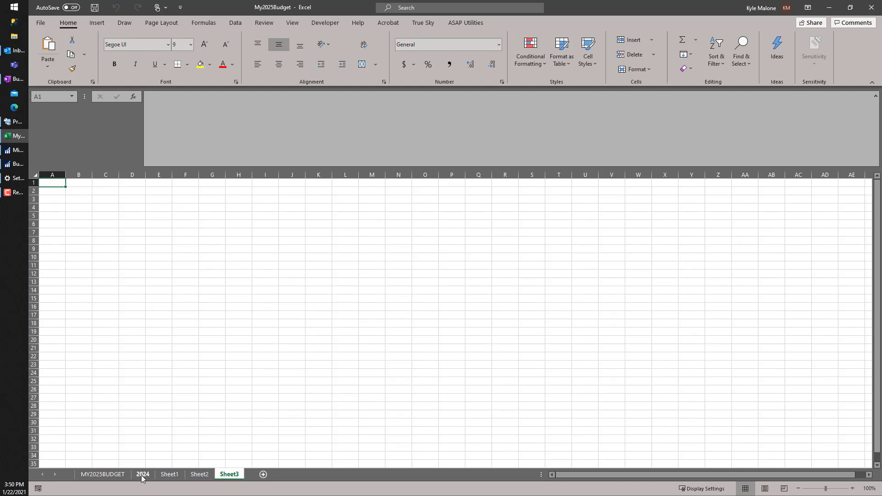
pyautogui.click(103, 474)
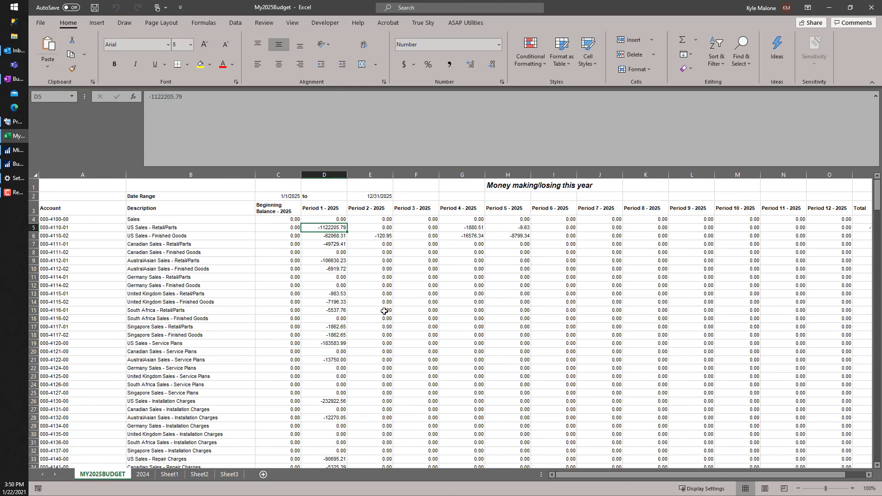
pyautogui.click(369, 310)
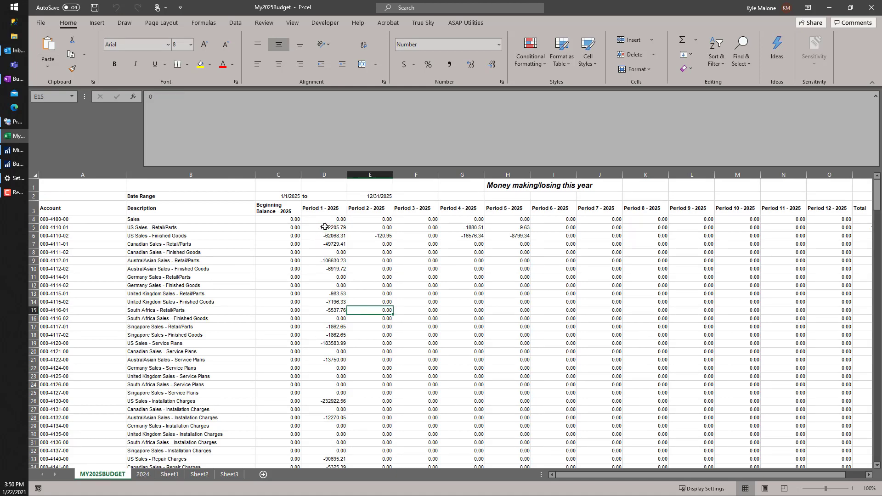
pyautogui.click(143, 474)
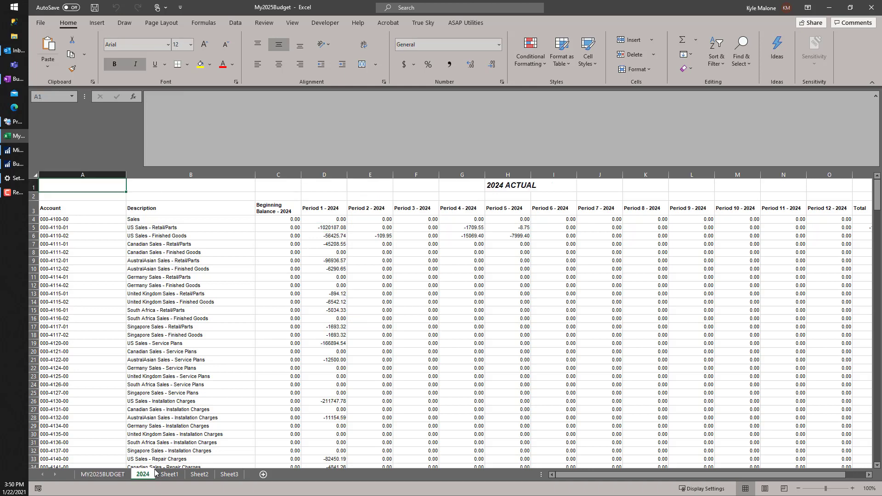
pyautogui.click(324, 227)
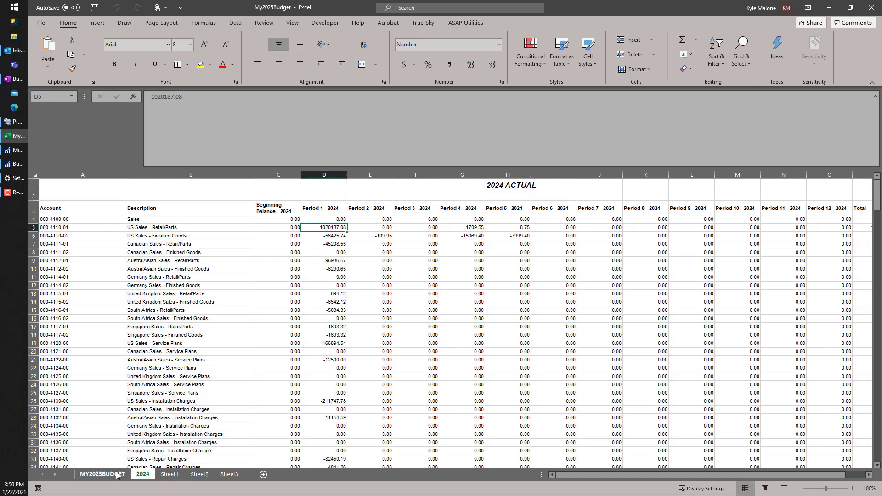
pyautogui.click(102, 475)
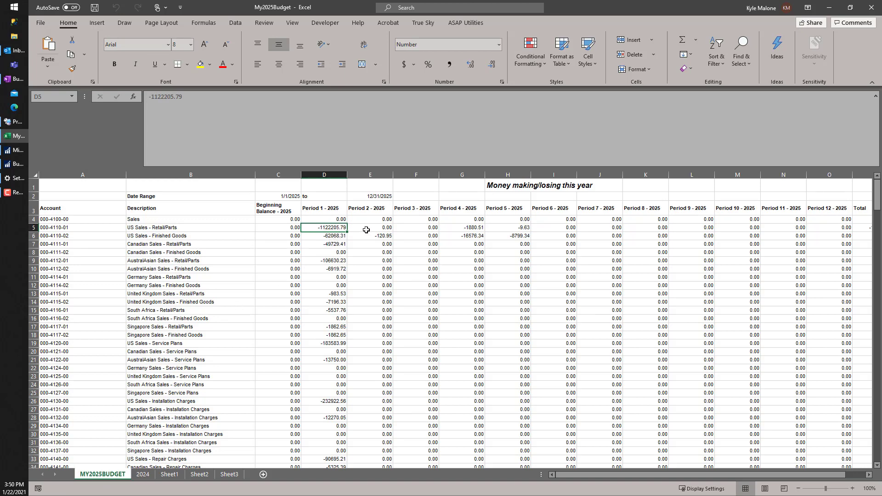
# - Select the Period 2 US Sales - Retail/Parts figure and scroll the 2025 amounts
pyautogui.click(369, 228)
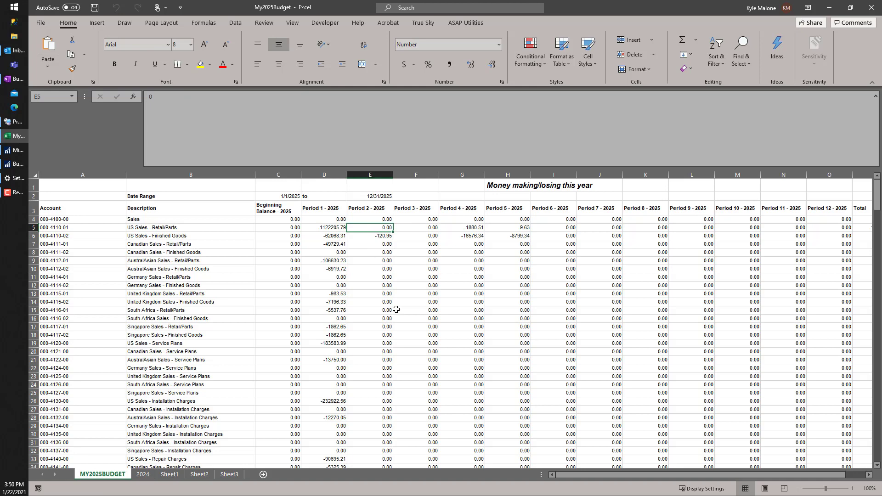
pyautogui.moveTo(299, 332)
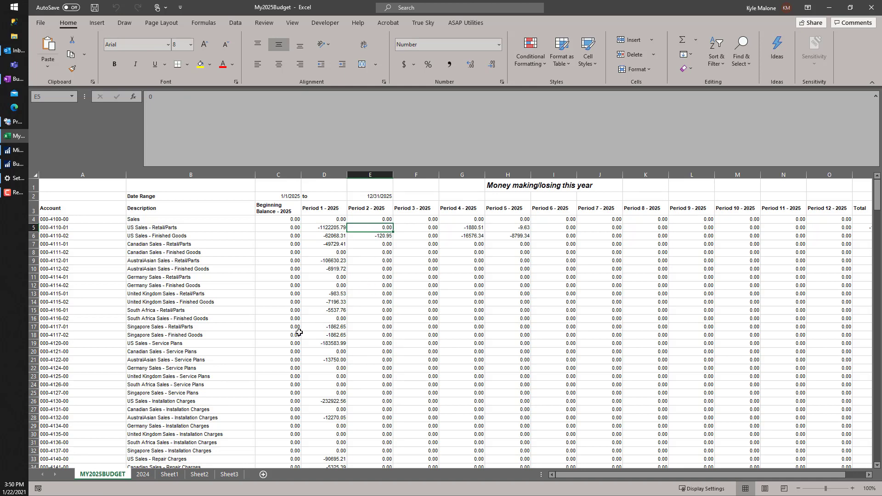
pyautogui.moveTo(302, 322)
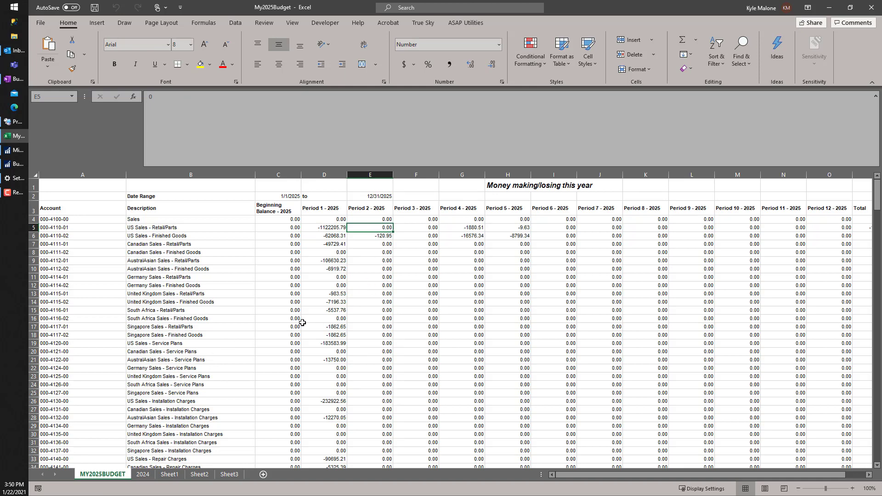
pyautogui.scroll(-3)
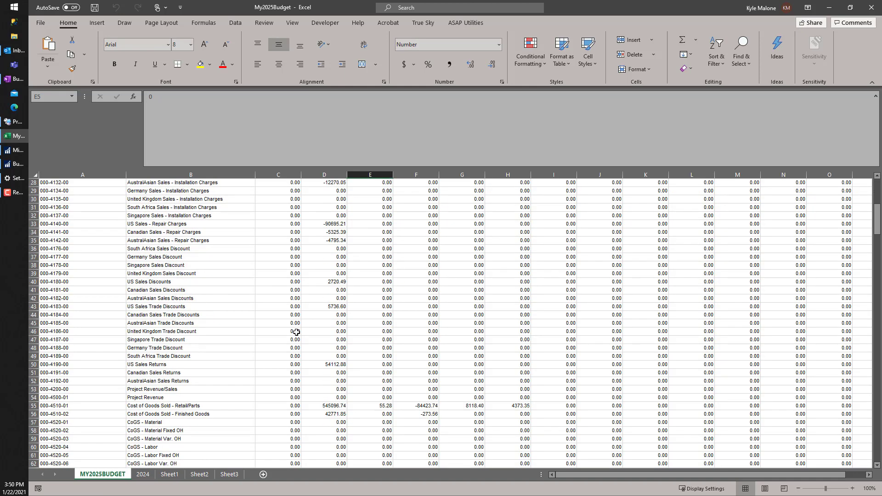
pyautogui.scroll(3)
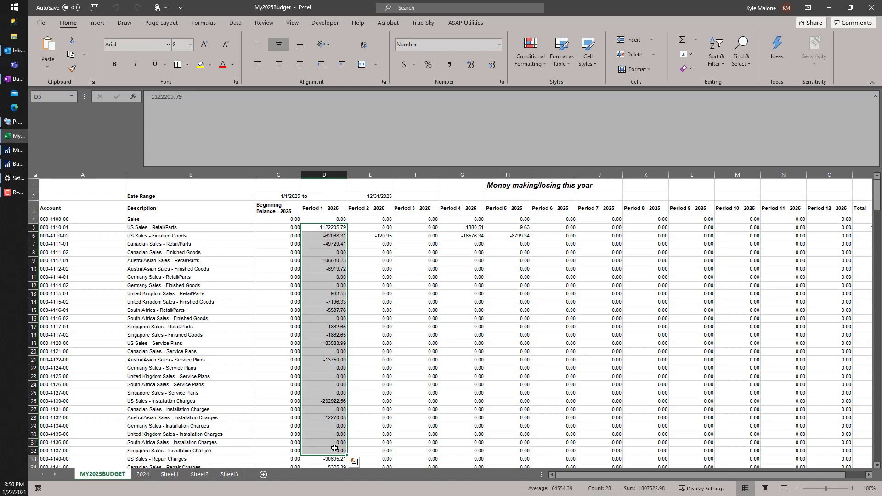
pyautogui.moveTo(346, 250)
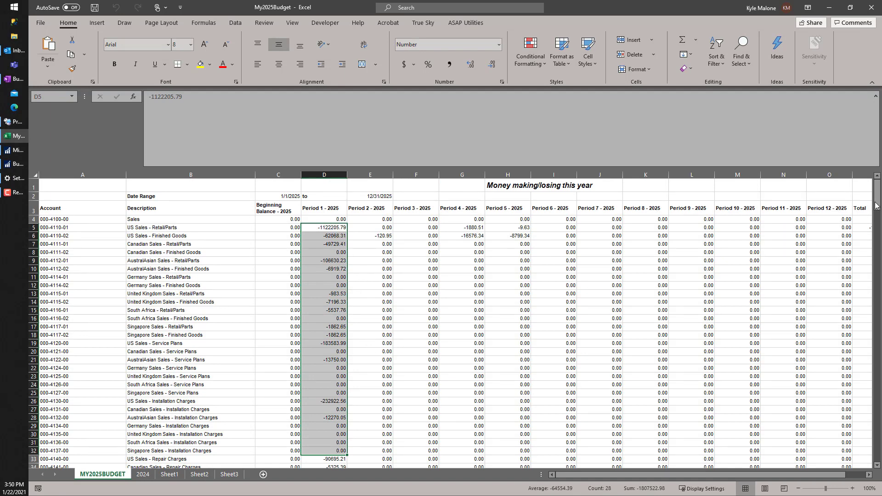
pyautogui.scroll(-3)
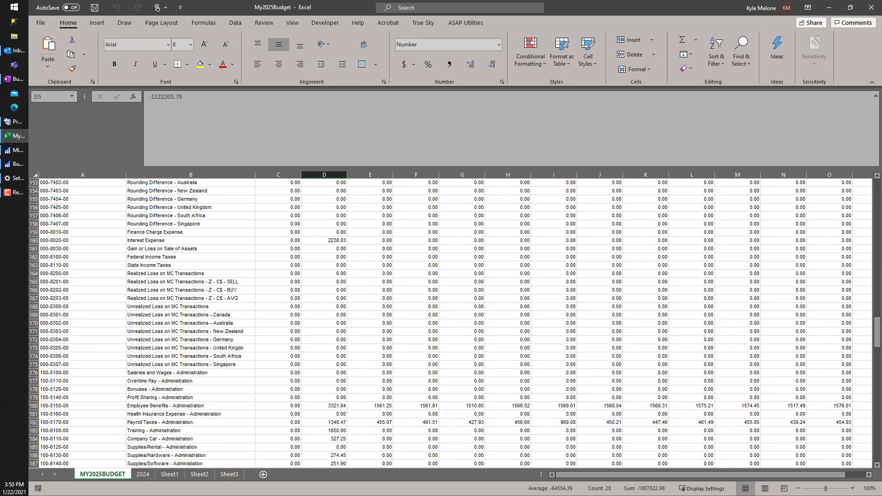
pyautogui.scroll(3)
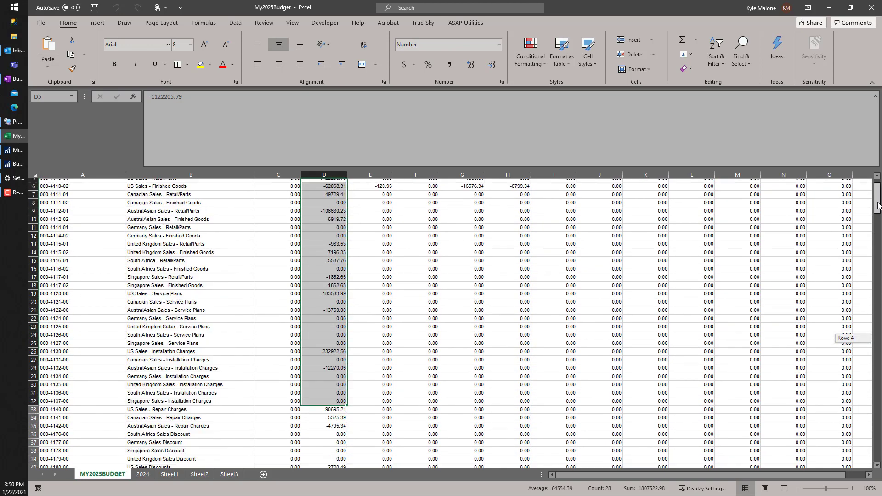
pyautogui.scroll(3)
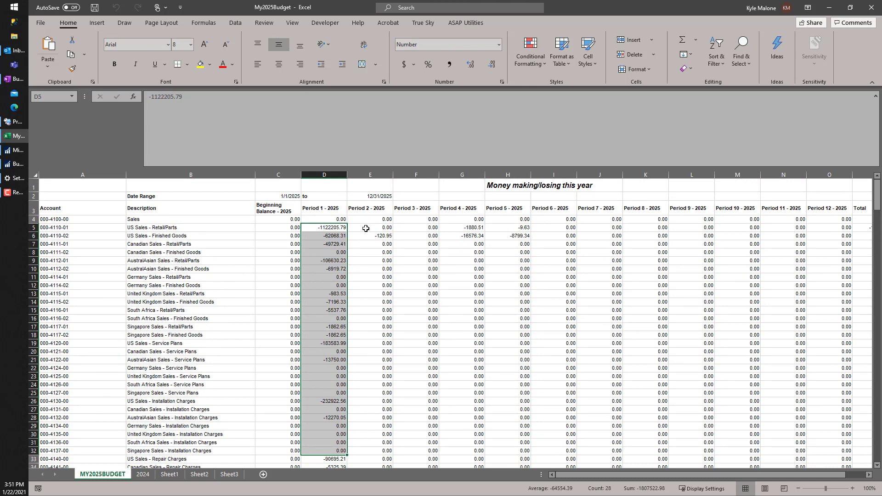
# - Enter -10000, -250000 and -600000 for US Sales - Retail/Parts Periods 2, 3 and 6
pyautogui.click(370, 227)
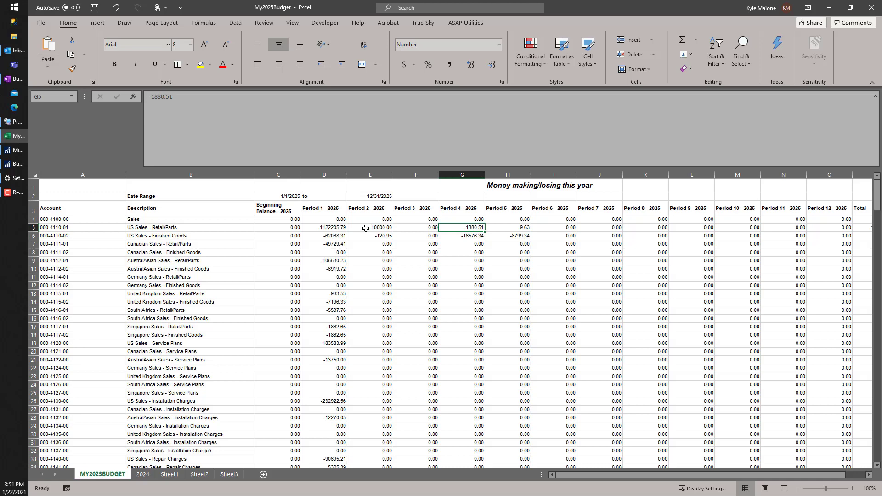
pyautogui.click(278, 228)
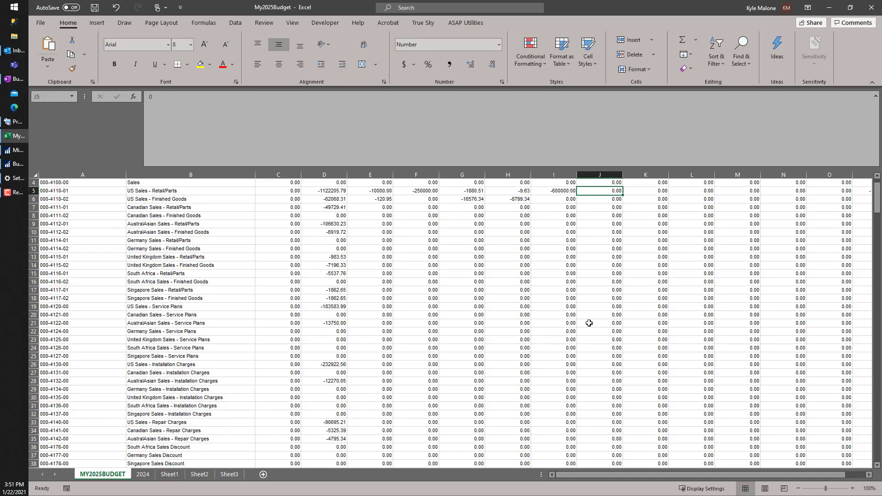
pyautogui.scroll(-3)
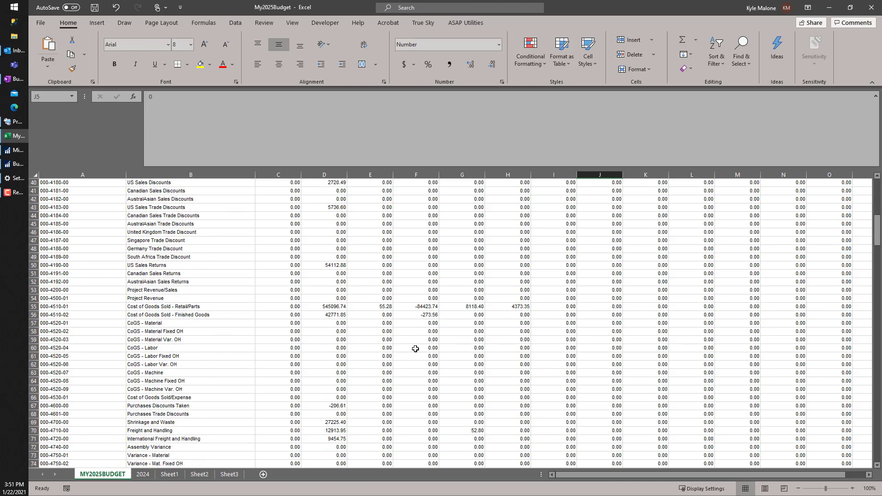
pyautogui.scroll(3)
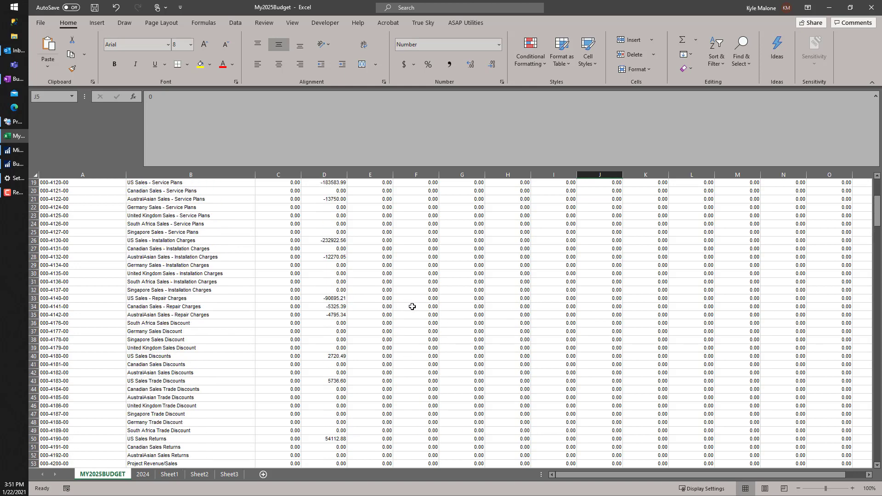
pyautogui.scroll(3)
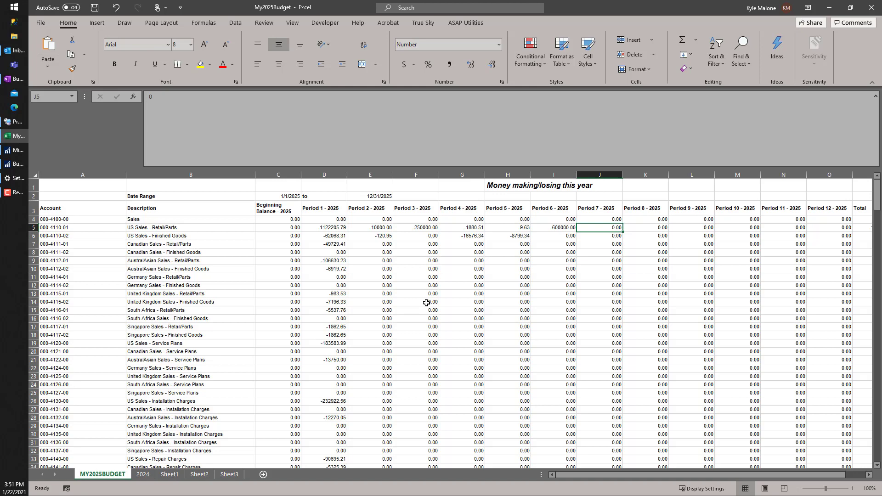
pyautogui.click(462, 301)
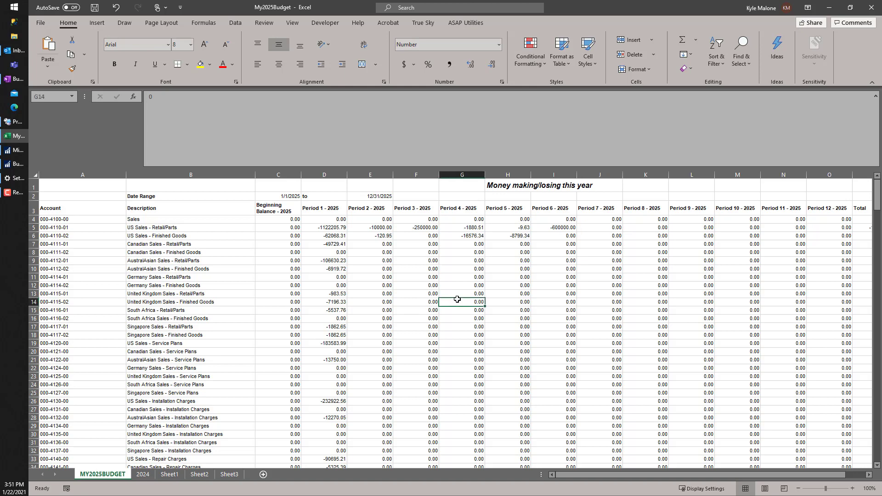
pyautogui.click(82, 174)
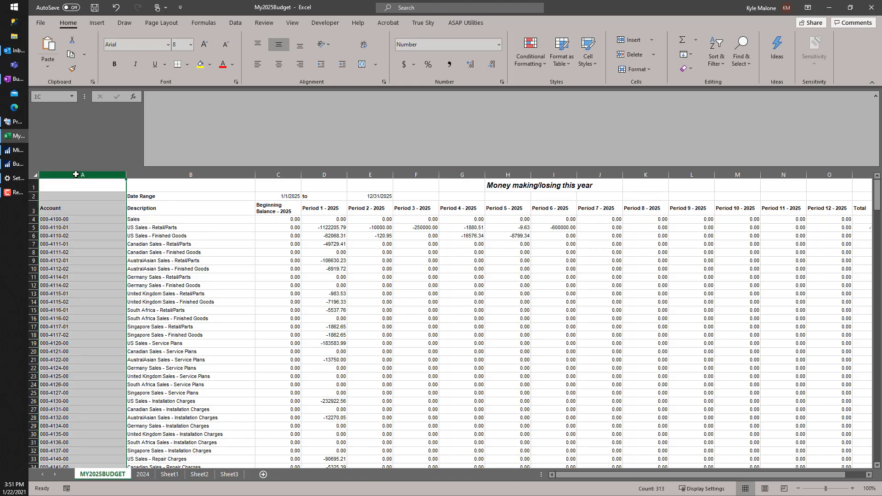
# - Duplicate the budget sheet, naming the original Calculations and the copy MY2025BUDGET
pyautogui.click(82, 175)
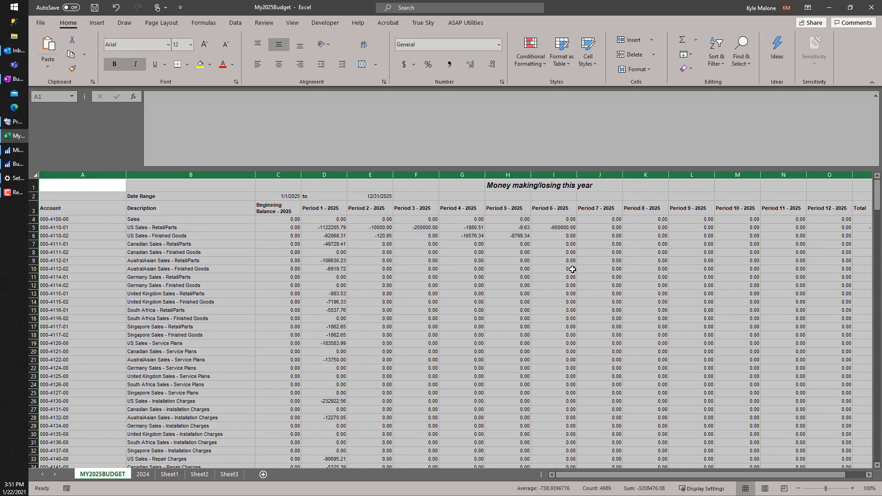
pyautogui.moveTo(376, 243)
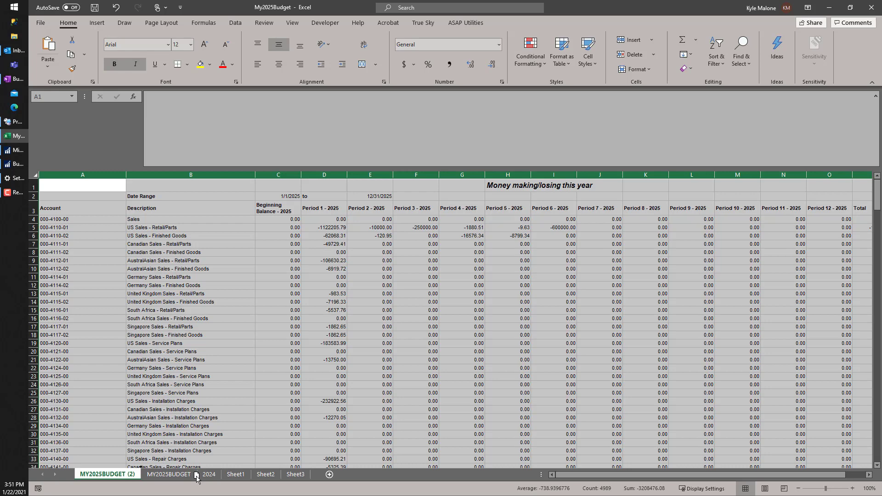
pyautogui.rightClick(169, 474)
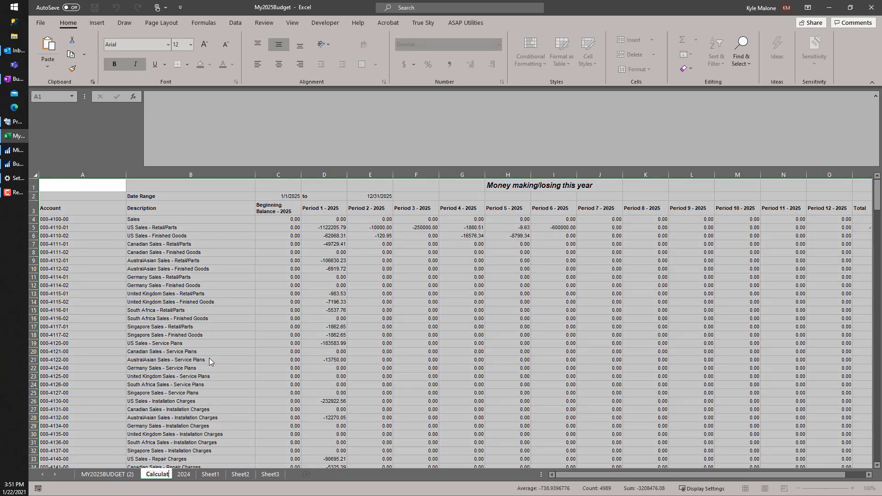
pyautogui.click(415, 260)
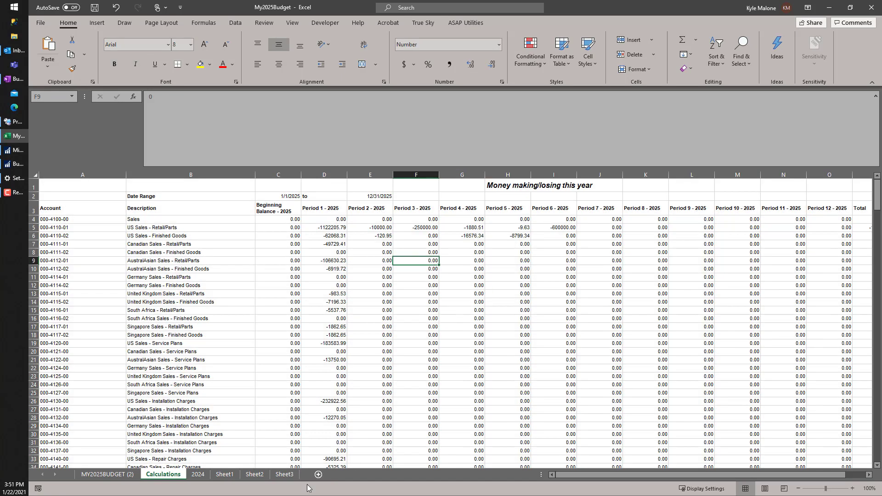
pyautogui.rightClick(107, 474)
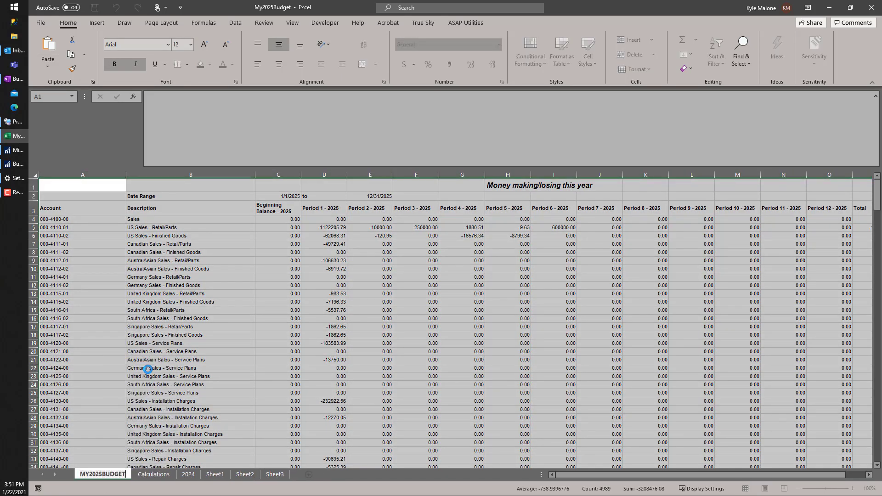
pyautogui.click(190, 285)
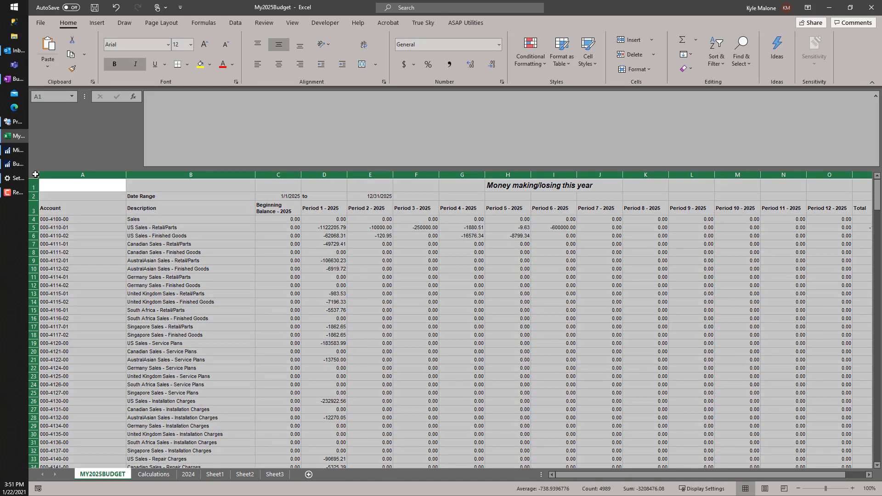
# - Copy the MY2025BUDGET sheet's entire contents and paste them back over itself
pyautogui.rightClick(82, 185)
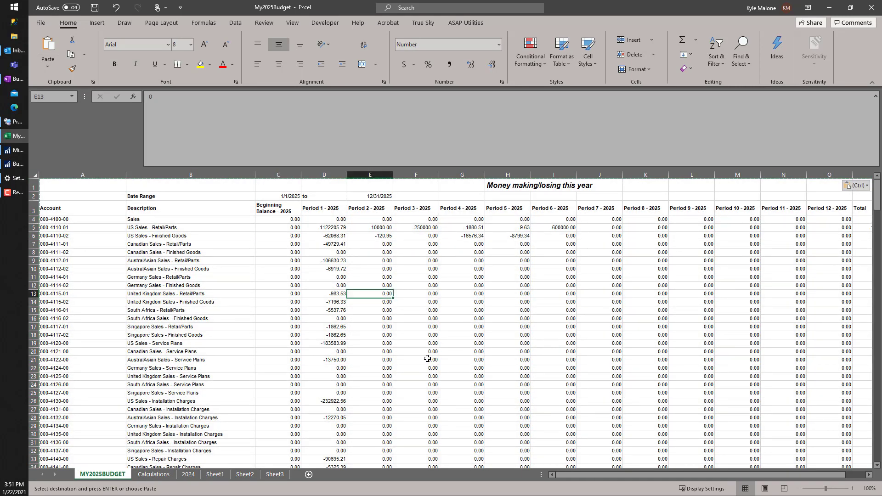
pyautogui.click(416, 359)
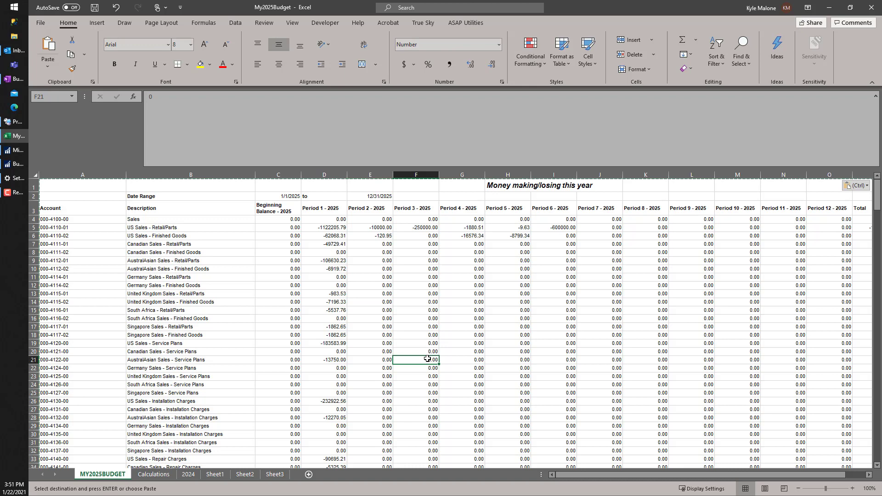
pyautogui.moveTo(683, 330)
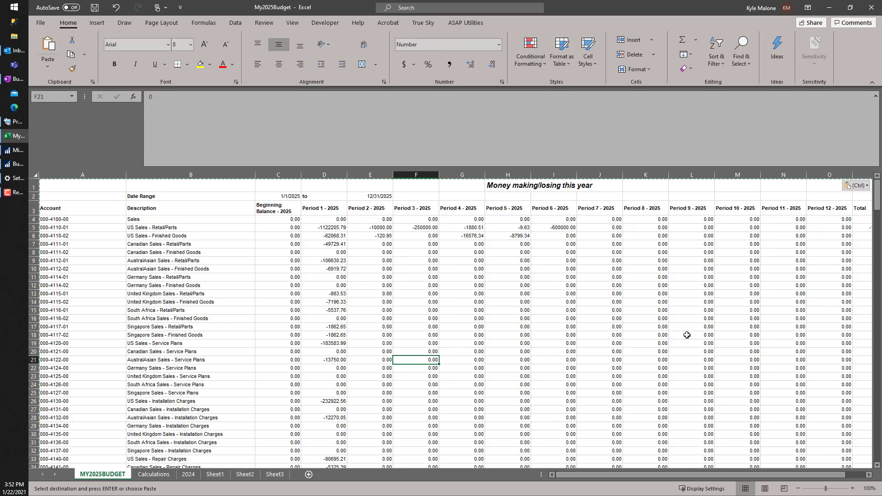
pyautogui.moveTo(622, 389)
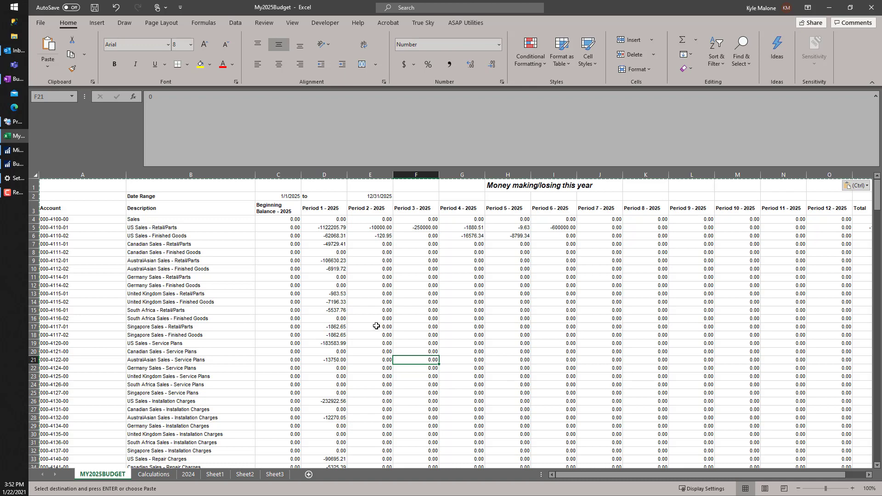
pyautogui.click(416, 294)
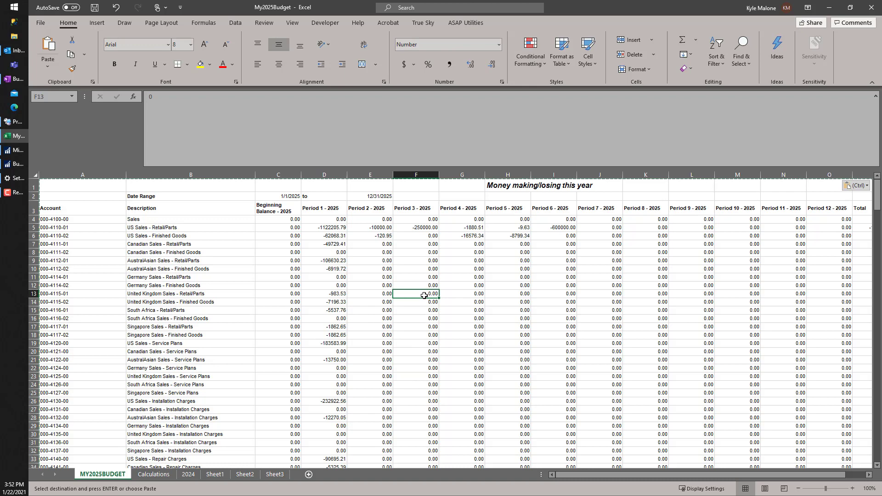
pyautogui.moveTo(192, 195)
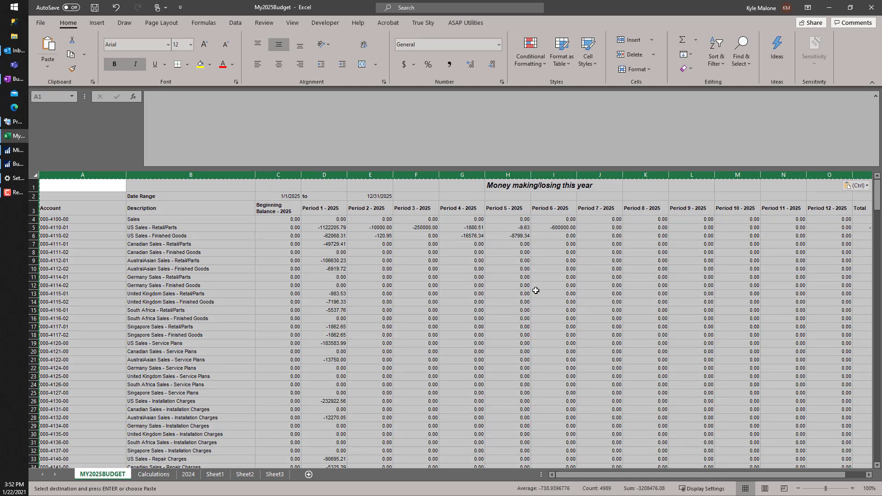
pyautogui.click(507, 301)
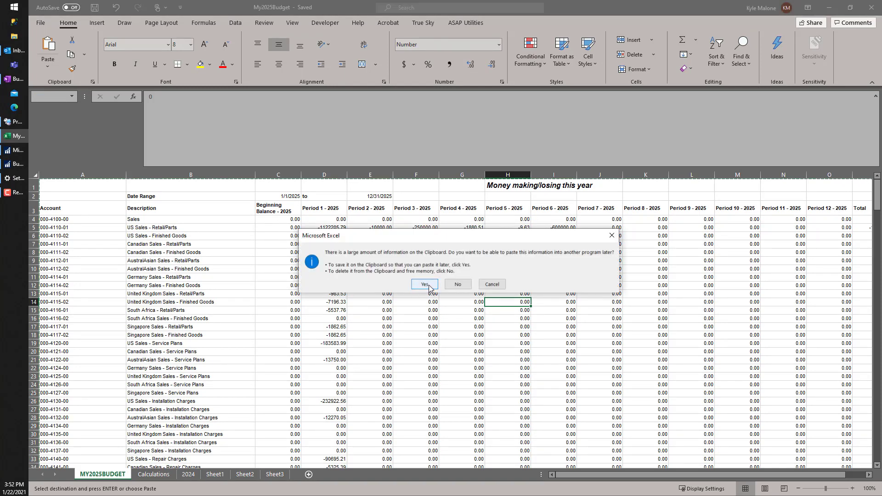
# - Dismiss the Excel prompt and close the Budget Selection window
pyautogui.click(424, 285)
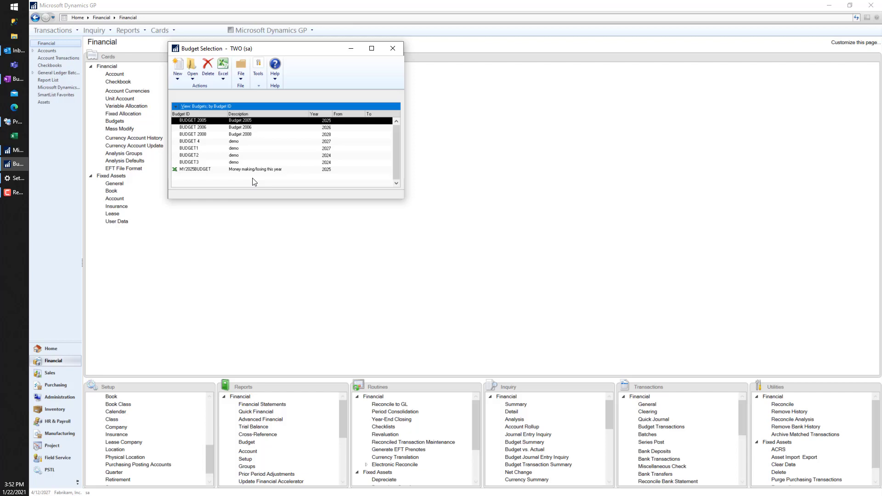
pyautogui.click(392, 48)
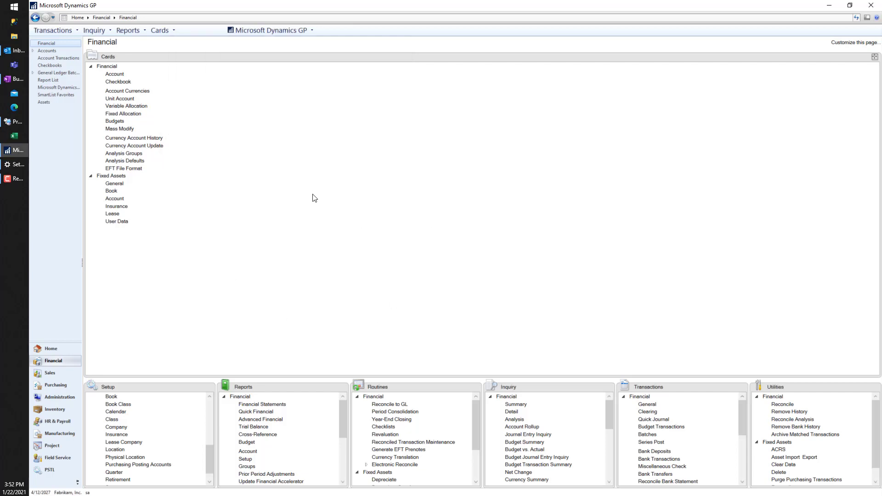
pyautogui.moveTo(115, 121)
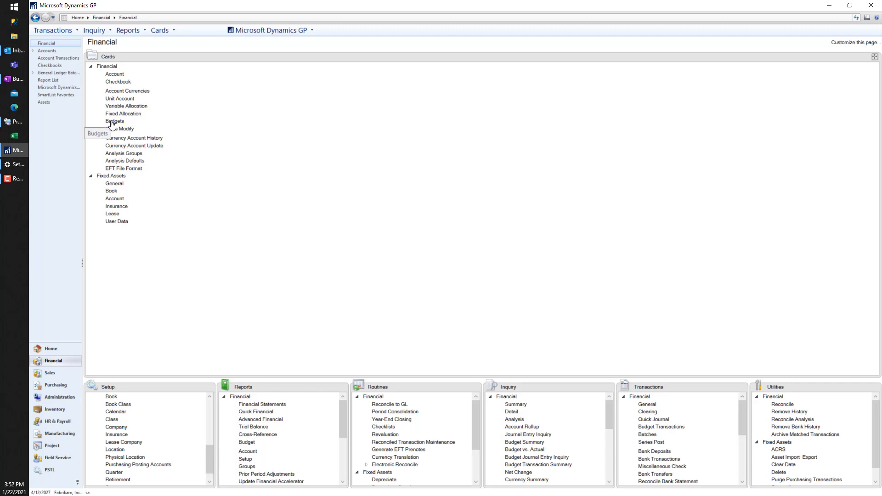
# - Open Budget Selection and show MY2025BUDGET's Excel export/import options
pyautogui.click(115, 121)
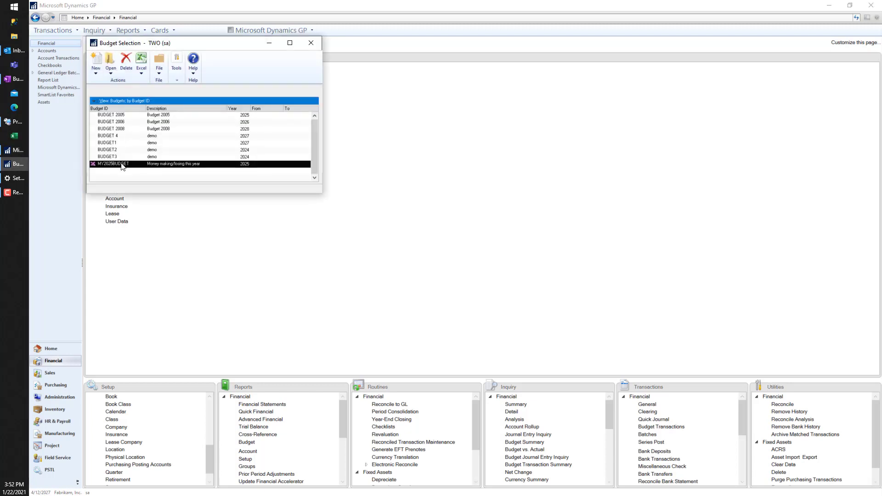
pyautogui.moveTo(141, 62)
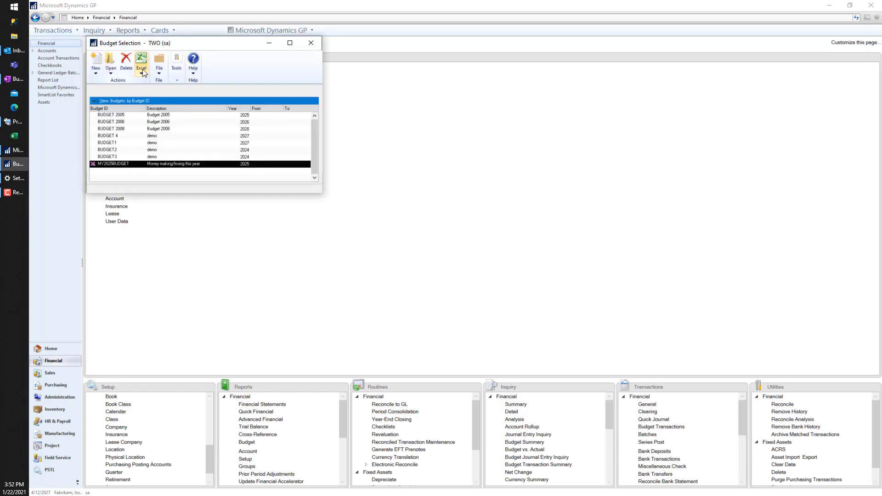
pyautogui.click(142, 62)
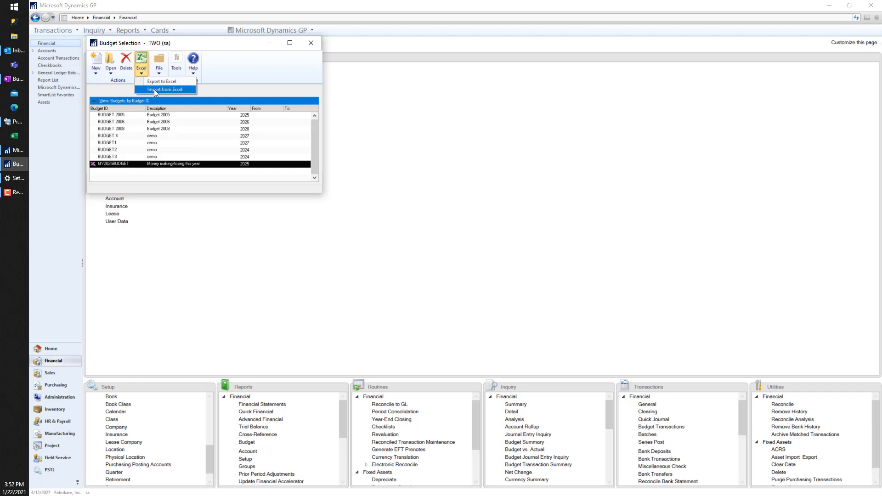
# - Import the MY2025BUDGET worksheet of My2025Budget.xlsx into the existing MY2025BUDGET budget
pyautogui.click(163, 90)
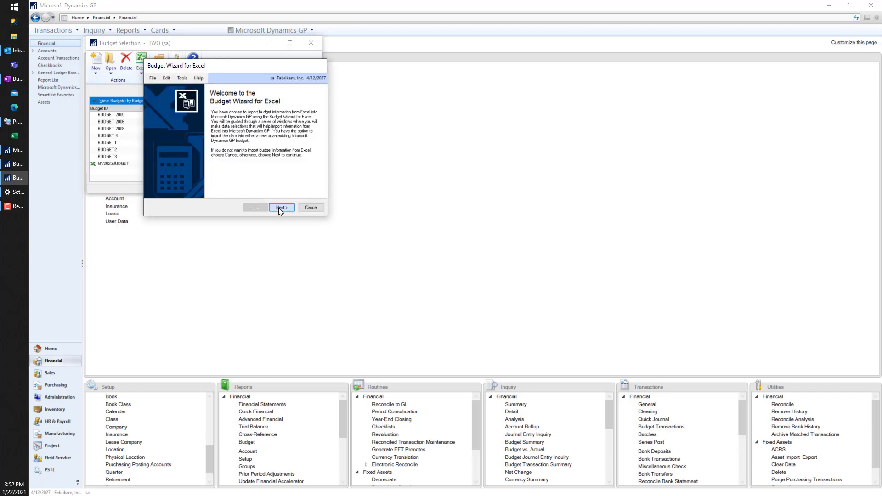
pyautogui.click(281, 207)
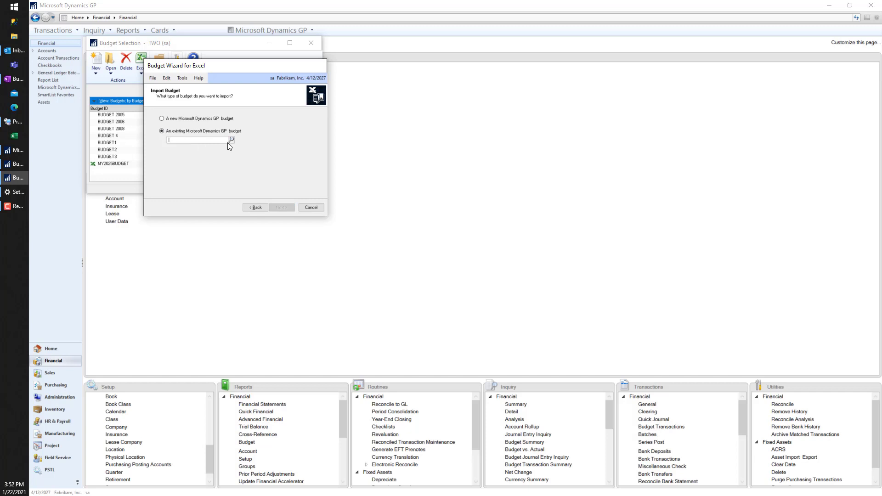
pyautogui.click(230, 140)
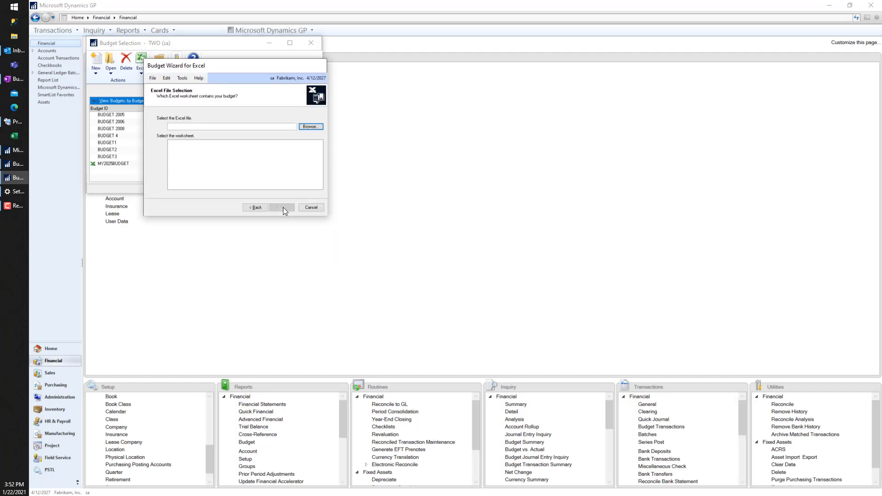
pyautogui.click(310, 126)
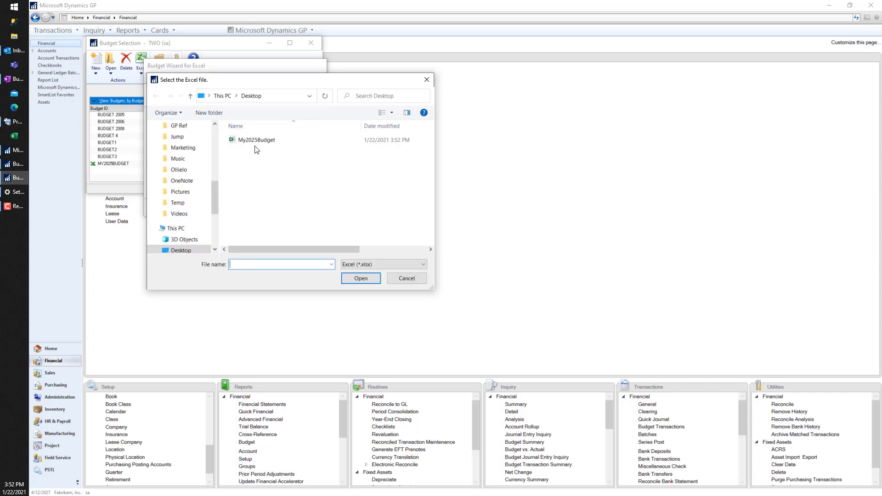
pyautogui.doubleClick(257, 140)
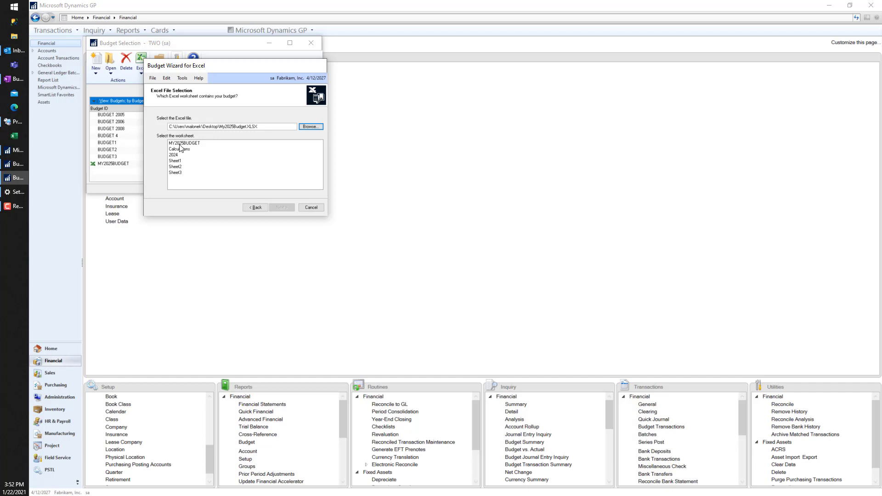
pyautogui.click(184, 143)
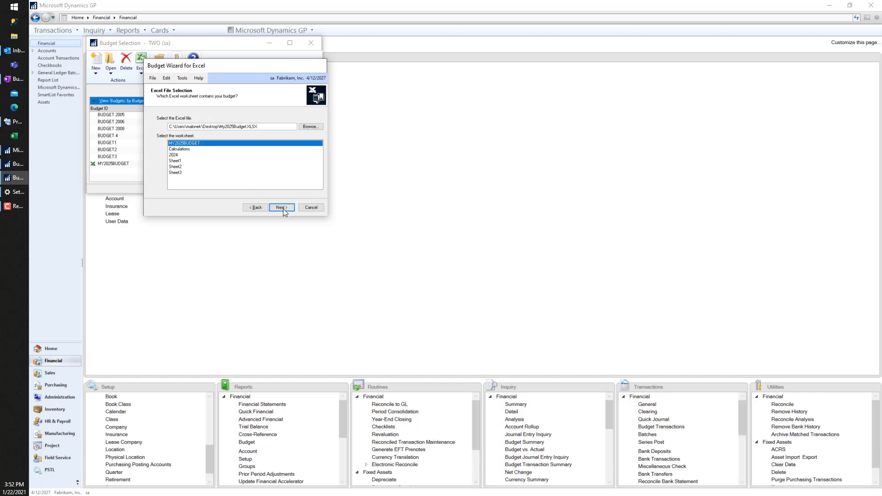
pyautogui.click(281, 208)
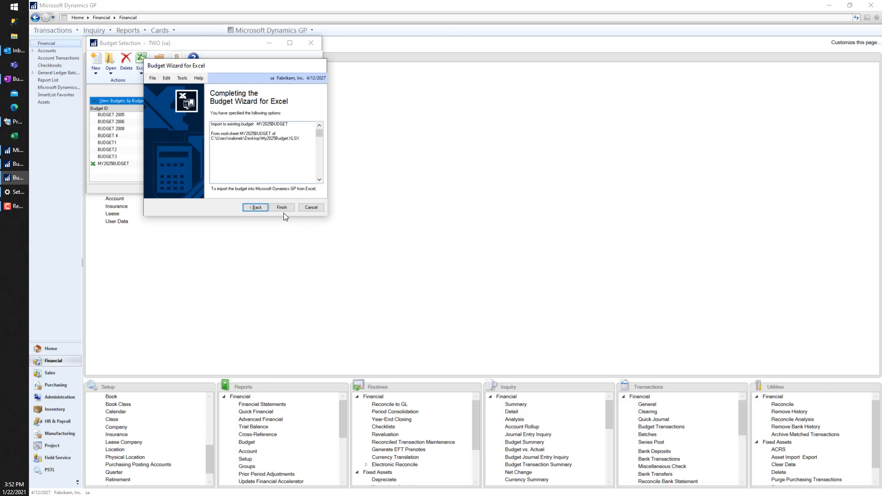
pyautogui.click(281, 207)
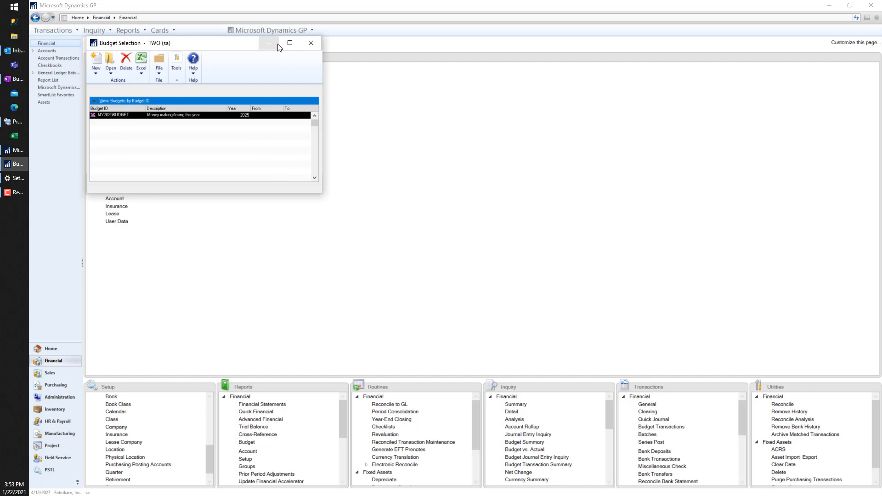
pyautogui.moveTo(268, 43)
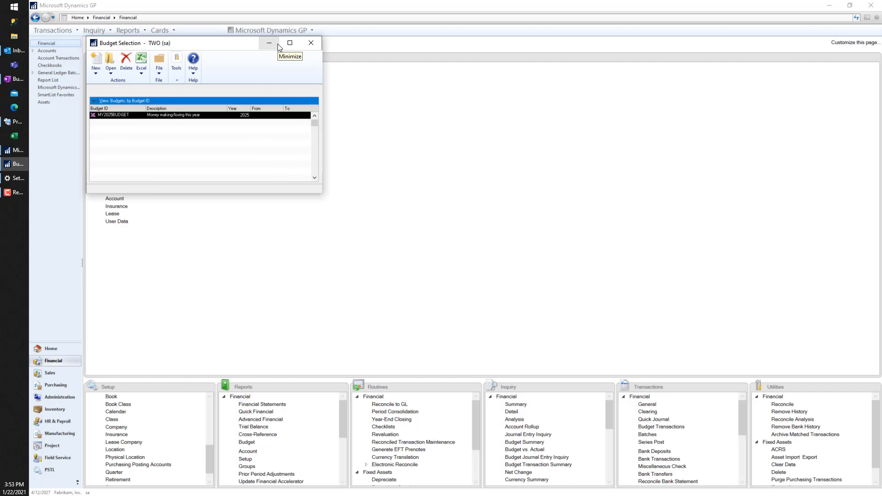
pyautogui.click(310, 42)
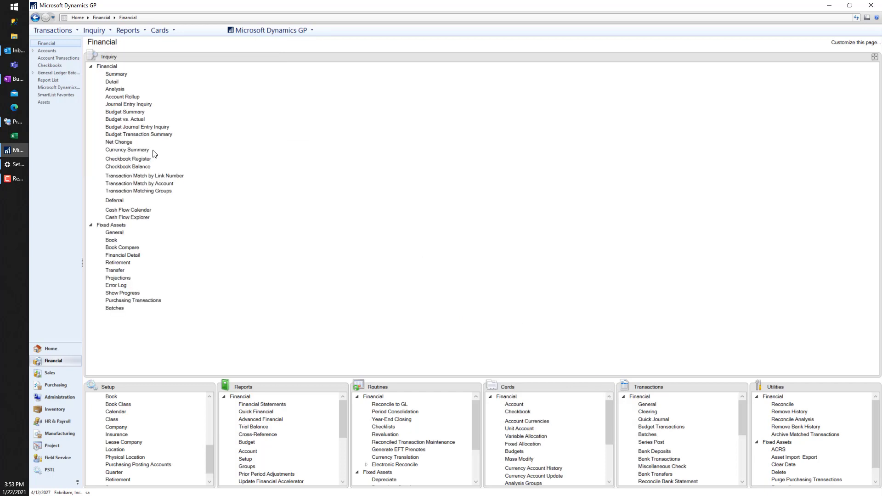
pyautogui.moveTo(128, 105)
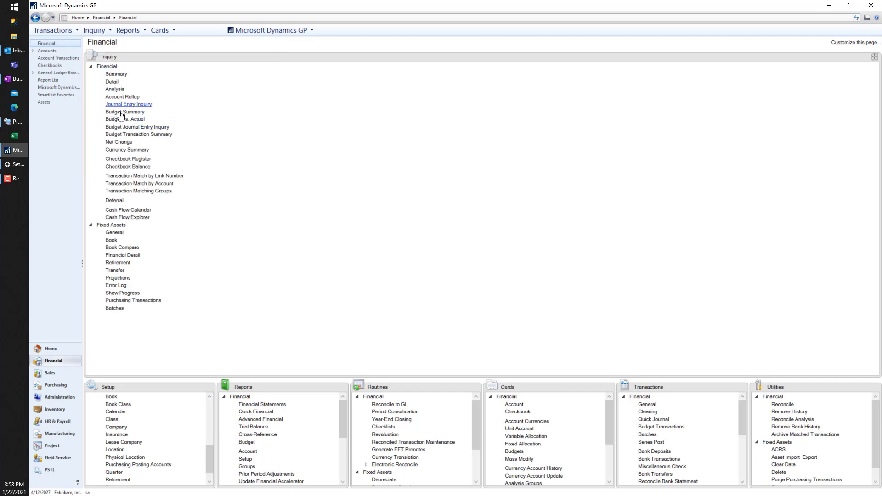
# - Show MY2025BUDGET period amounts for account 000-4110-01 in Budget Summary Inquiry
pyautogui.click(124, 111)
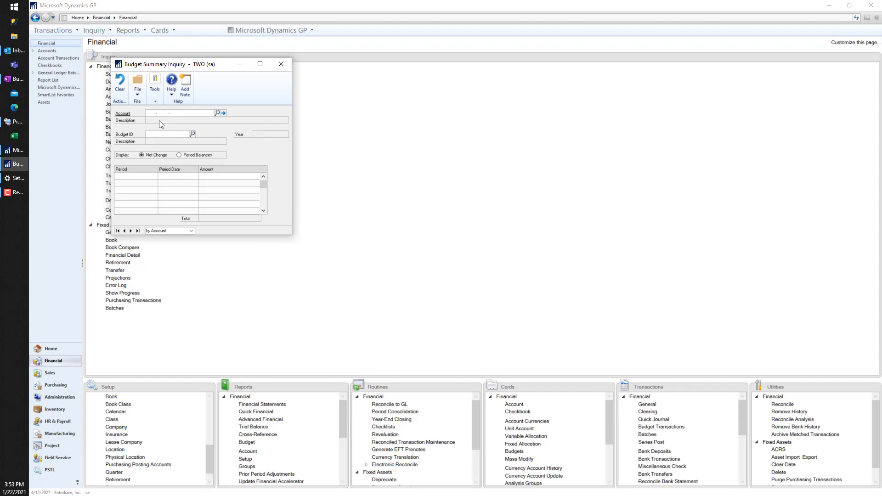
pyautogui.write('000-4110-01')
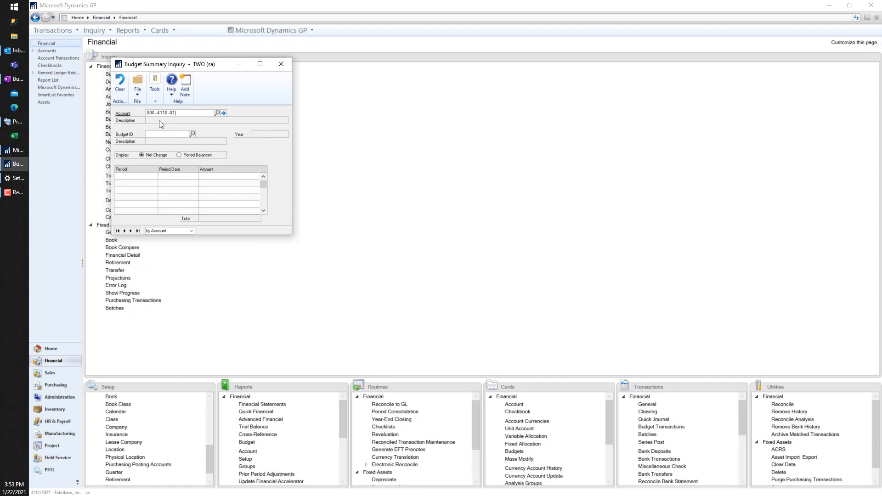
pyautogui.click(193, 133)
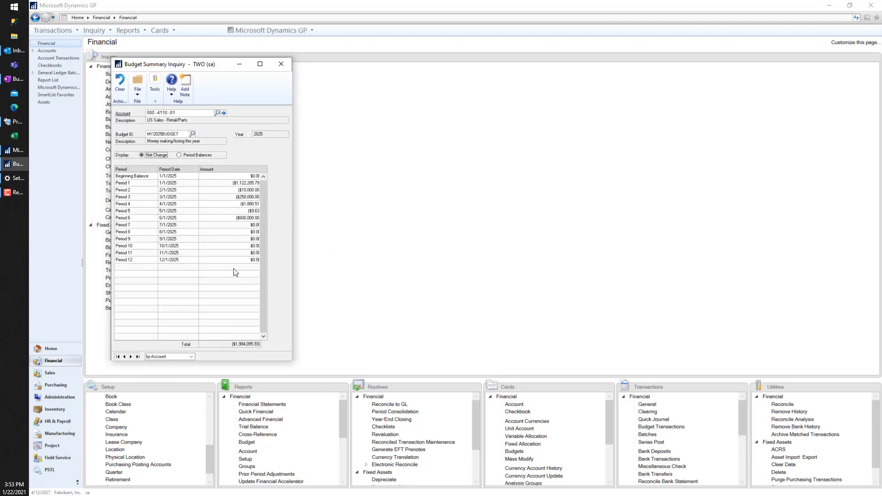
pyautogui.moveTo(249, 204)
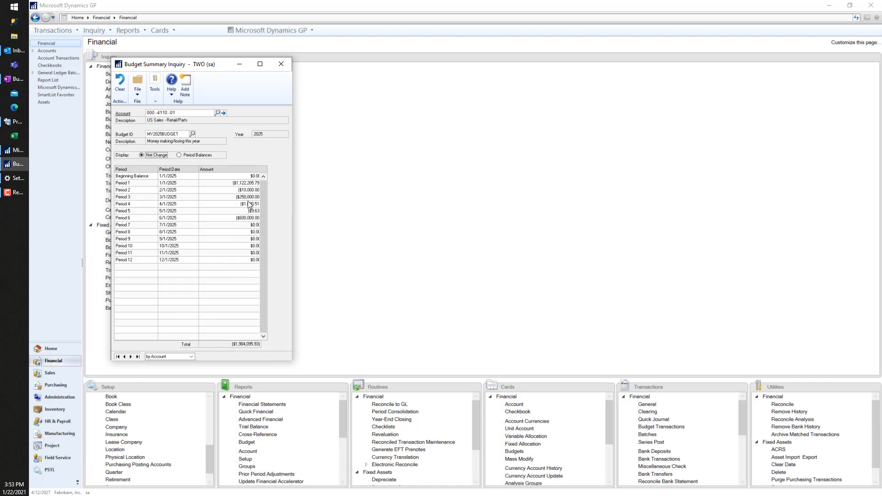
pyautogui.moveTo(243, 224)
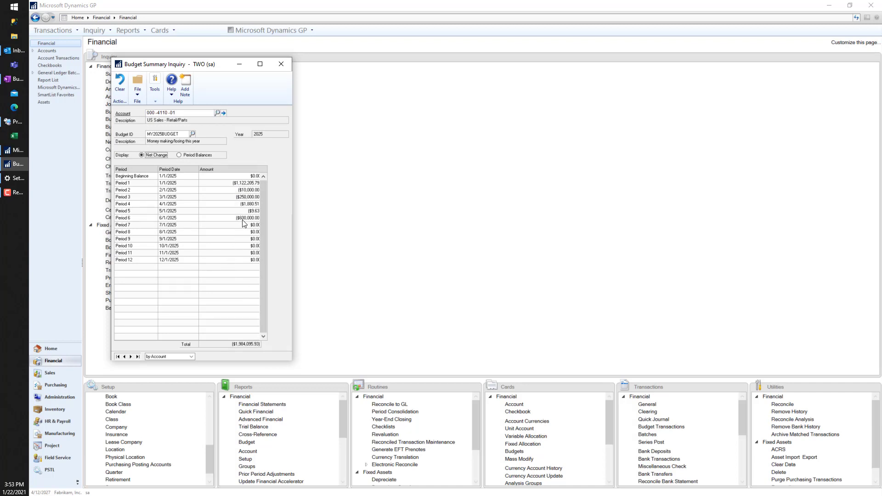
pyautogui.moveTo(236, 278)
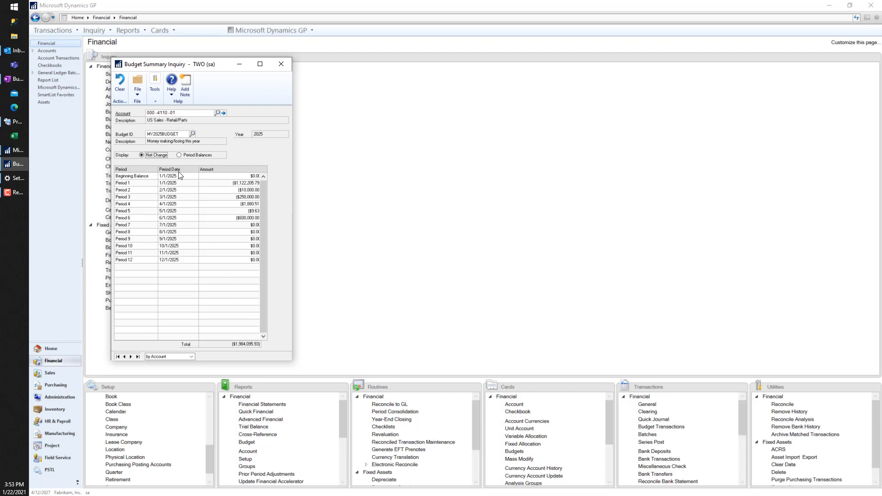
pyautogui.moveTo(242, 262)
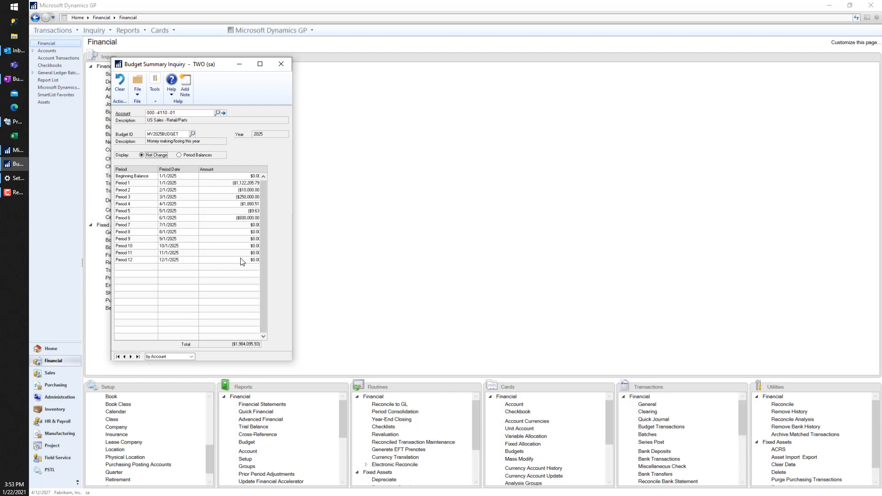
pyautogui.moveTo(244, 352)
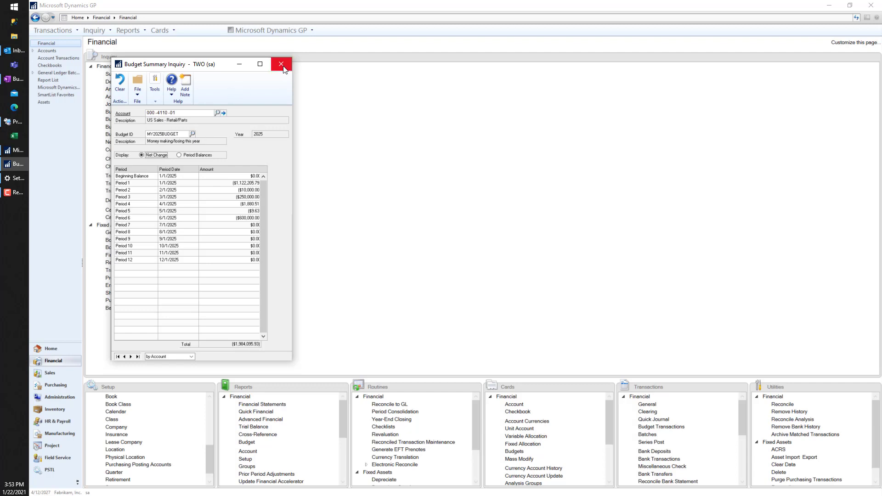
# - Compare MY2025BUDGET against actuals for account 000-4110-01 in Budget vs. Actual Inquiry
pyautogui.click(281, 63)
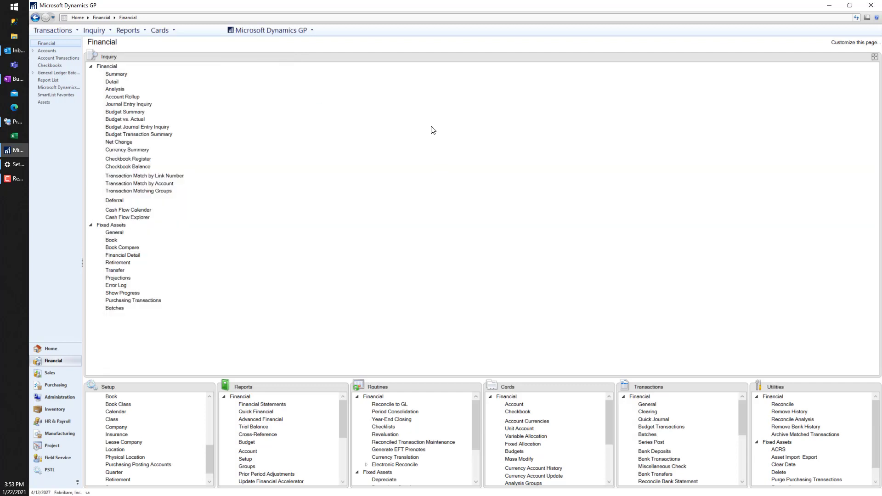
pyautogui.moveTo(125, 113)
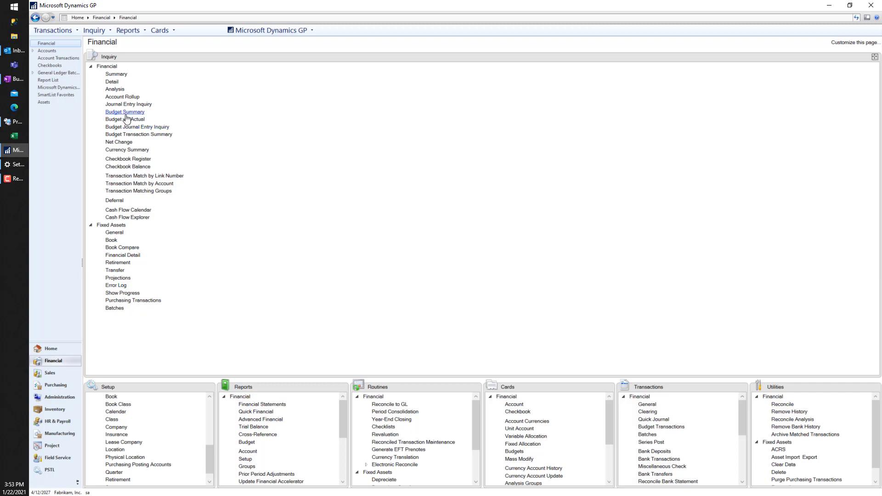
pyautogui.click(125, 120)
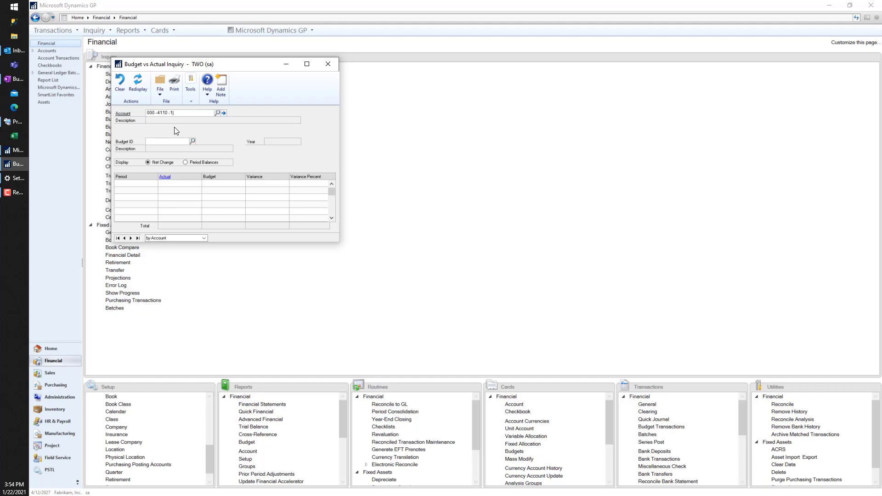
pyautogui.press('Backspace')
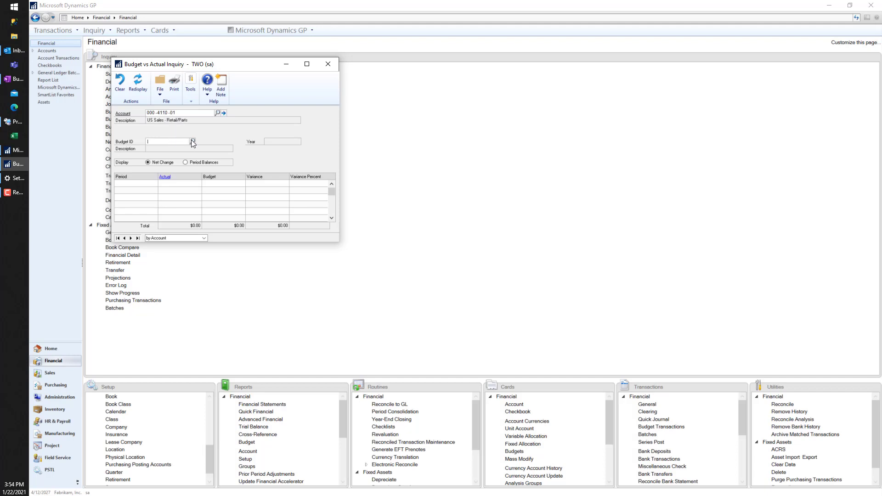
pyautogui.click(192, 141)
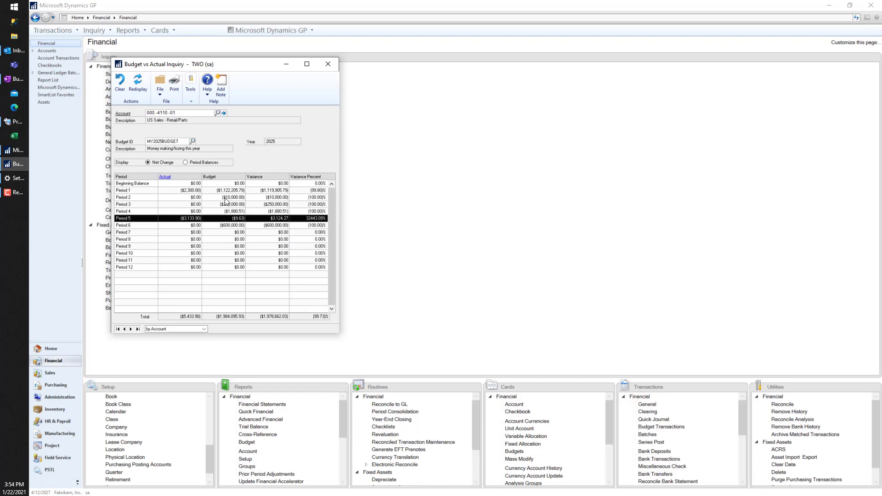
# - Load the Profit and Loss Statement into the Financial Statement Report window
pyautogui.click(328, 64)
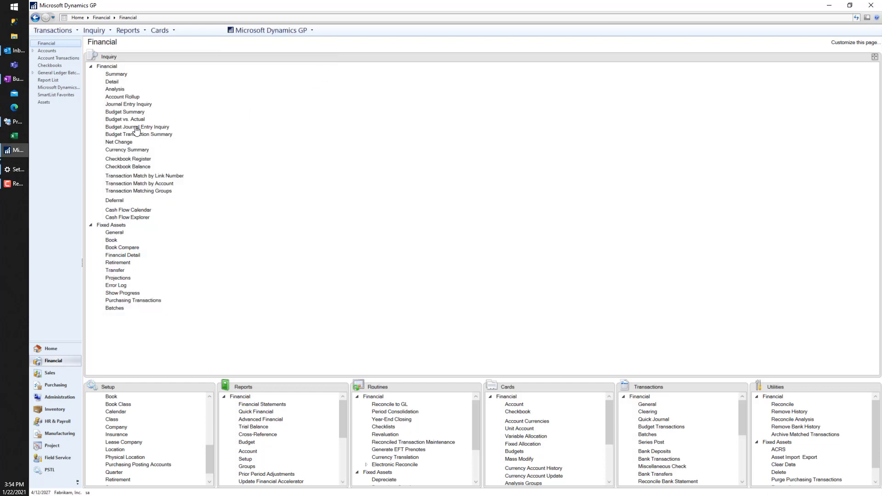
pyautogui.moveTo(125, 112)
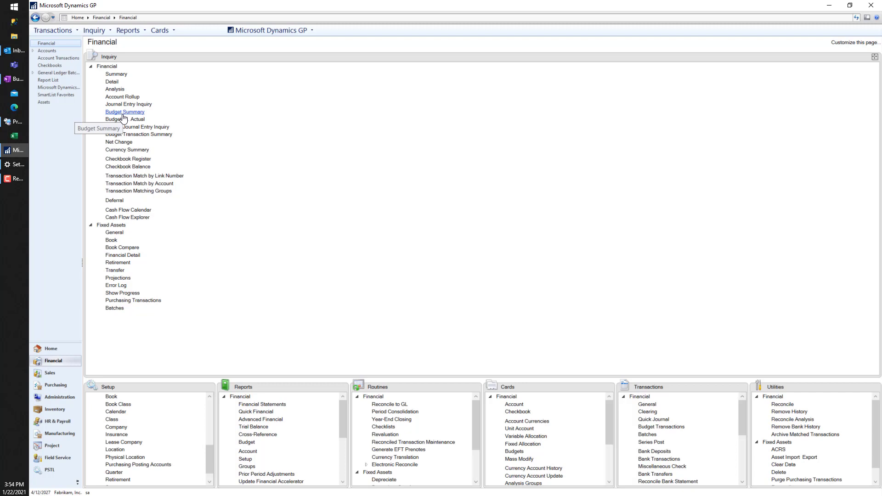
pyautogui.moveTo(261, 404)
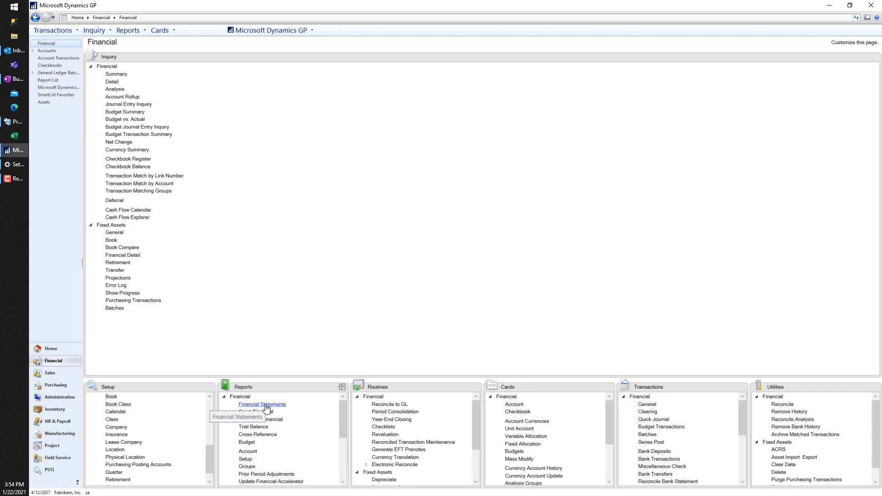
pyautogui.click(262, 404)
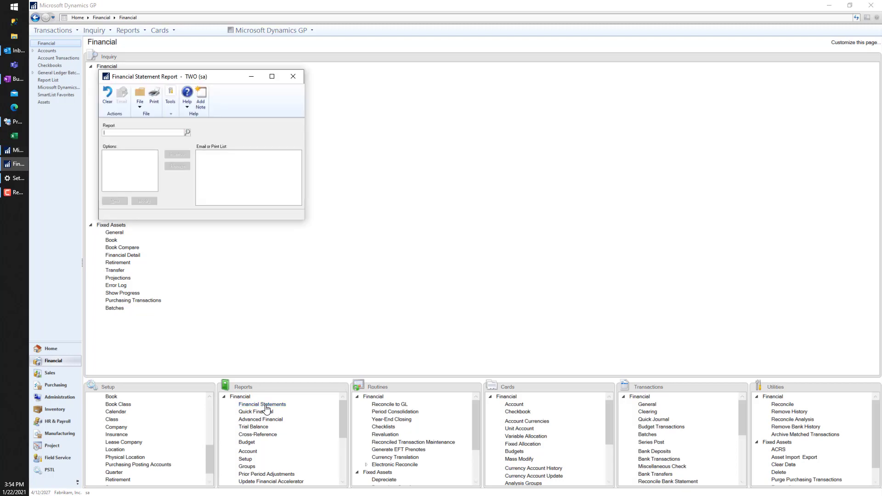
pyautogui.moveTo(266, 392)
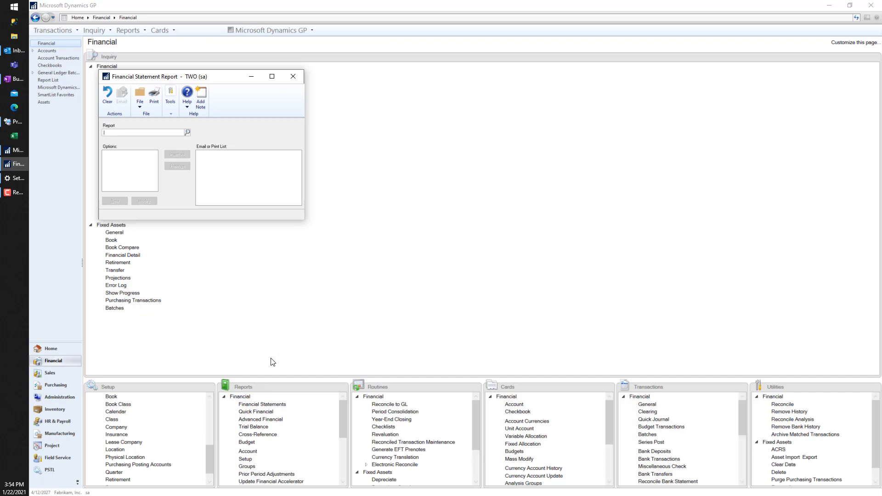
pyautogui.moveTo(245, 203)
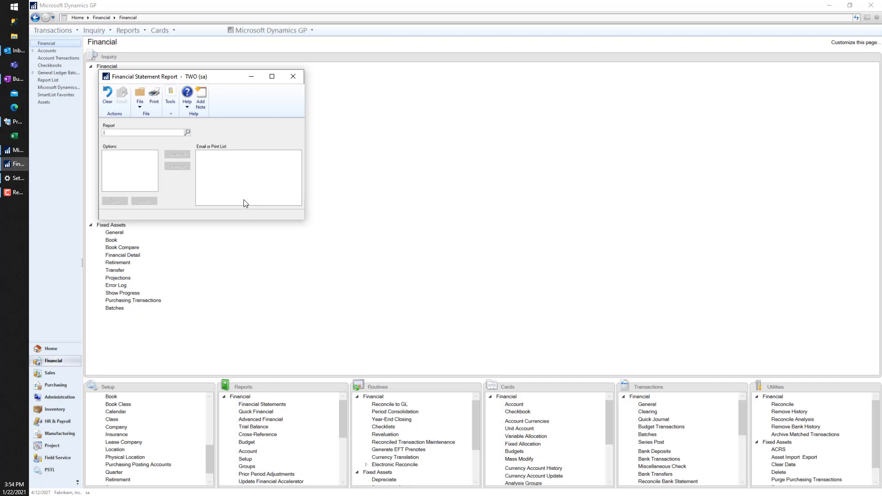
pyautogui.click(188, 132)
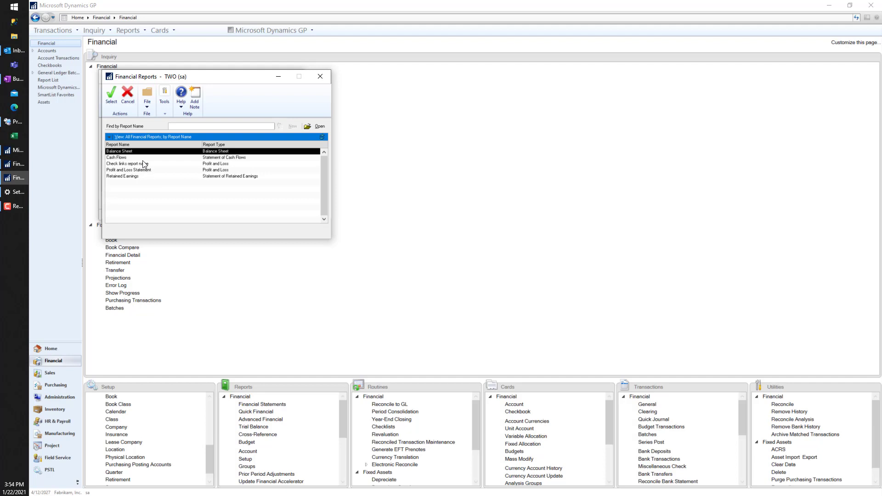
pyautogui.doubleClick(129, 170)
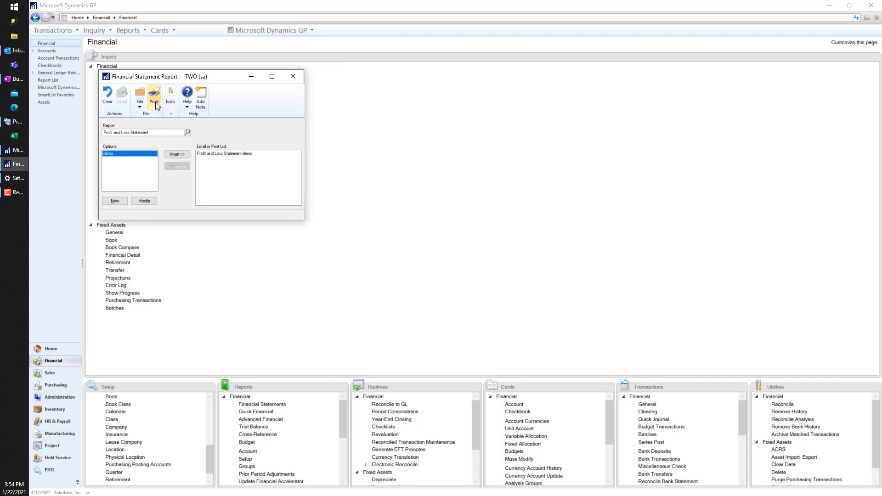
pyautogui.click(155, 95)
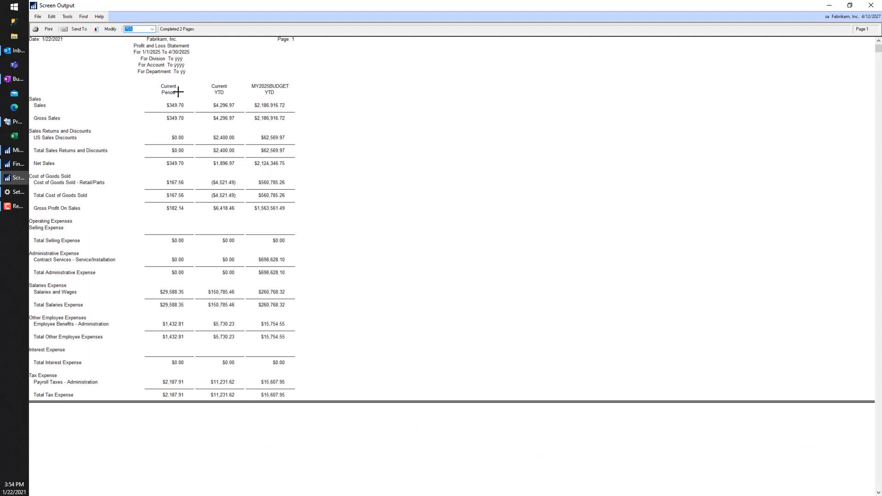
pyautogui.moveTo(272, 83)
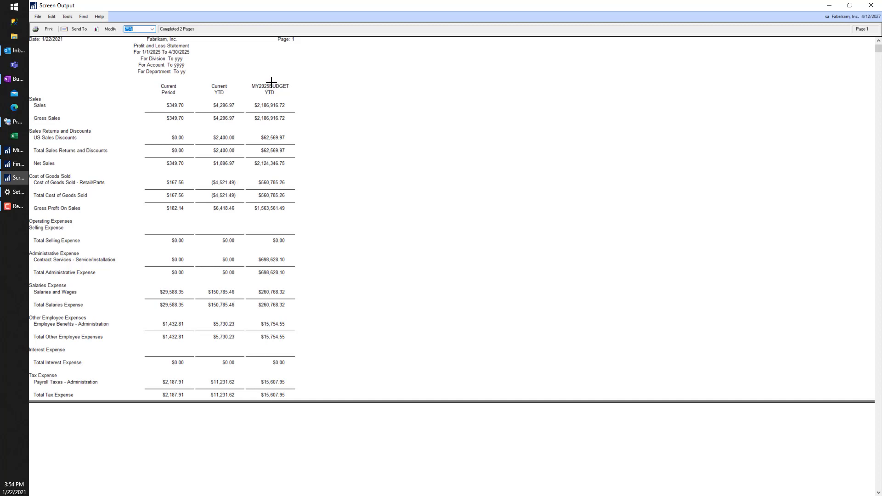
pyautogui.moveTo(281, 396)
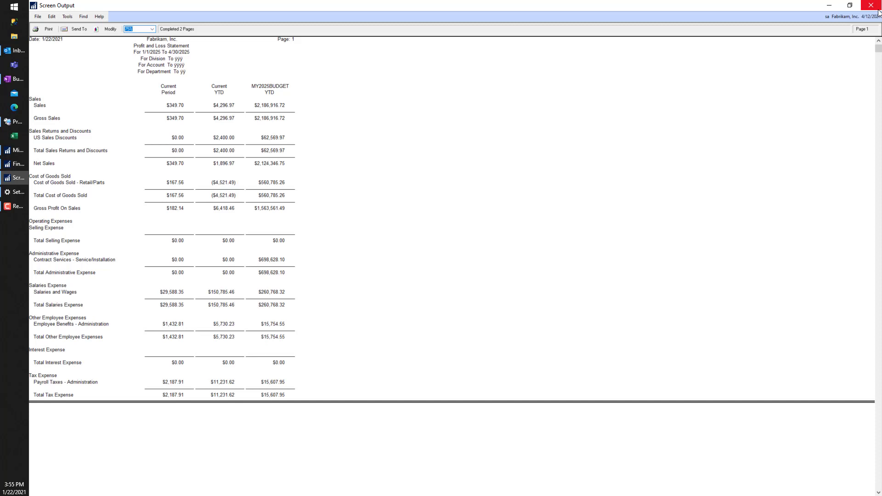
pyautogui.click(870, 5)
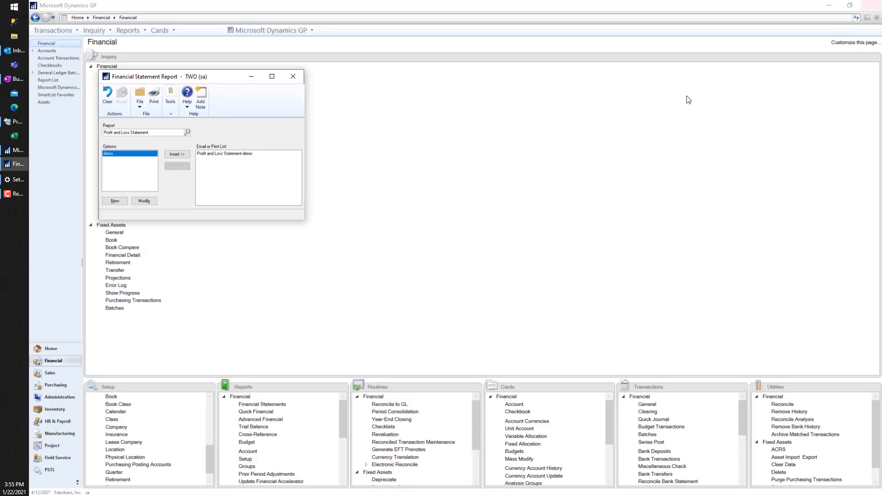
pyautogui.click(153, 96)
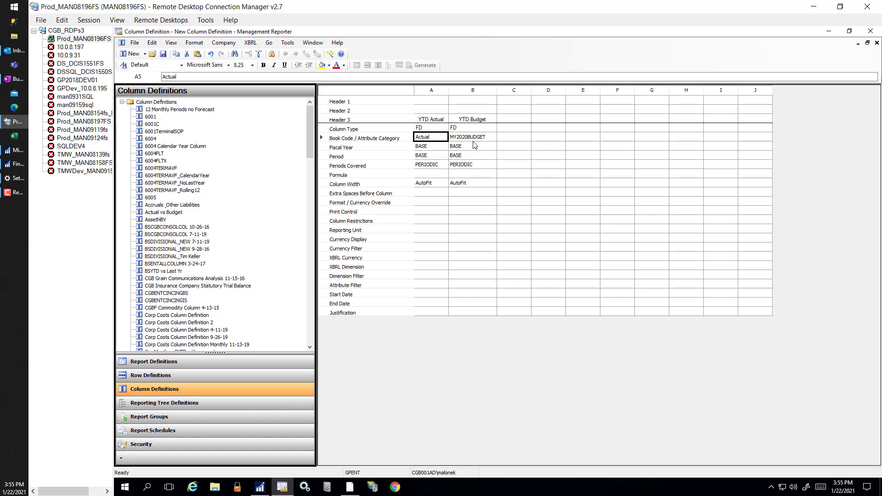
pyautogui.click(431, 90)
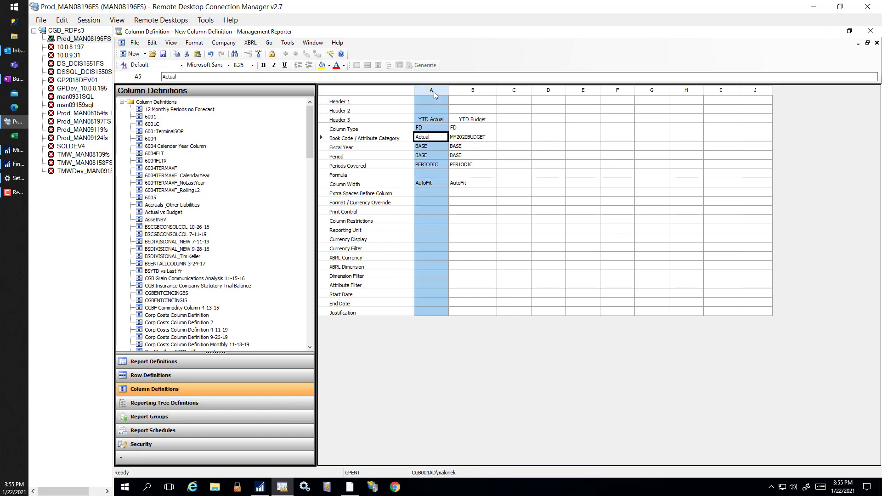
pyautogui.click(430, 137)
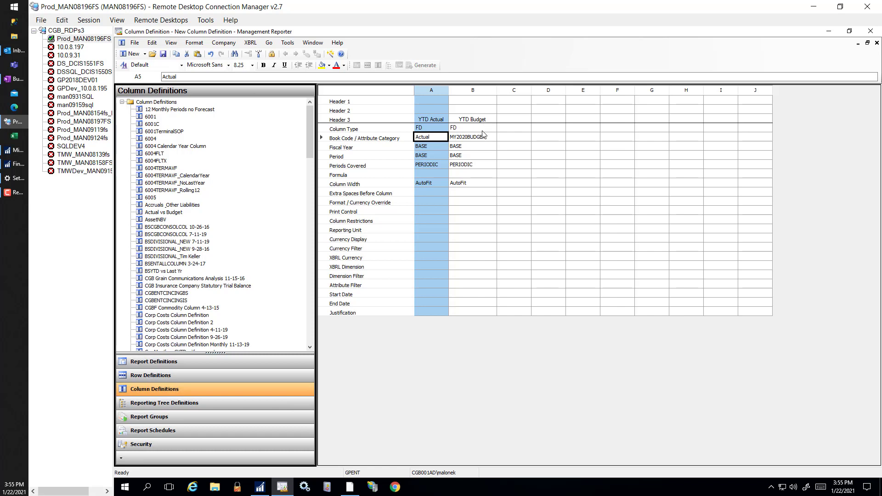
pyautogui.click(472, 129)
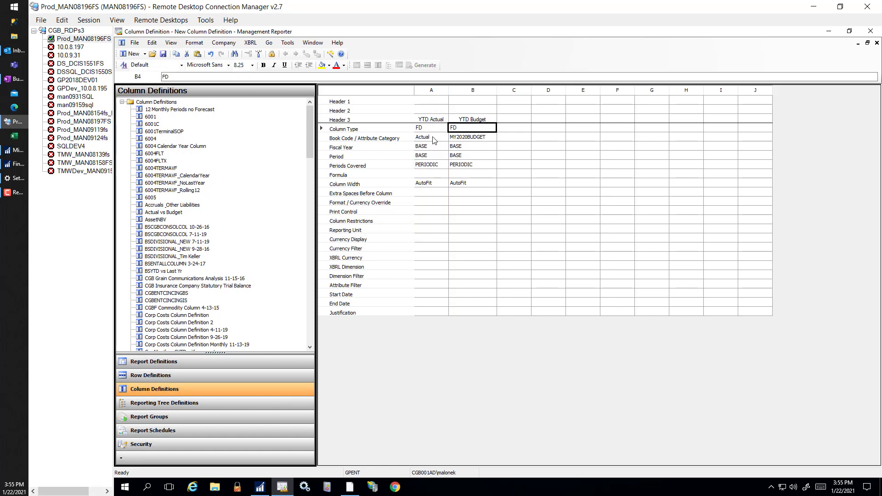
pyautogui.click(431, 137)
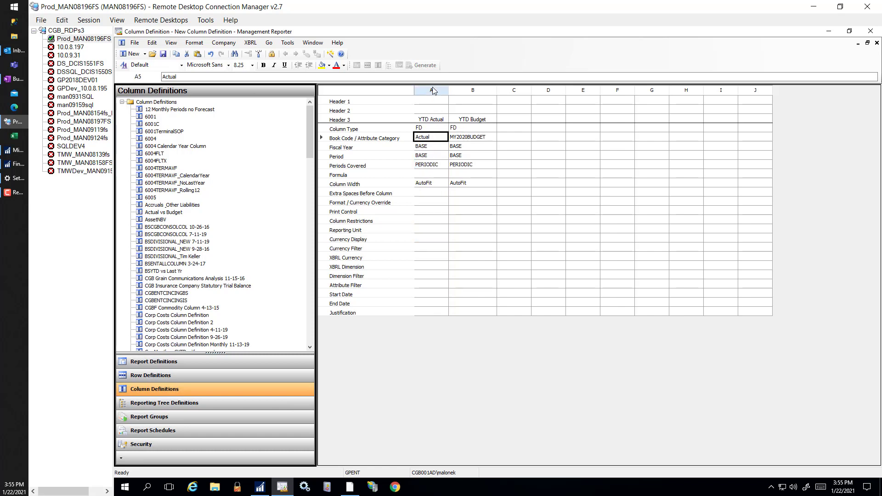
pyautogui.click(472, 137)
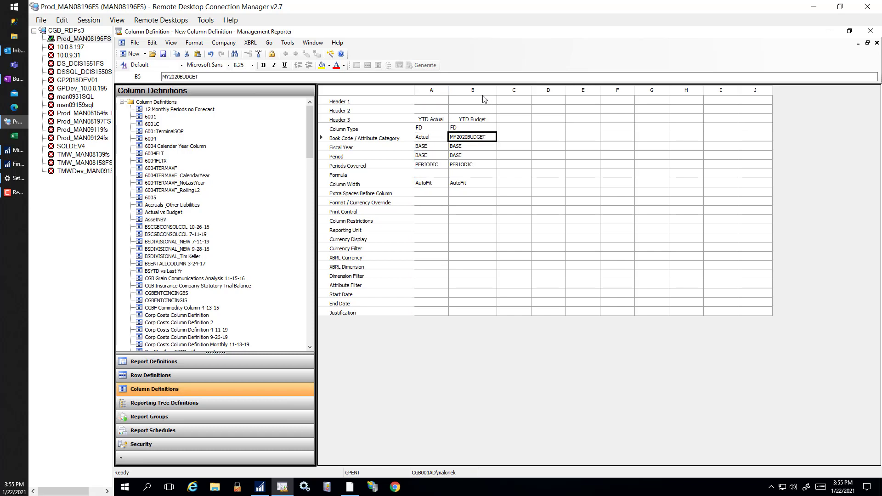
pyautogui.click(473, 90)
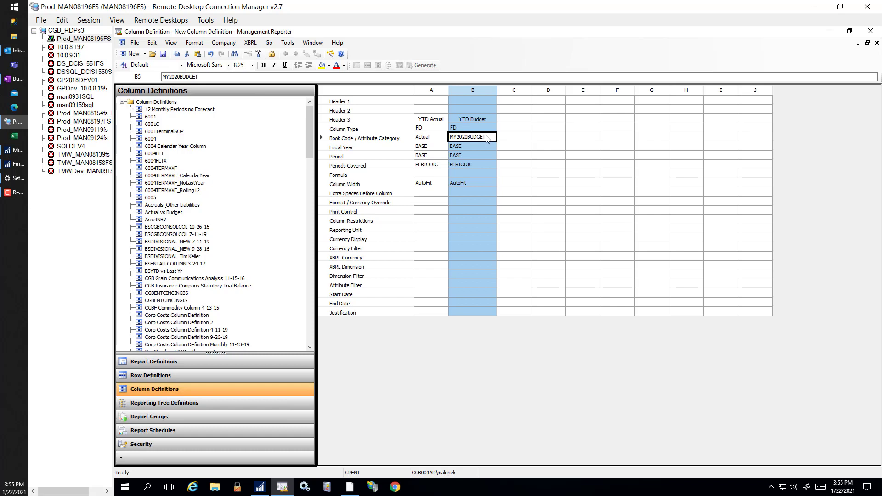
pyautogui.click(513, 119)
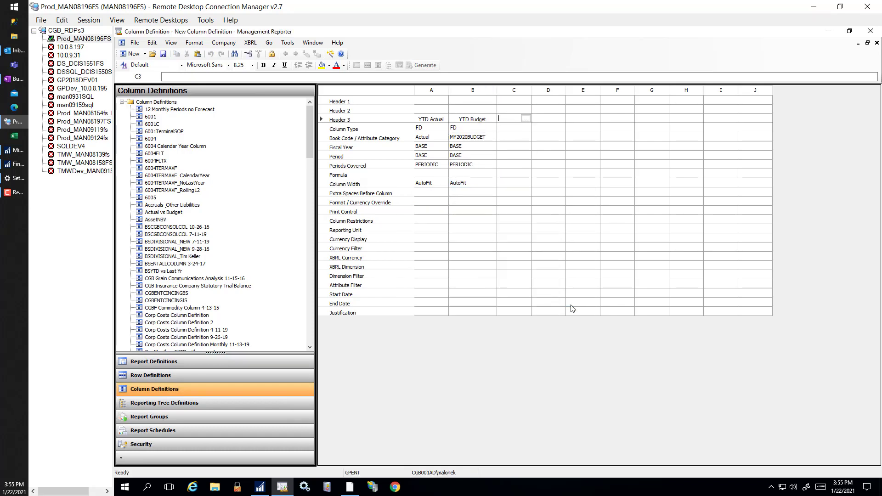
pyautogui.click(512, 119)
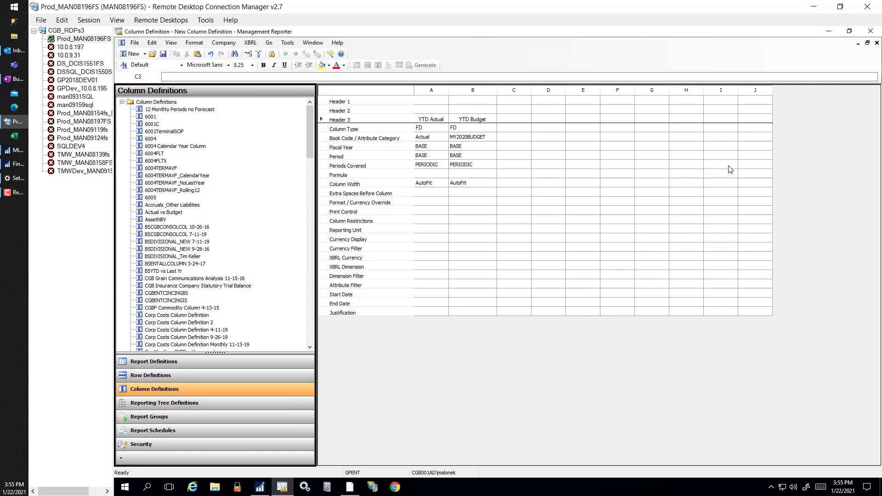
pyautogui.click(513, 119)
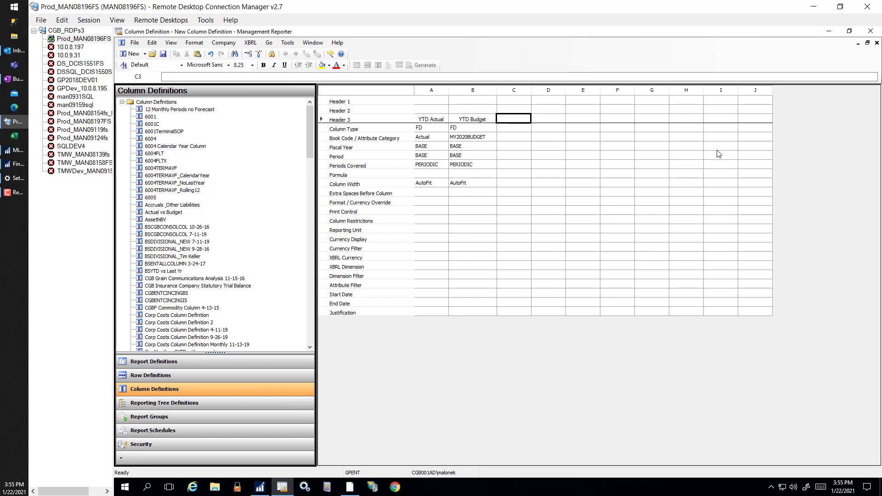
pyautogui.moveTo(645, 171)
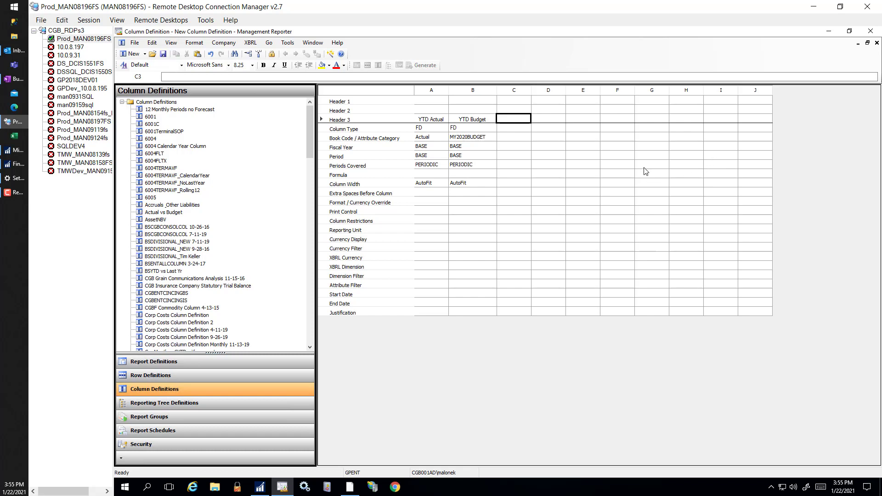
pyautogui.moveTo(860, 46)
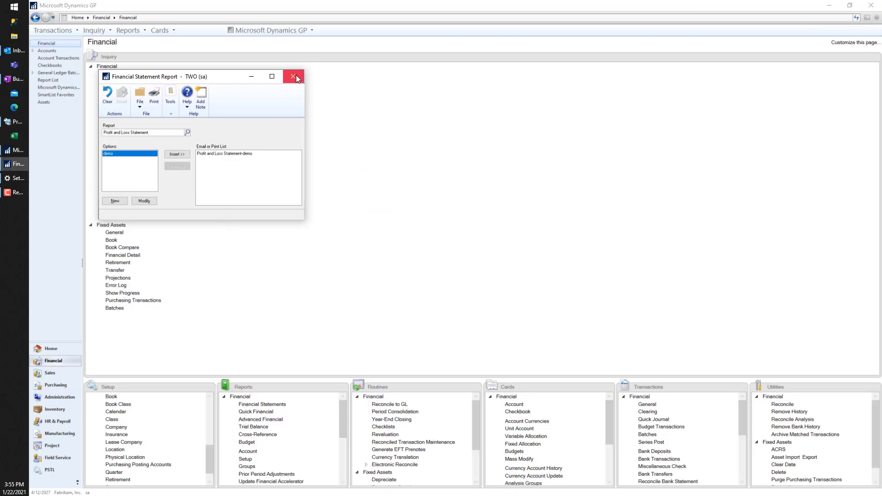
# - Close the report window, briefly view Budget Selection's Excel options, then close it
pyautogui.click(293, 76)
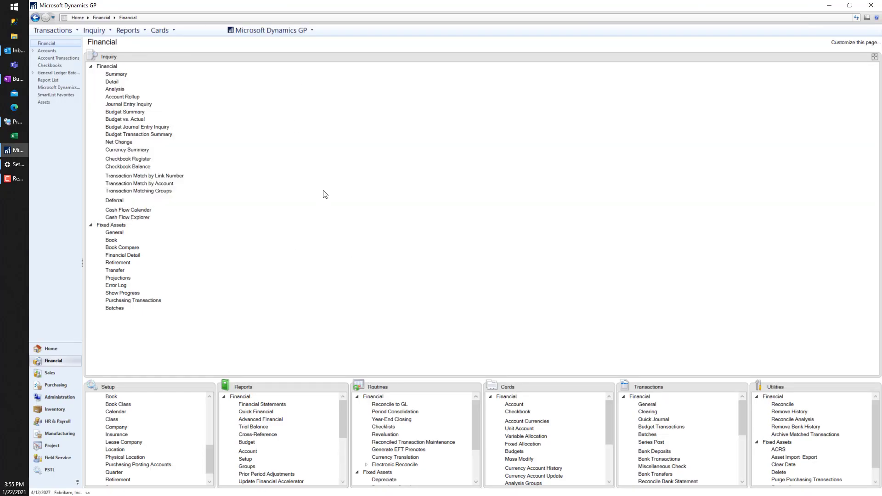
pyautogui.moveTo(344, 371)
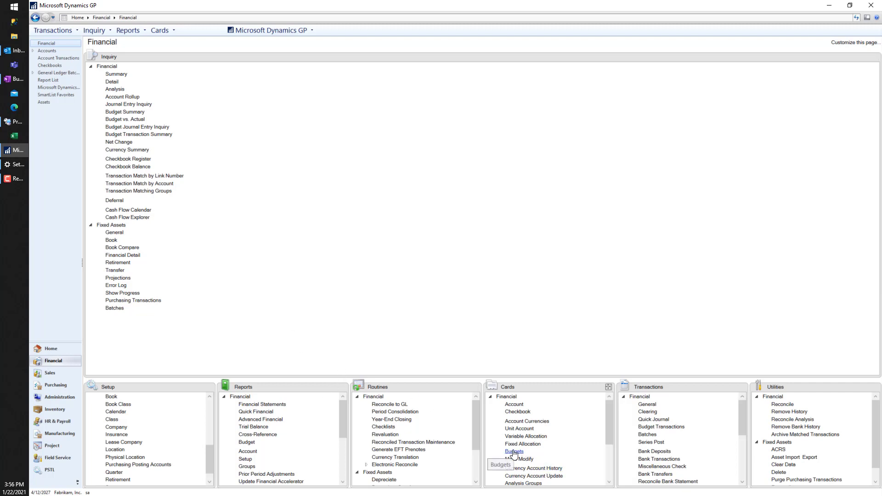
pyautogui.click(514, 452)
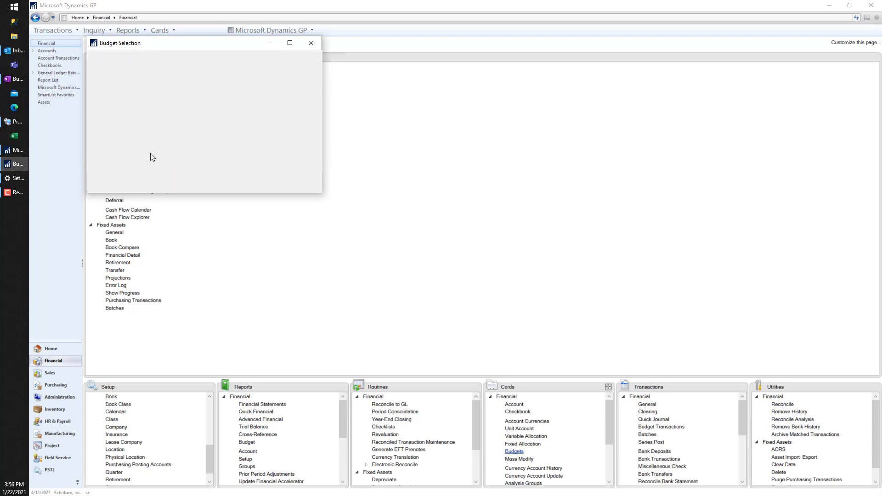
pyautogui.click(141, 58)
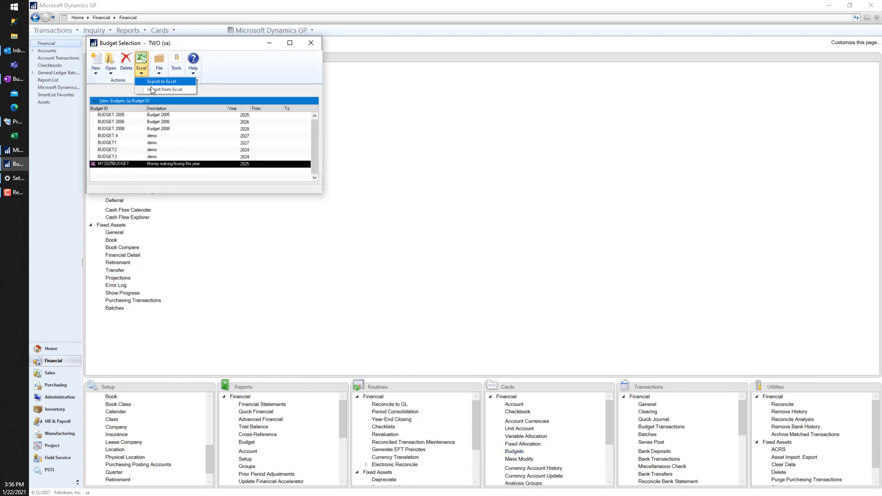
pyautogui.moveTo(160, 82)
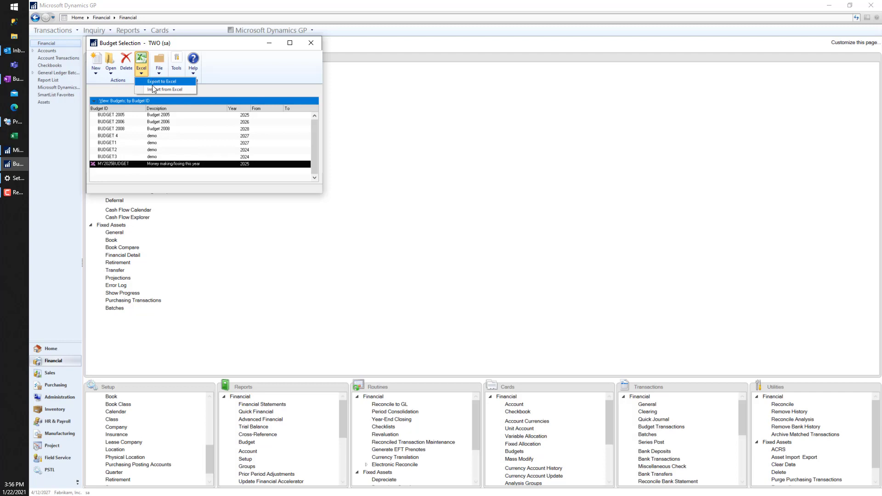
pyautogui.click(311, 42)
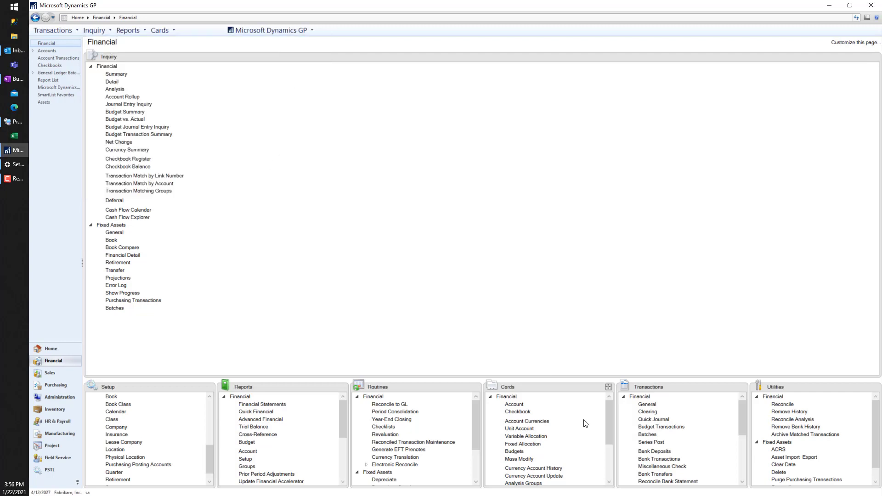
pyautogui.moveTo(667, 447)
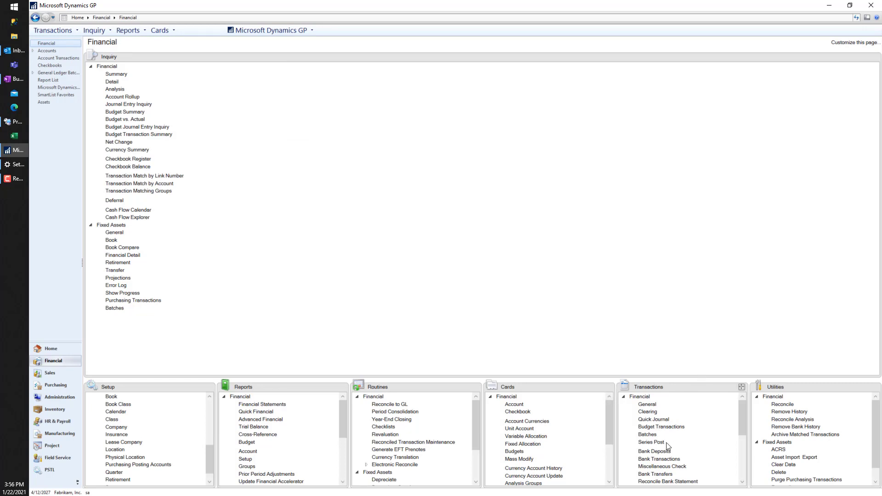
# - Post the $2,500,000 Period 7 MY2025BUDGET adjustment for 000-4110-01 and close the entry window
pyautogui.click(662, 427)
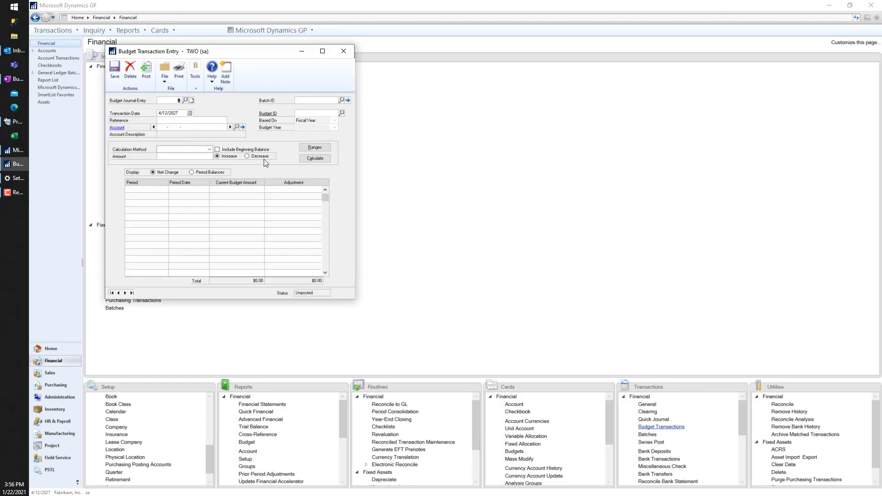
pyautogui.moveTo(205, 130)
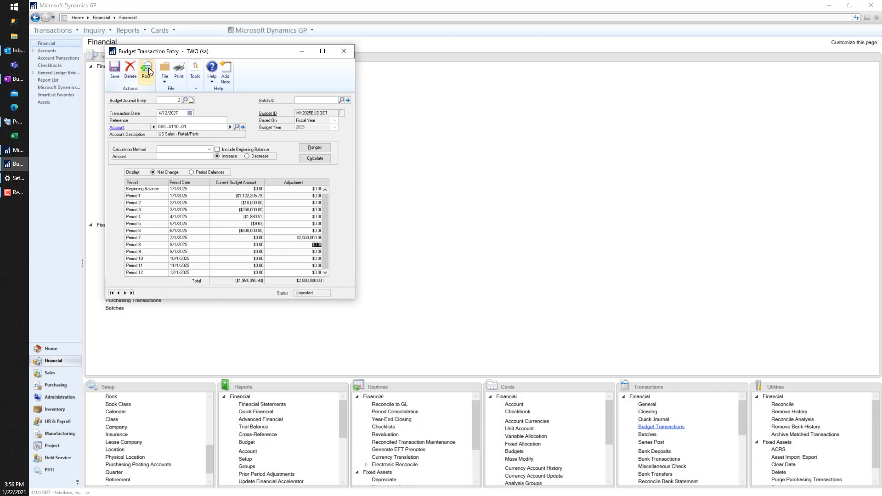
pyautogui.click(147, 68)
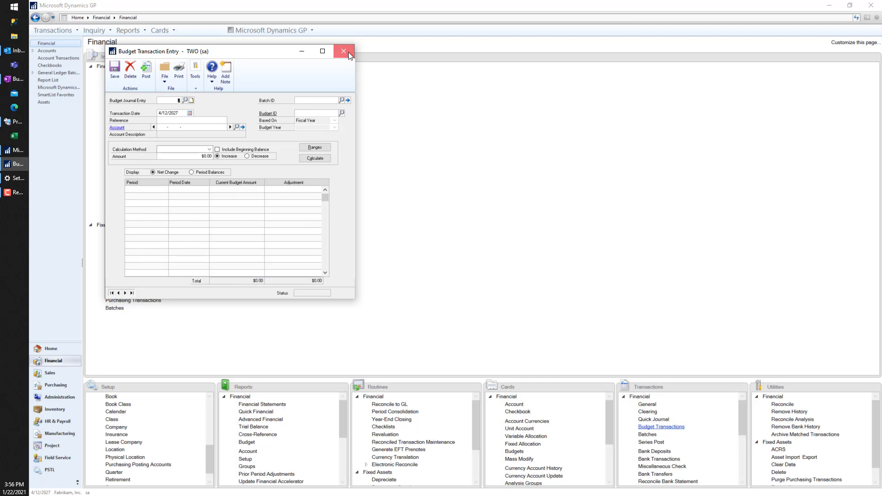
pyautogui.click(344, 51)
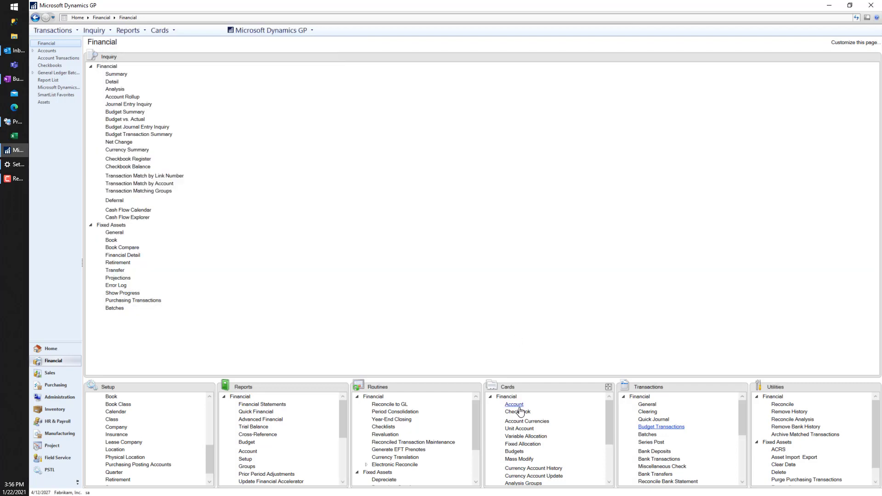
pyautogui.moveTo(164, 218)
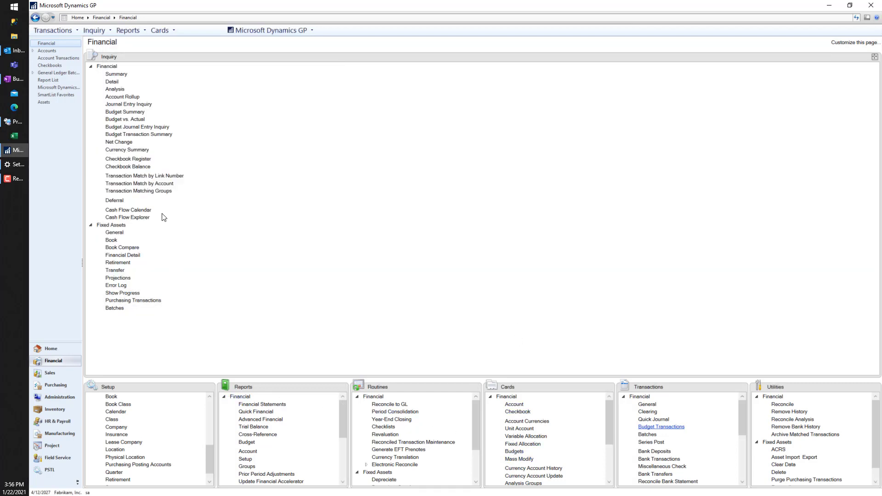
pyautogui.click(125, 112)
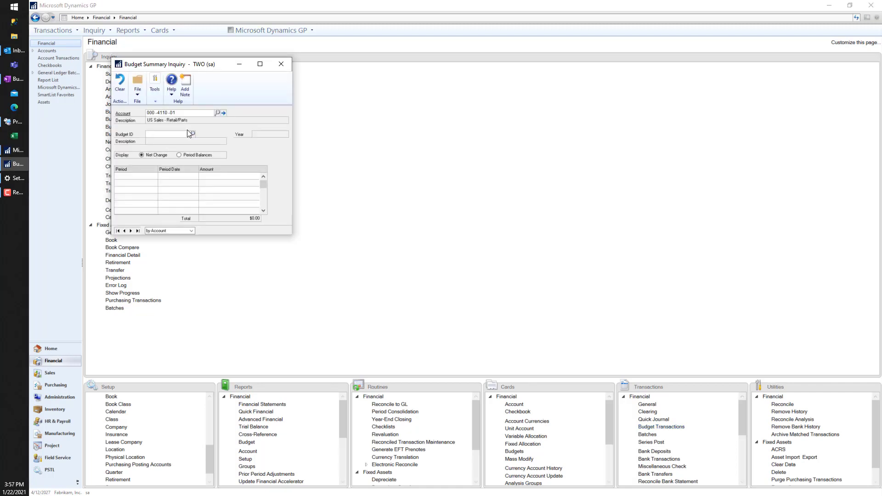
pyautogui.click(193, 135)
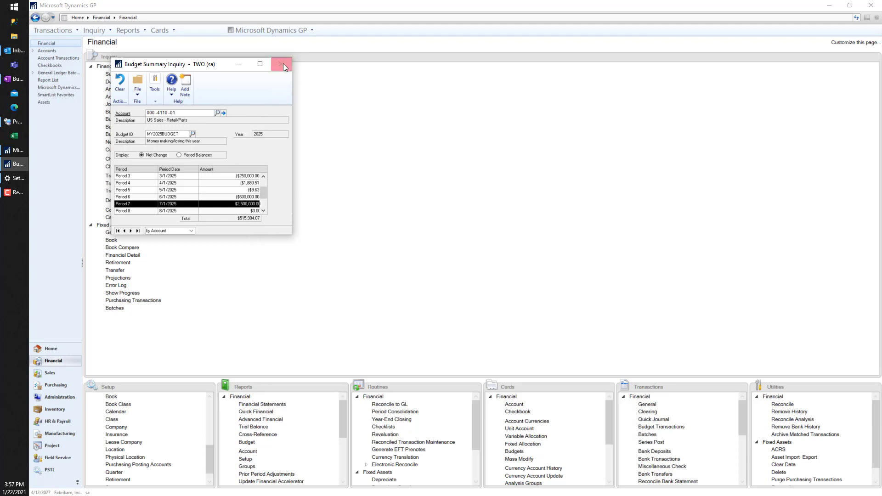
pyautogui.click(283, 64)
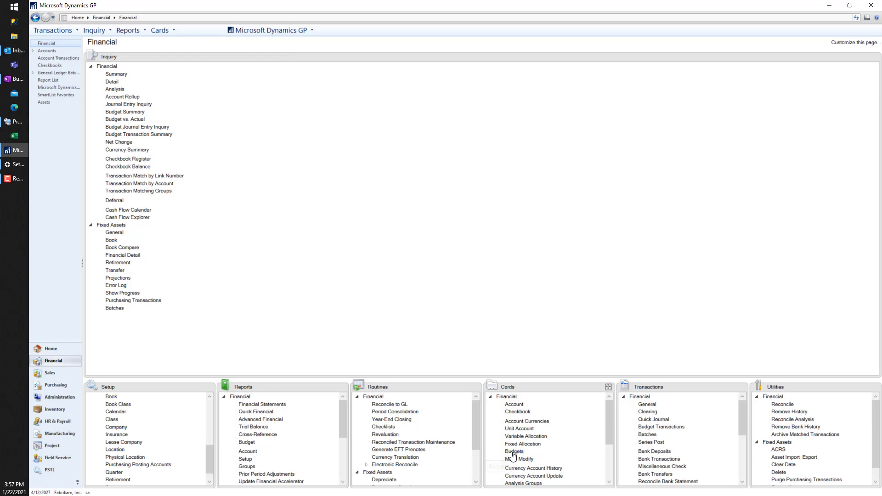
# - Open the MY2025BUDGET budget for editing within Microsoft Dynamics GP
pyautogui.click(514, 452)
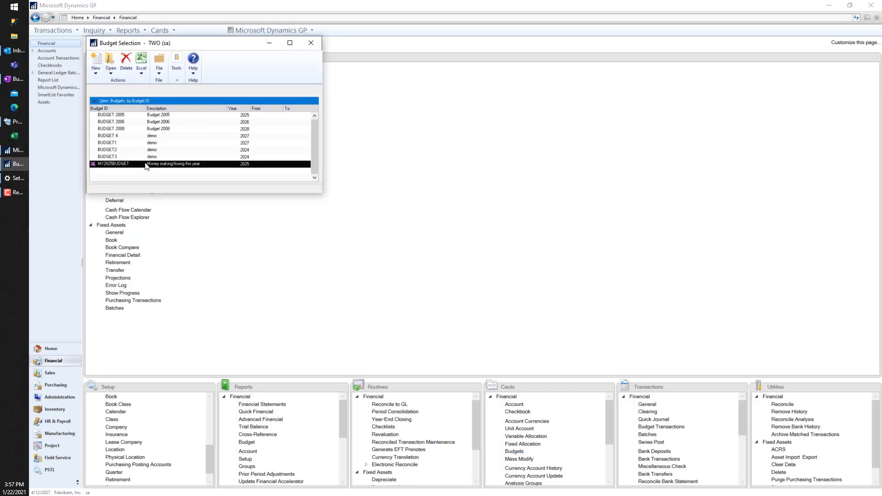
pyautogui.click(110, 62)
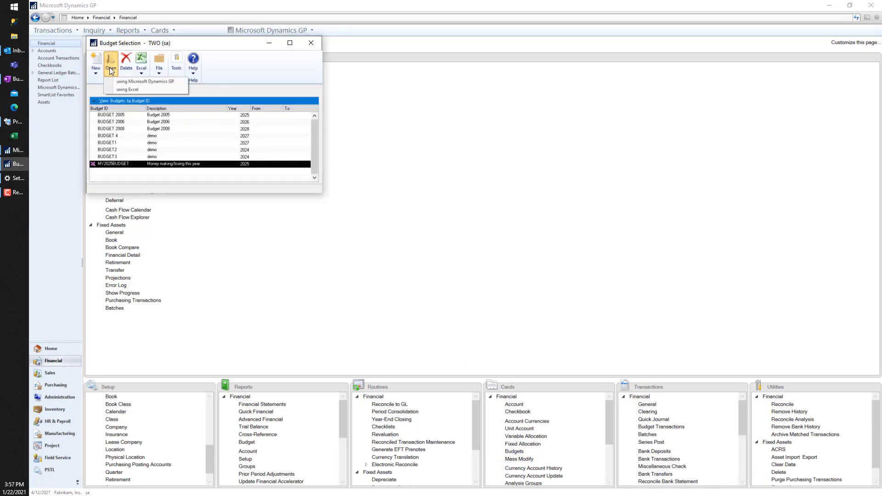
pyautogui.moveTo(145, 81)
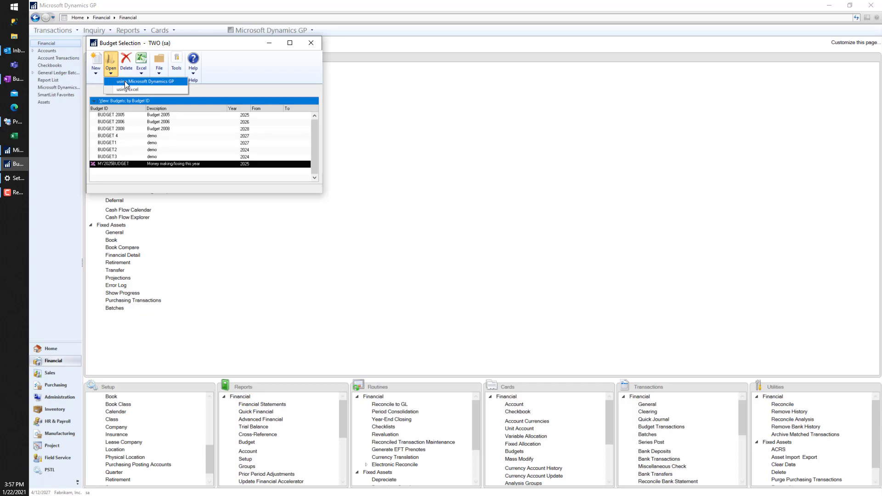
pyautogui.click(143, 82)
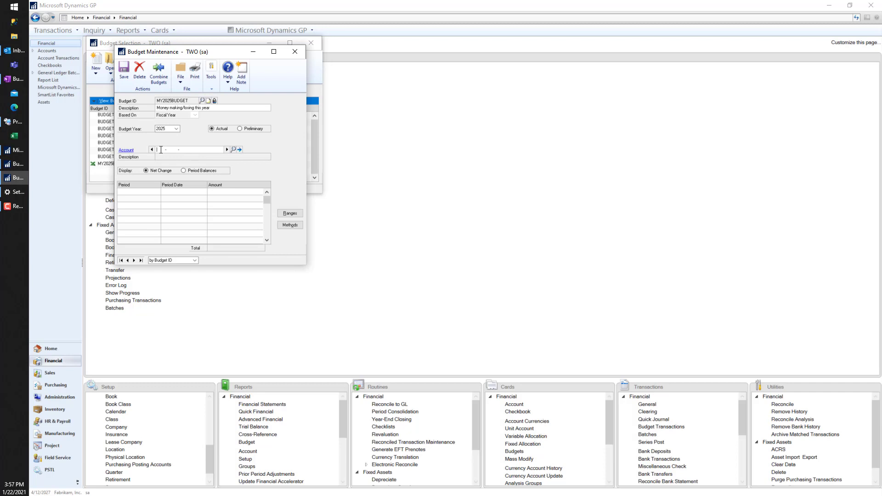
# - For account 000-4110-01, save periods 9–11 as $110, $100 and ($1,100)
pyautogui.write('000-4   -')
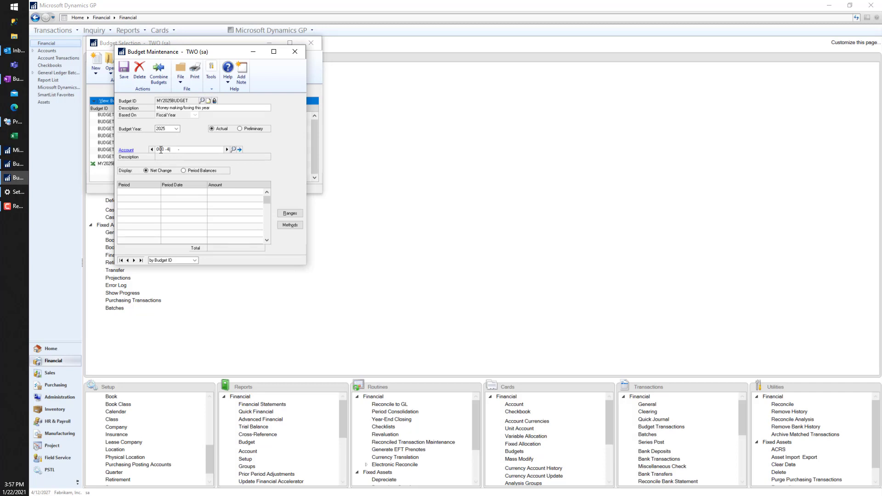
pyautogui.write('4110 -01')
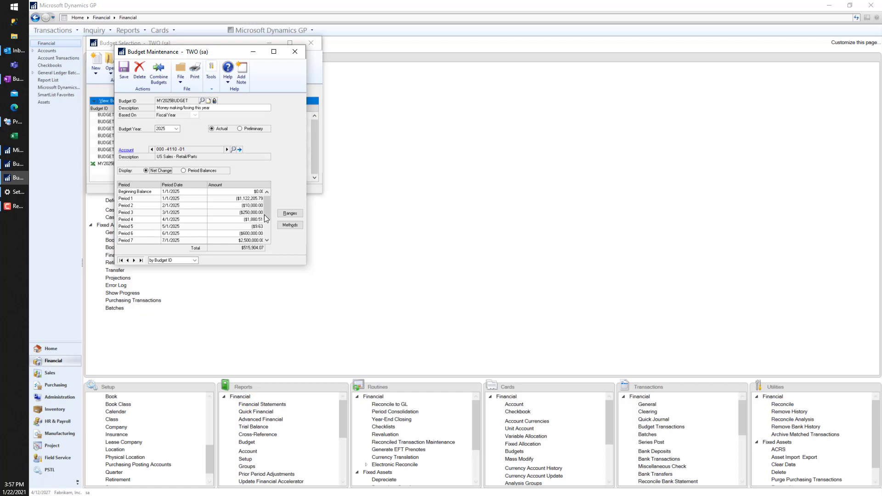
pyautogui.scroll(-3)
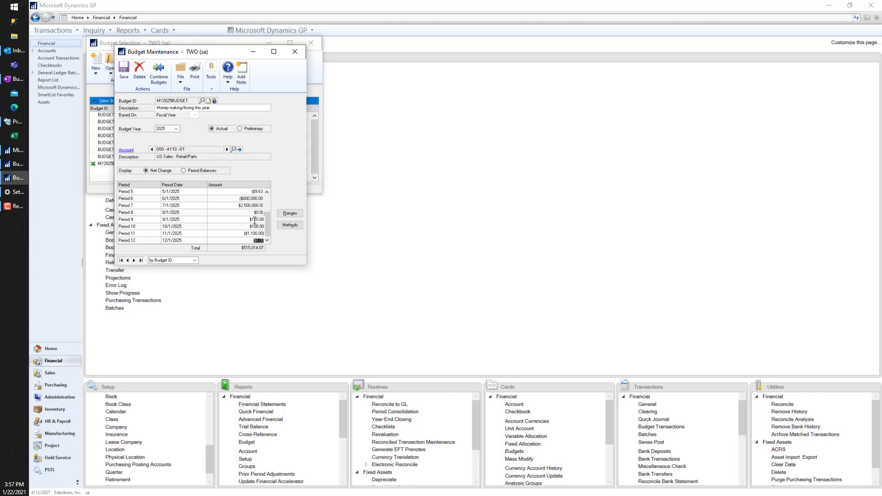
pyautogui.moveTo(235, 187)
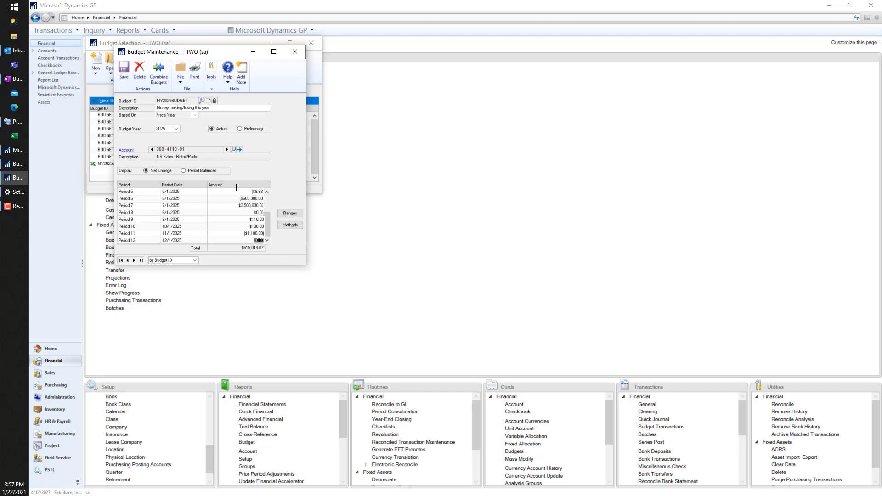
pyautogui.moveTo(194, 136)
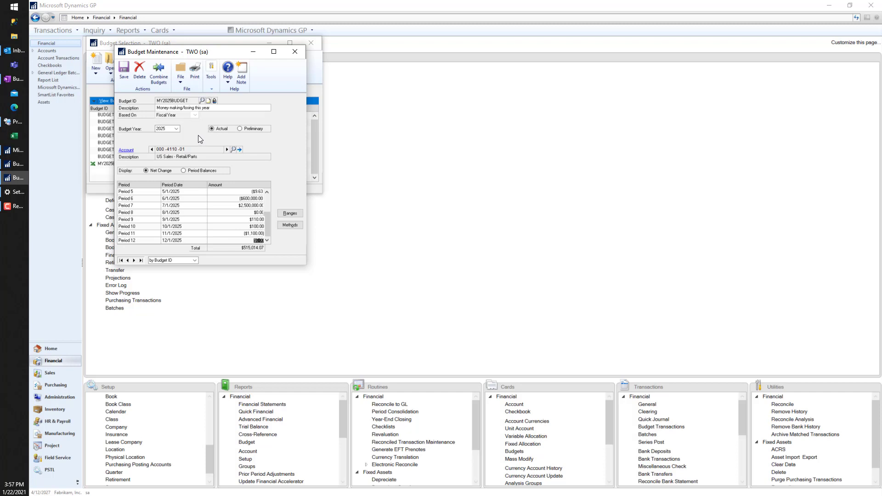
pyautogui.moveTo(201, 136)
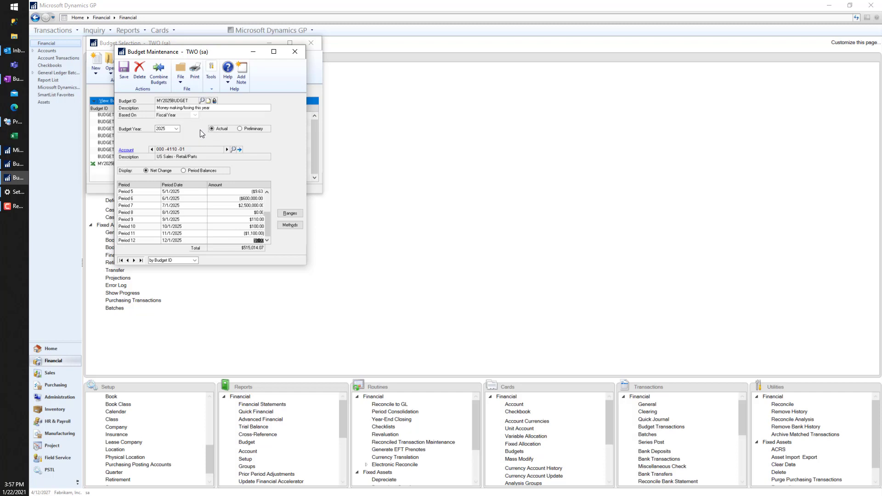
pyautogui.moveTo(242, 161)
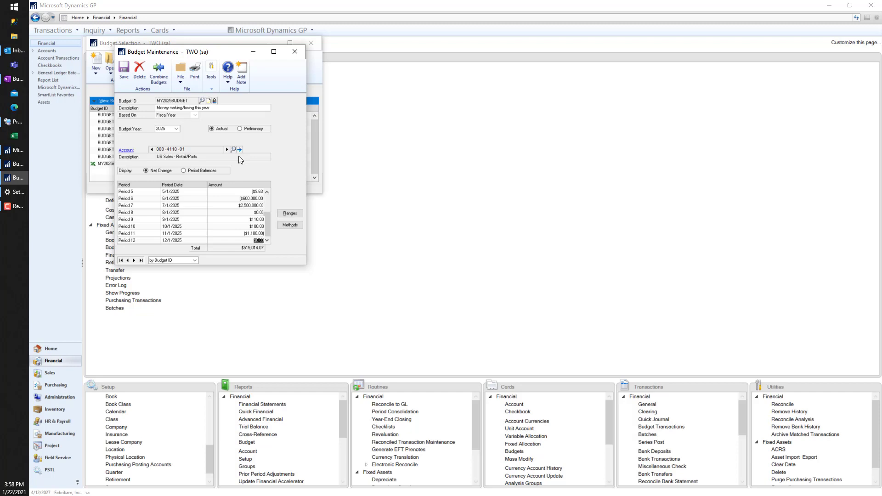
pyautogui.moveTo(270, 170)
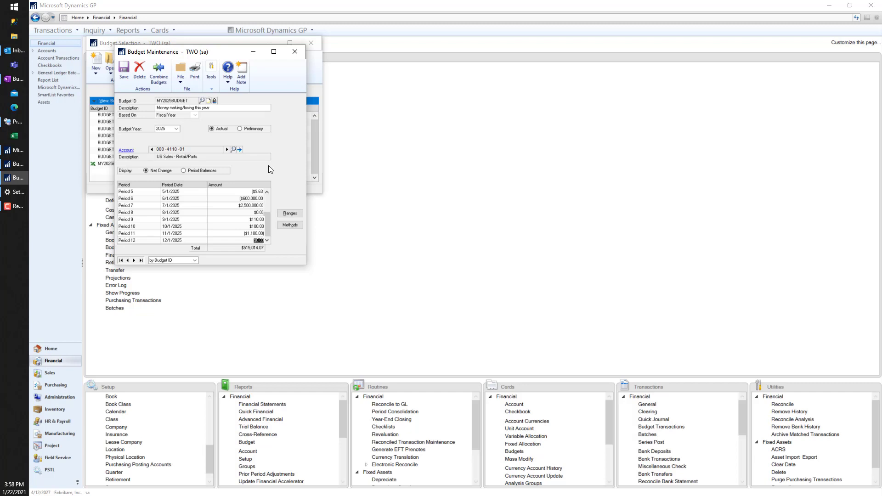
pyautogui.moveTo(160, 93)
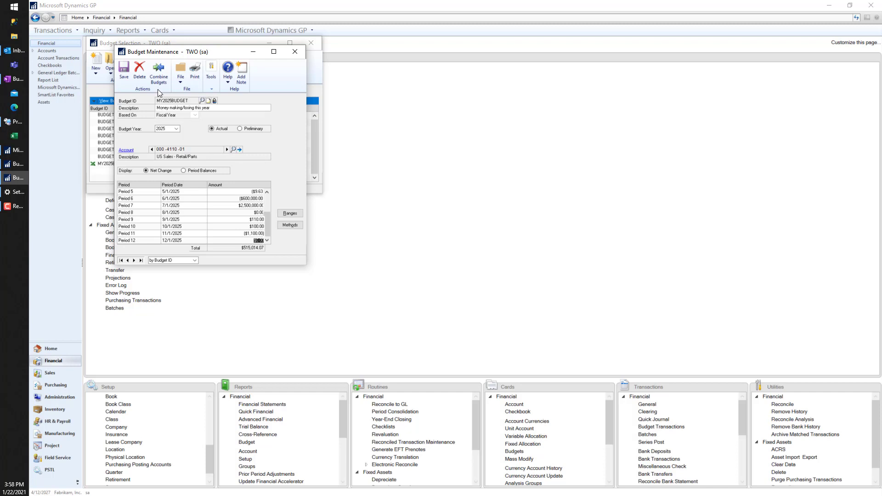
pyautogui.click(140, 70)
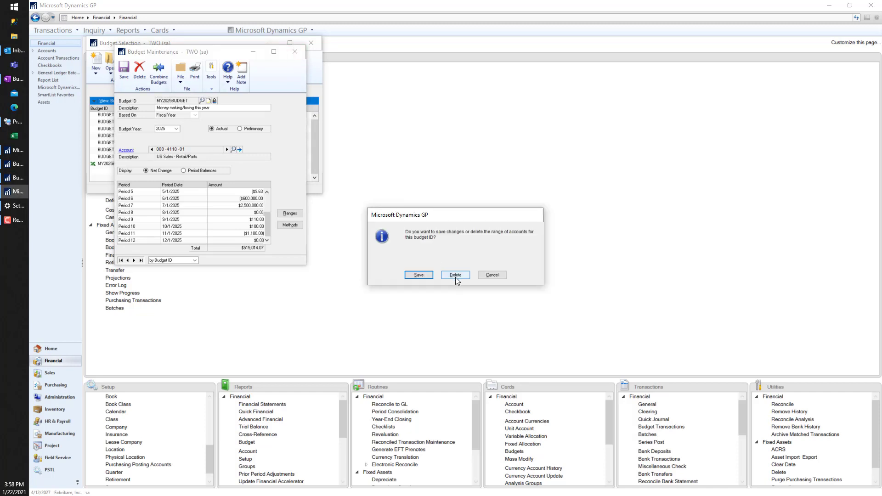
pyautogui.click(455, 276)
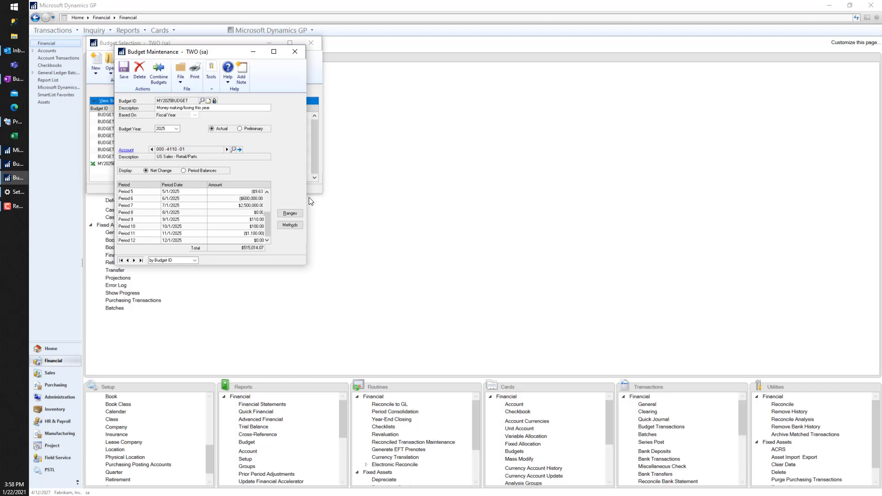
pyautogui.moveTo(245, 149)
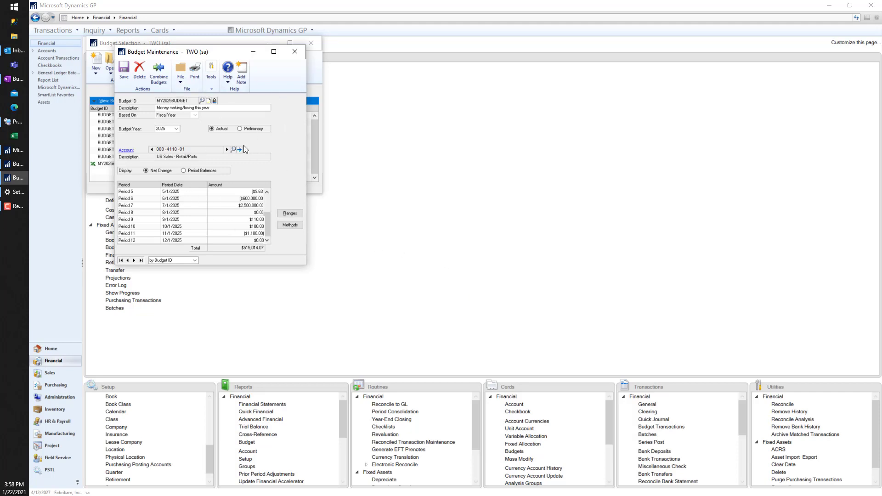
pyautogui.moveTo(220, 184)
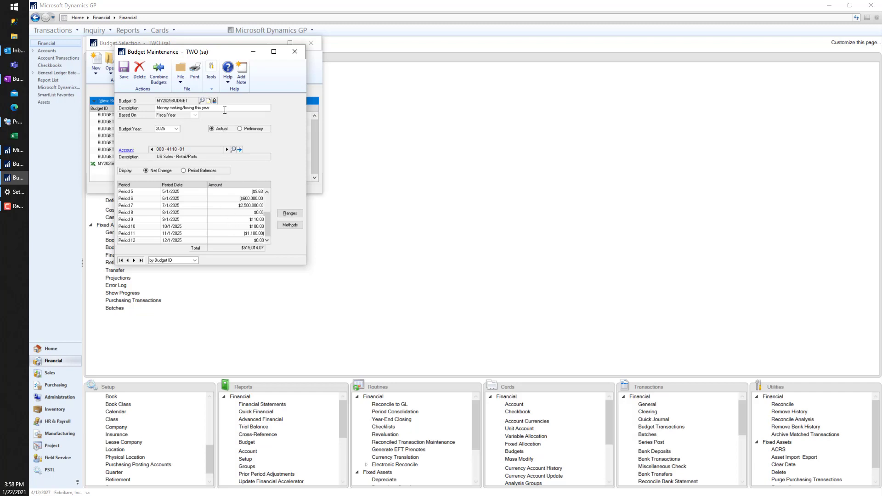
pyautogui.moveTo(216, 106)
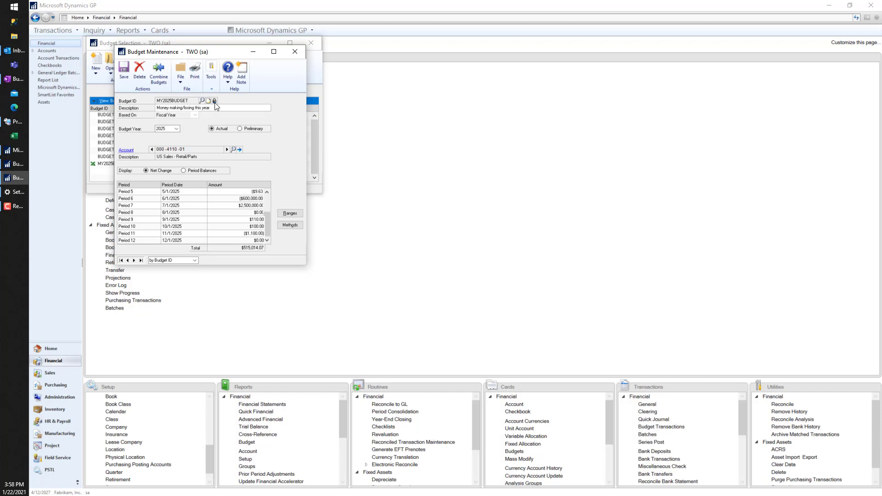
# - Set a password on MY2025BUDGET using the Budget ID lock, then close Budget Selection
pyautogui.click(213, 100)
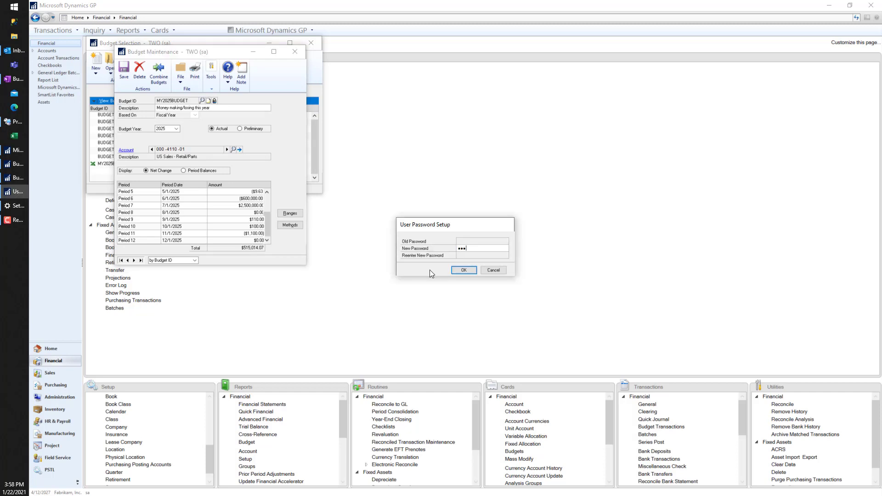
pyautogui.write('•')
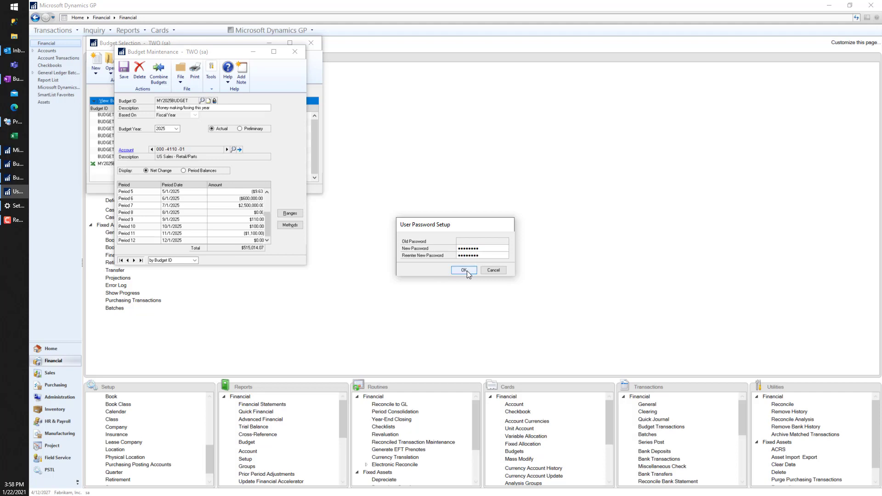
pyautogui.click(463, 270)
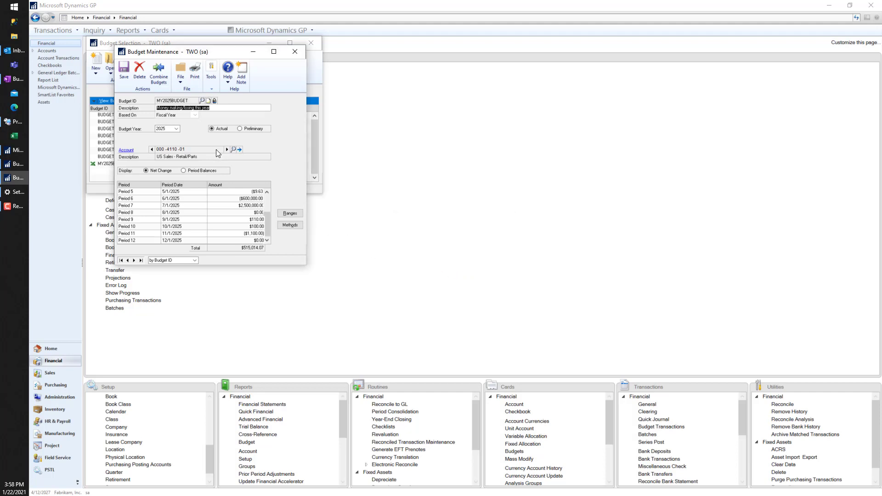
pyautogui.moveTo(203, 128)
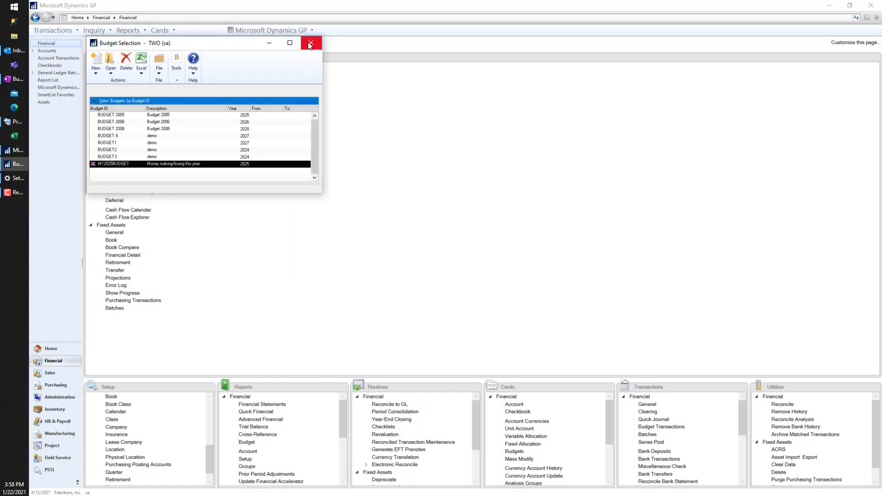
pyautogui.click(310, 43)
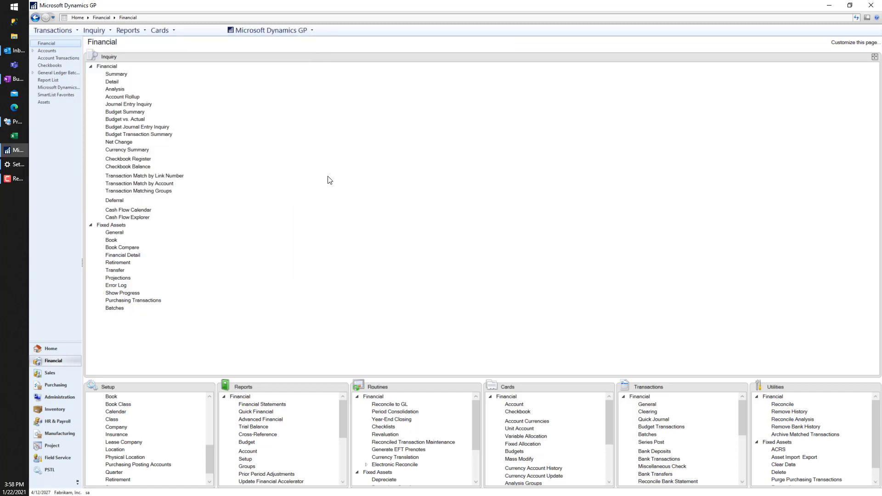